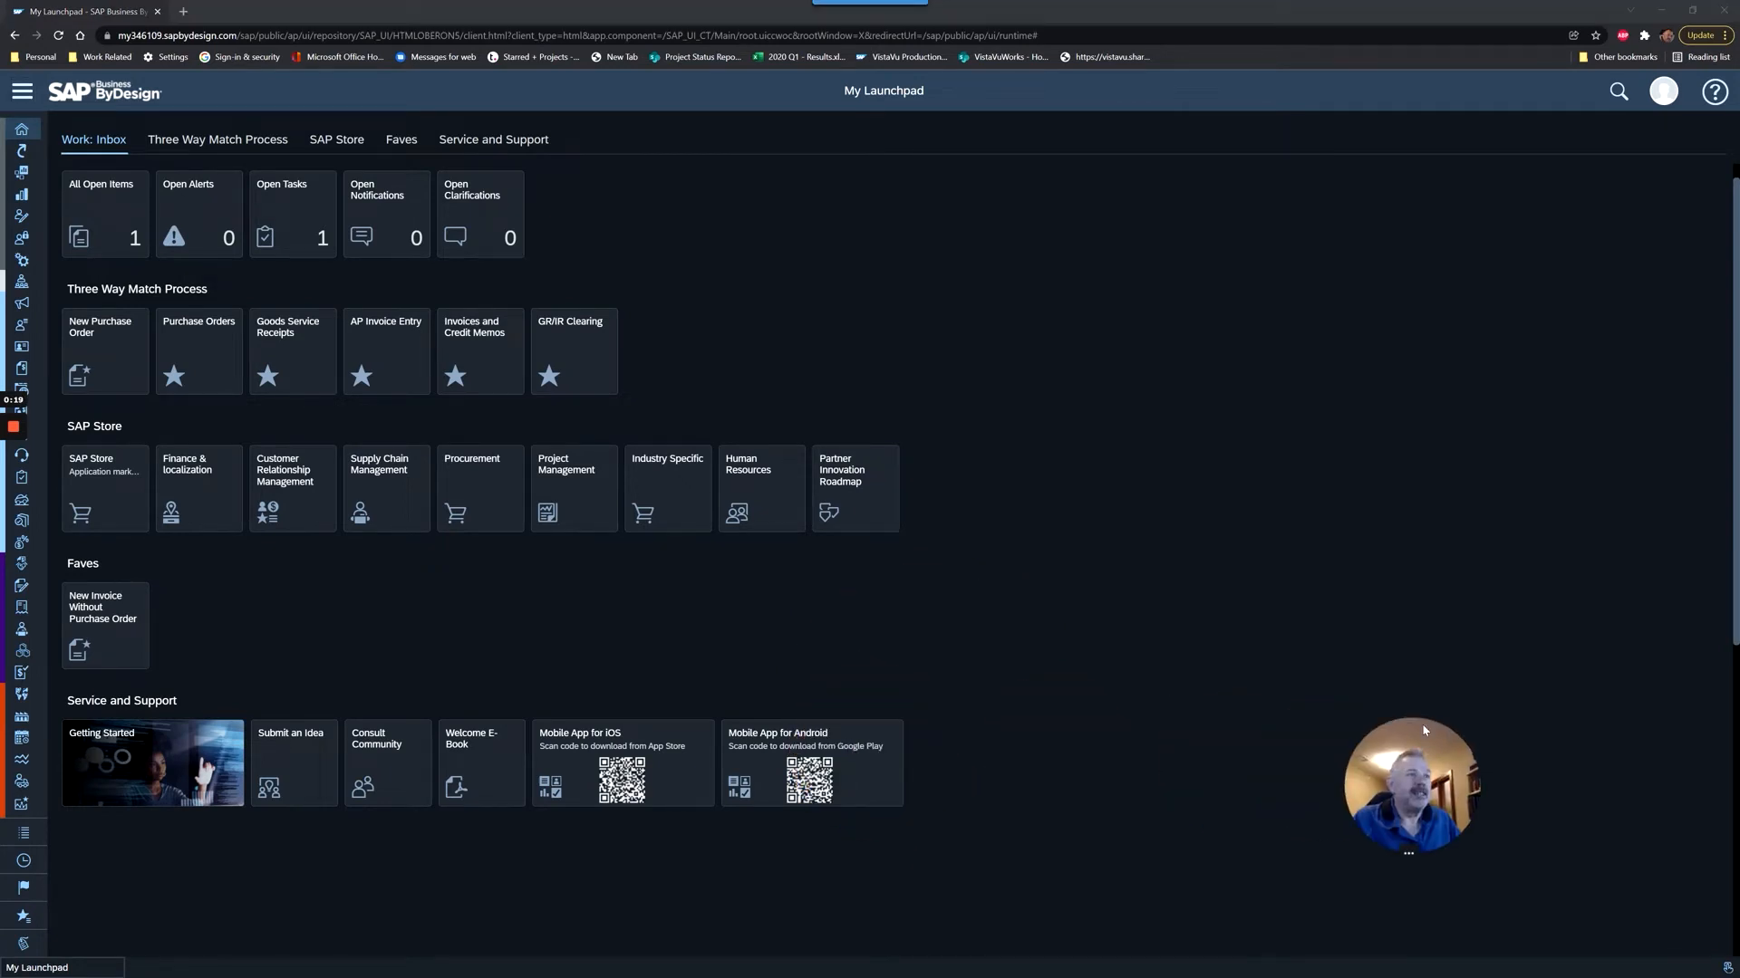
- Open the work-centre menu and scroll down to General Ledger's flyout
left_click(21, 90)
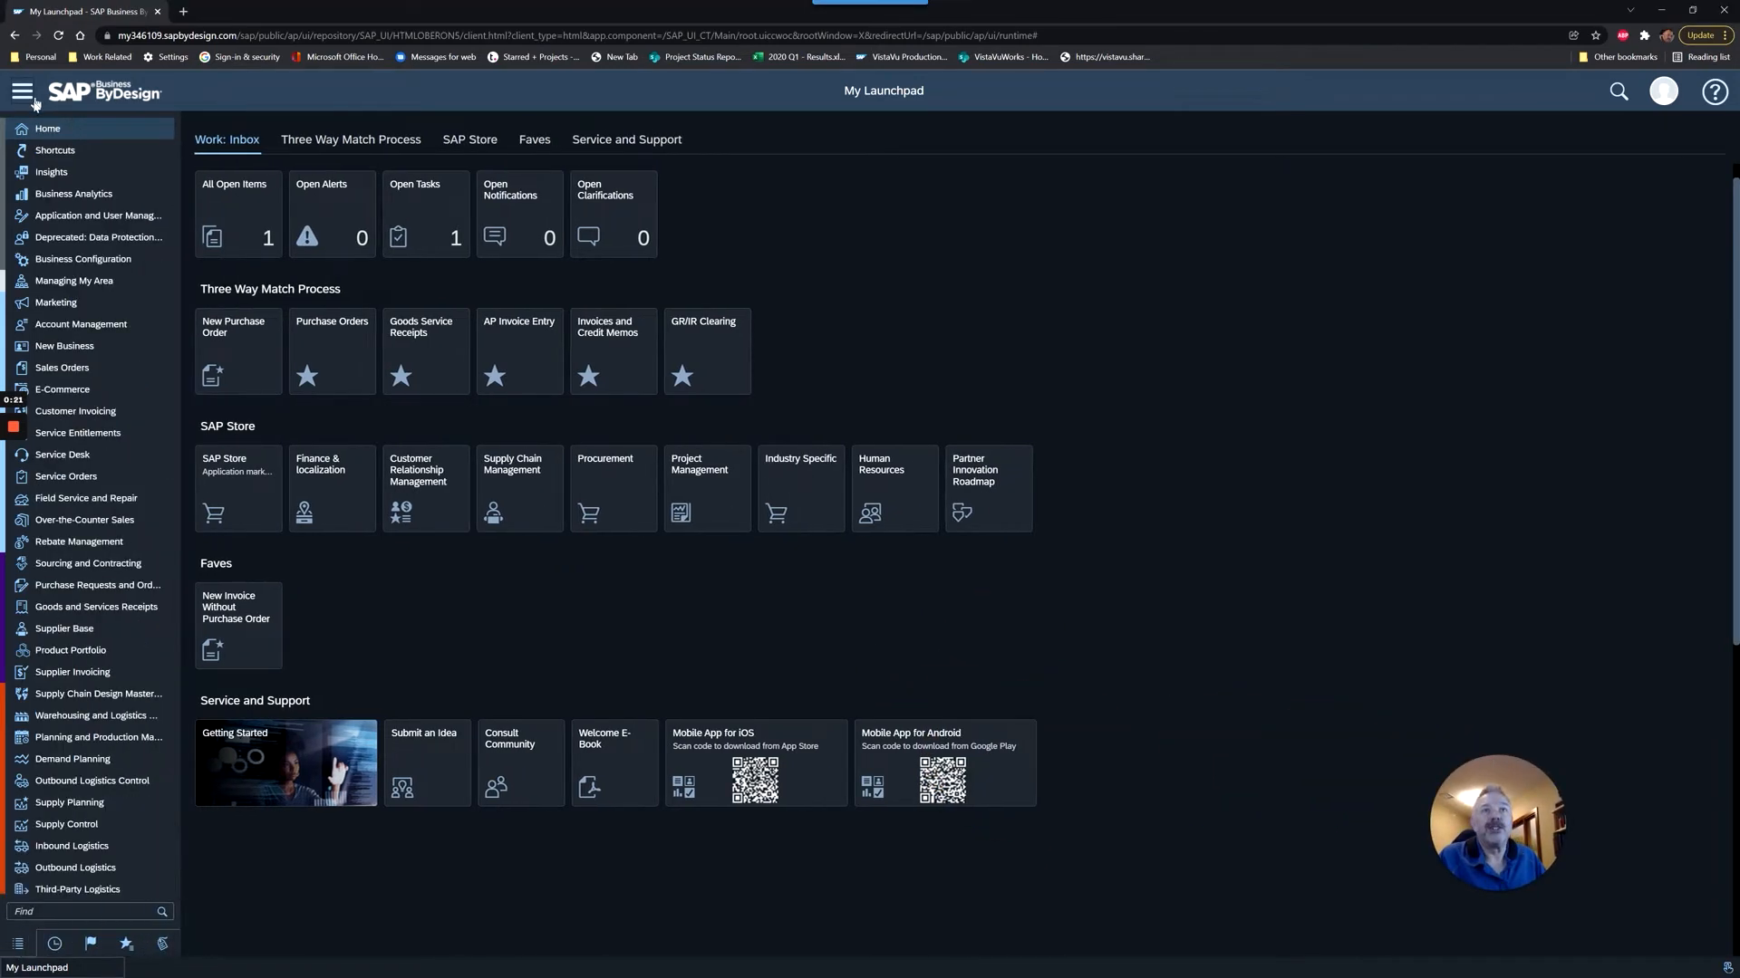
scroll("down", 3)
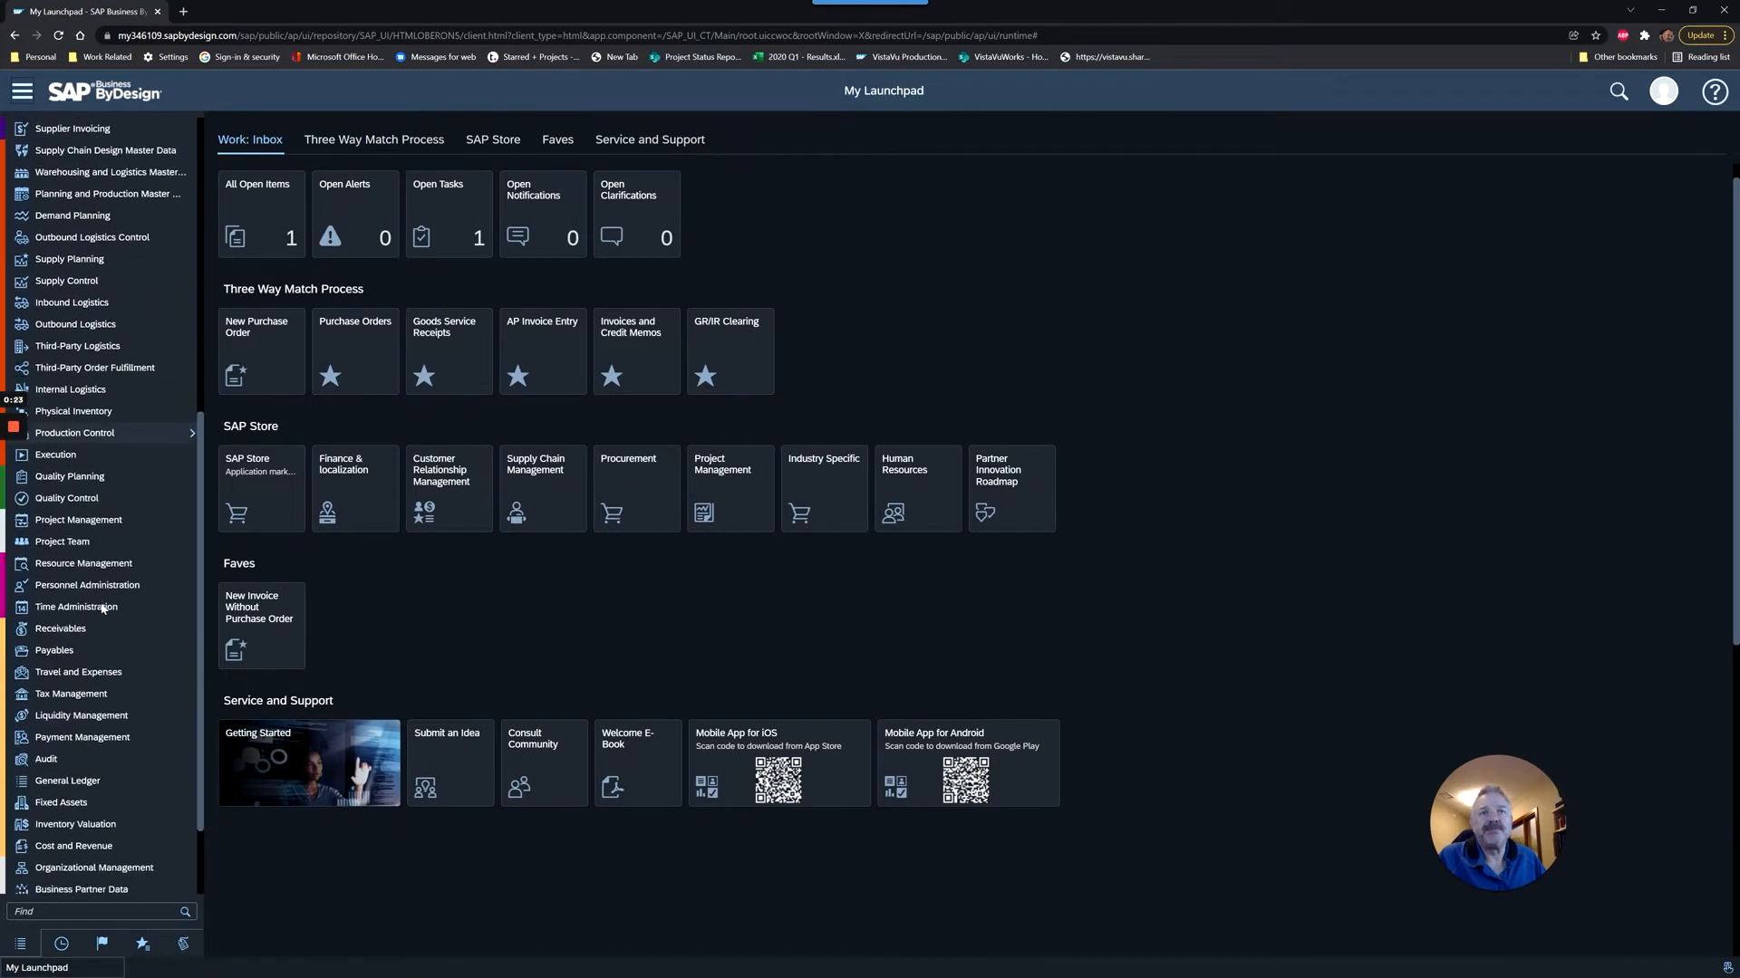
scroll("down", 3)
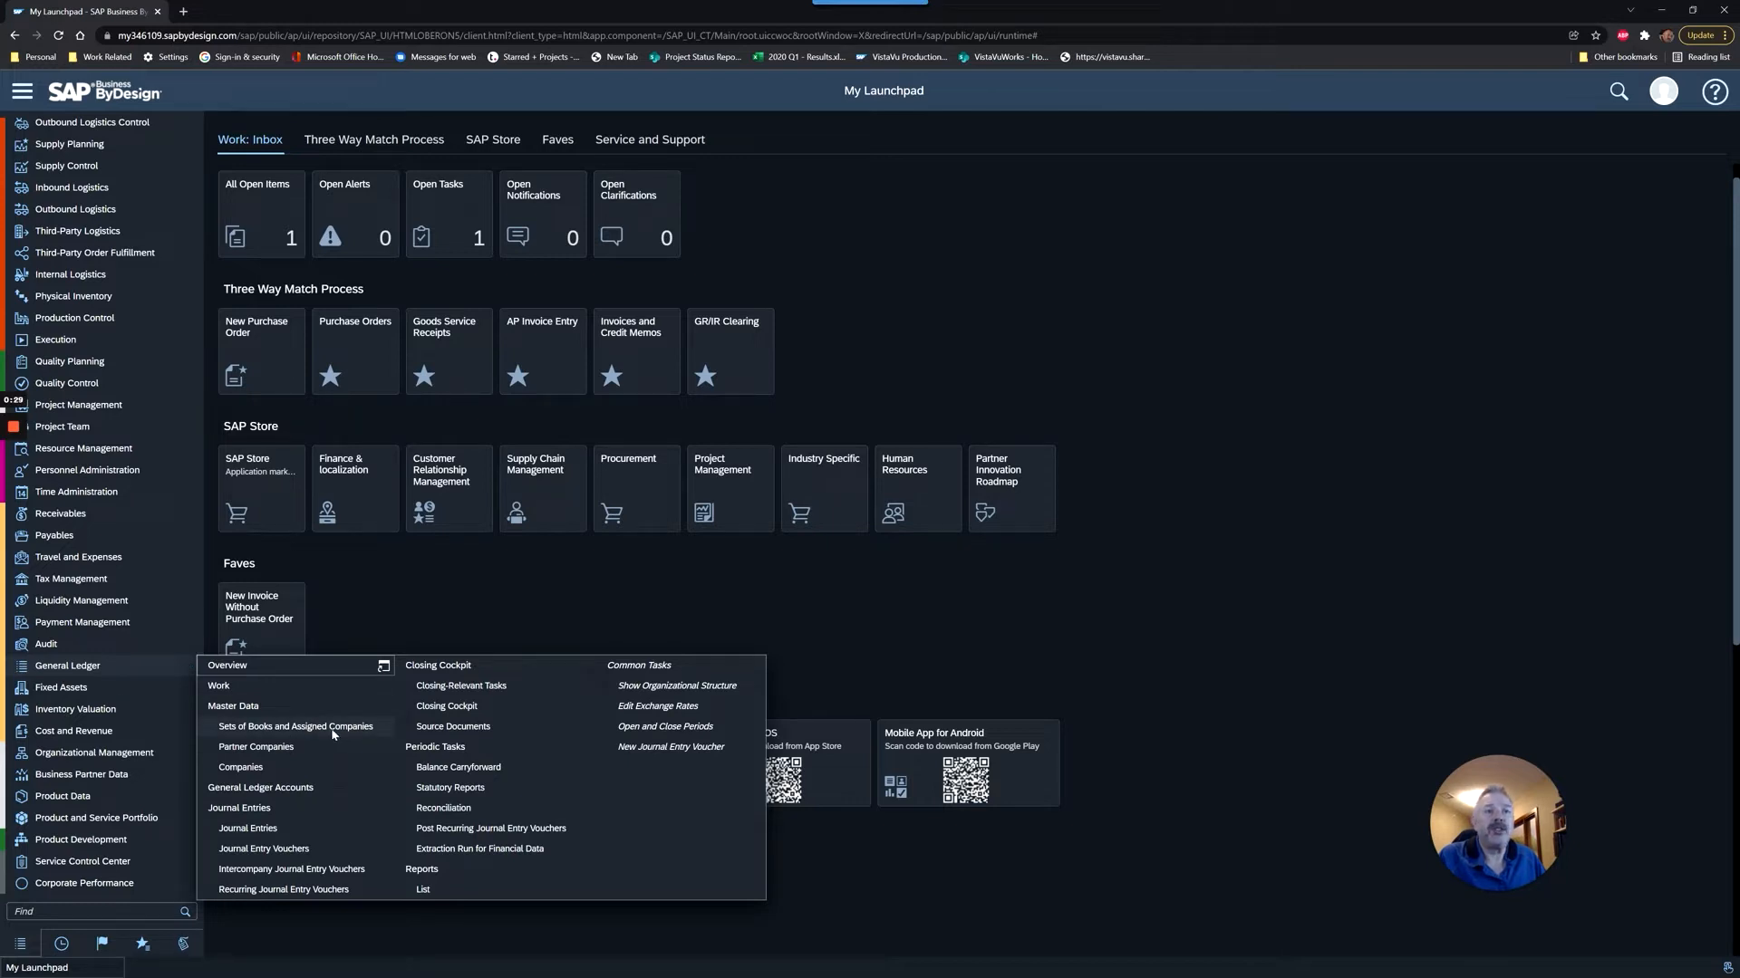
mouse_move(379, 731)
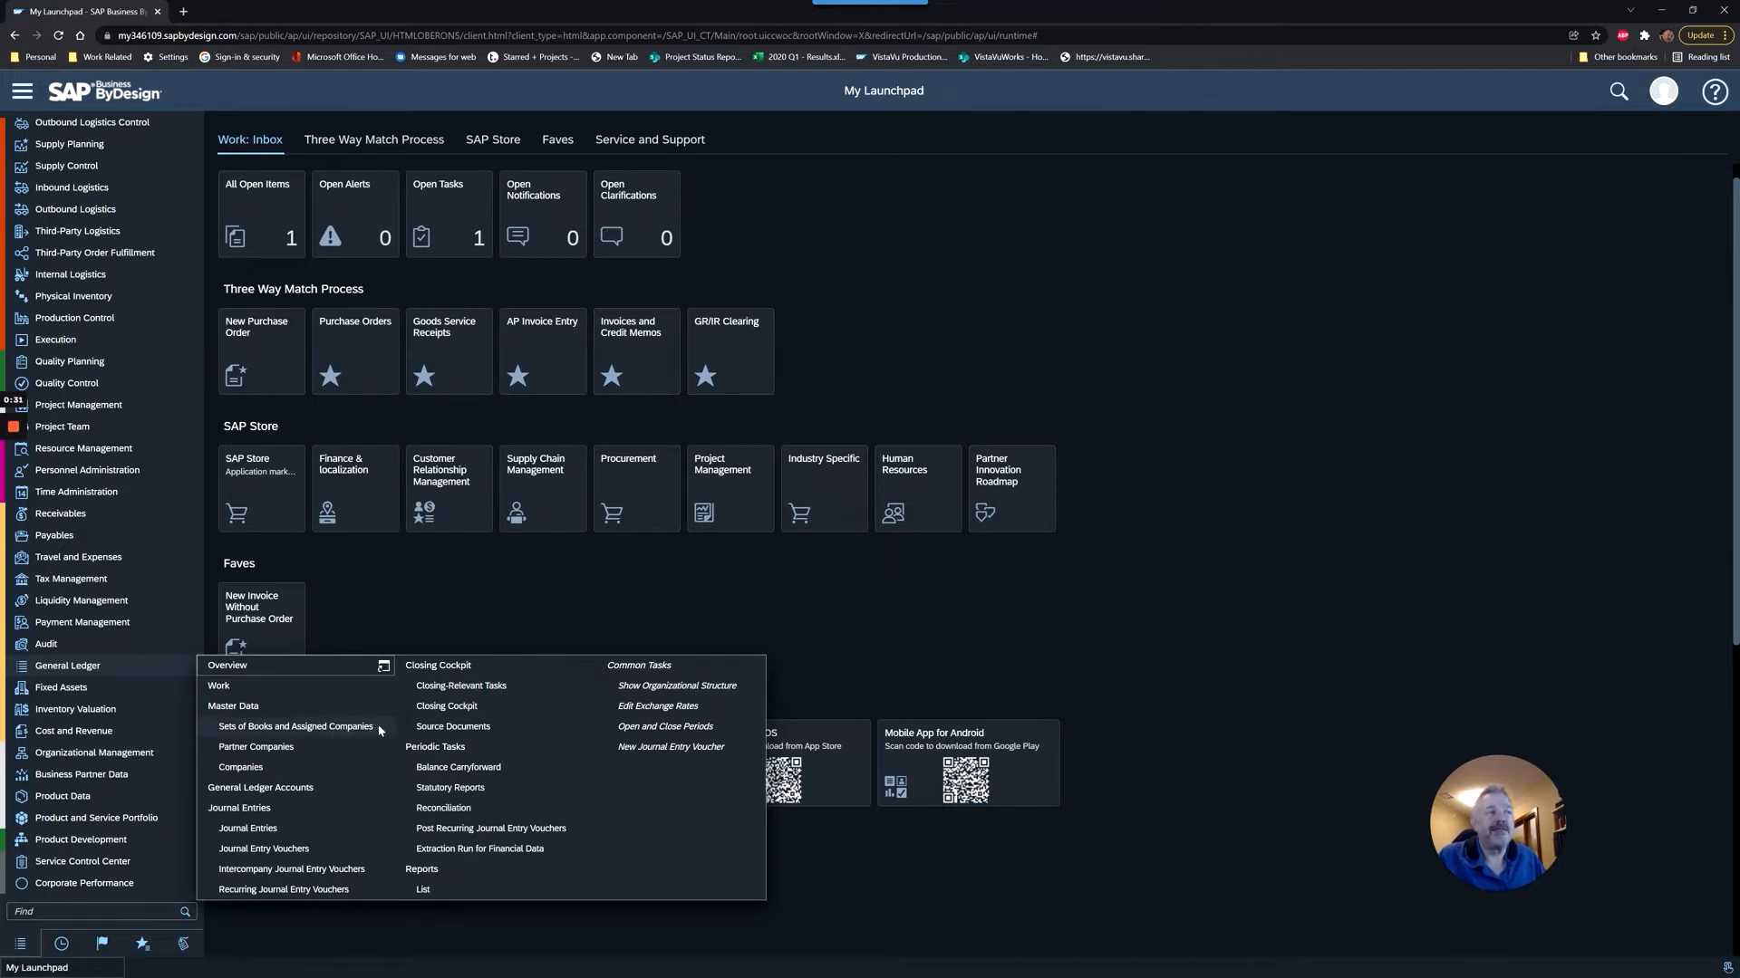
- Open Sets of Books and Assigned Companies for company 1000's US GAAP set 9011
left_click(296, 727)
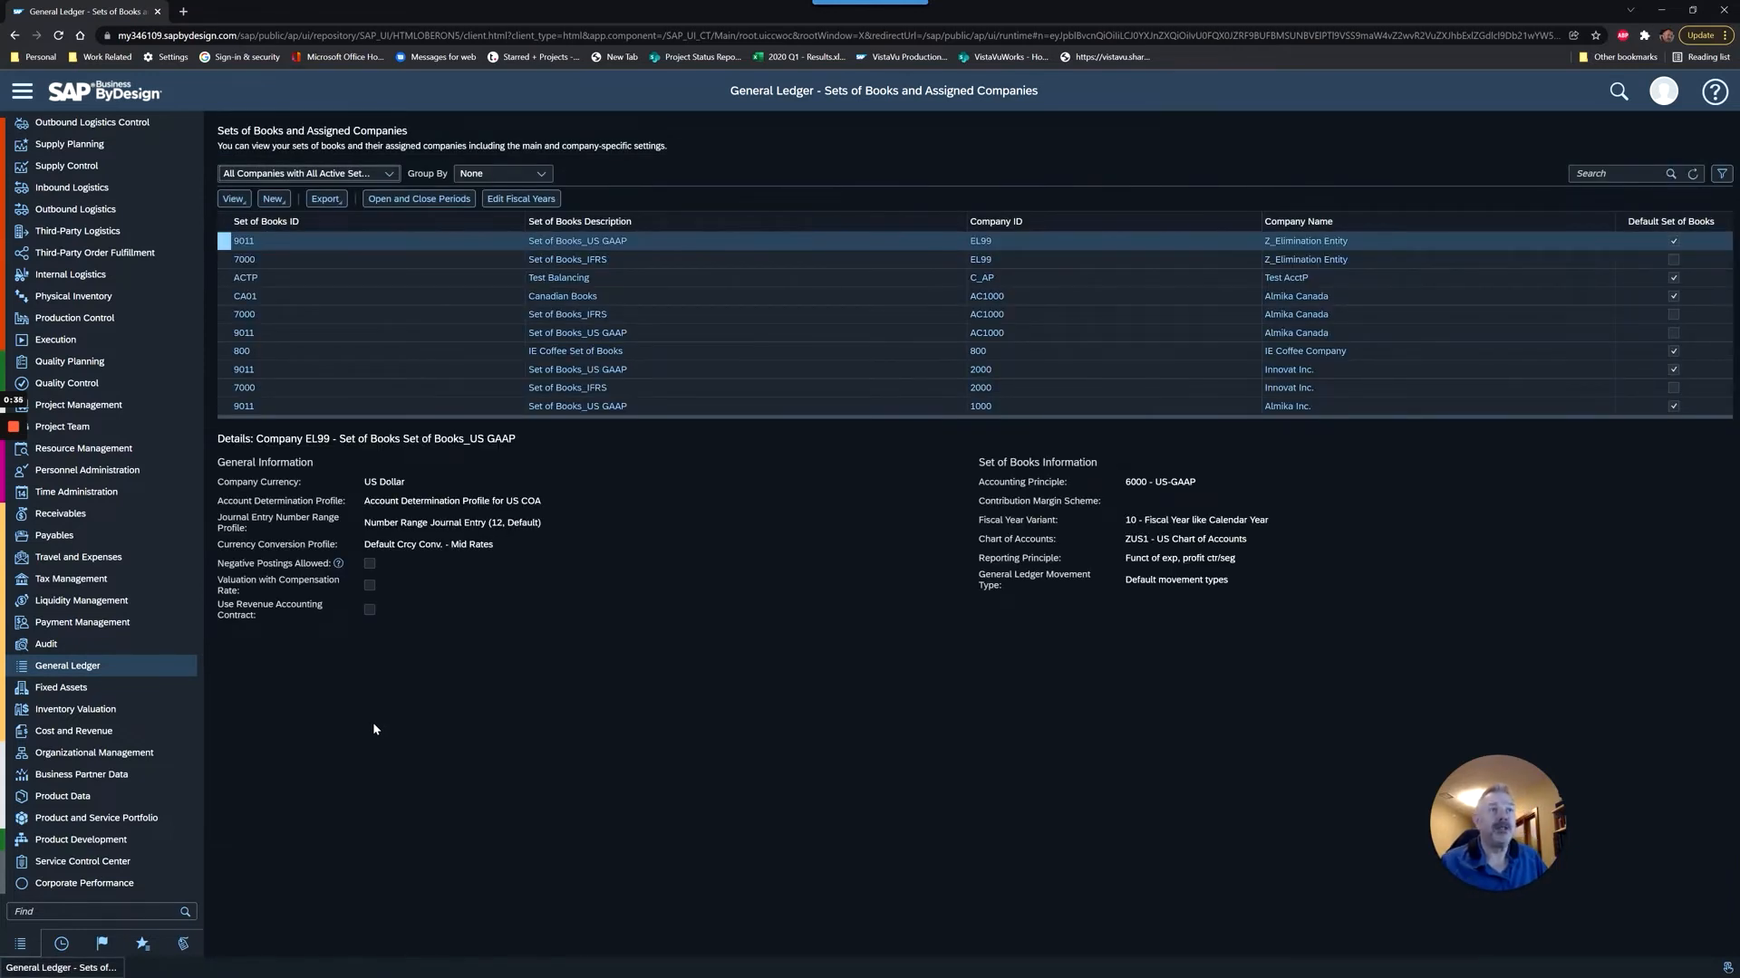
mouse_move(710, 207)
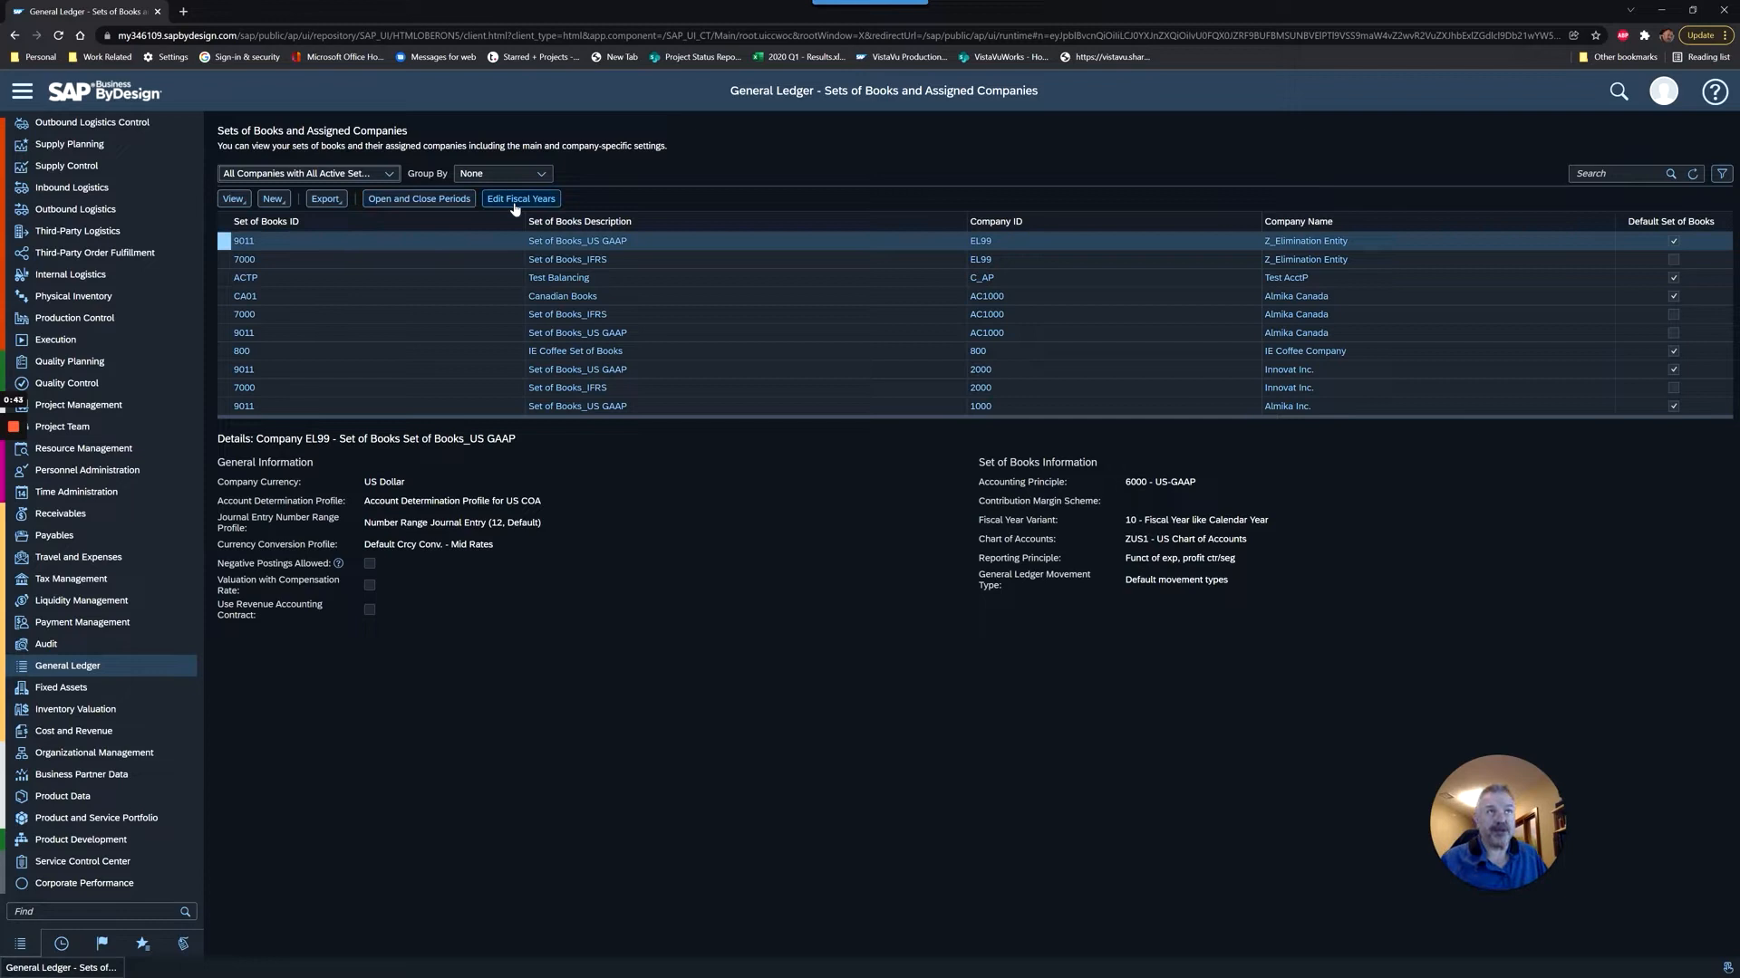
mouse_move(535, 212)
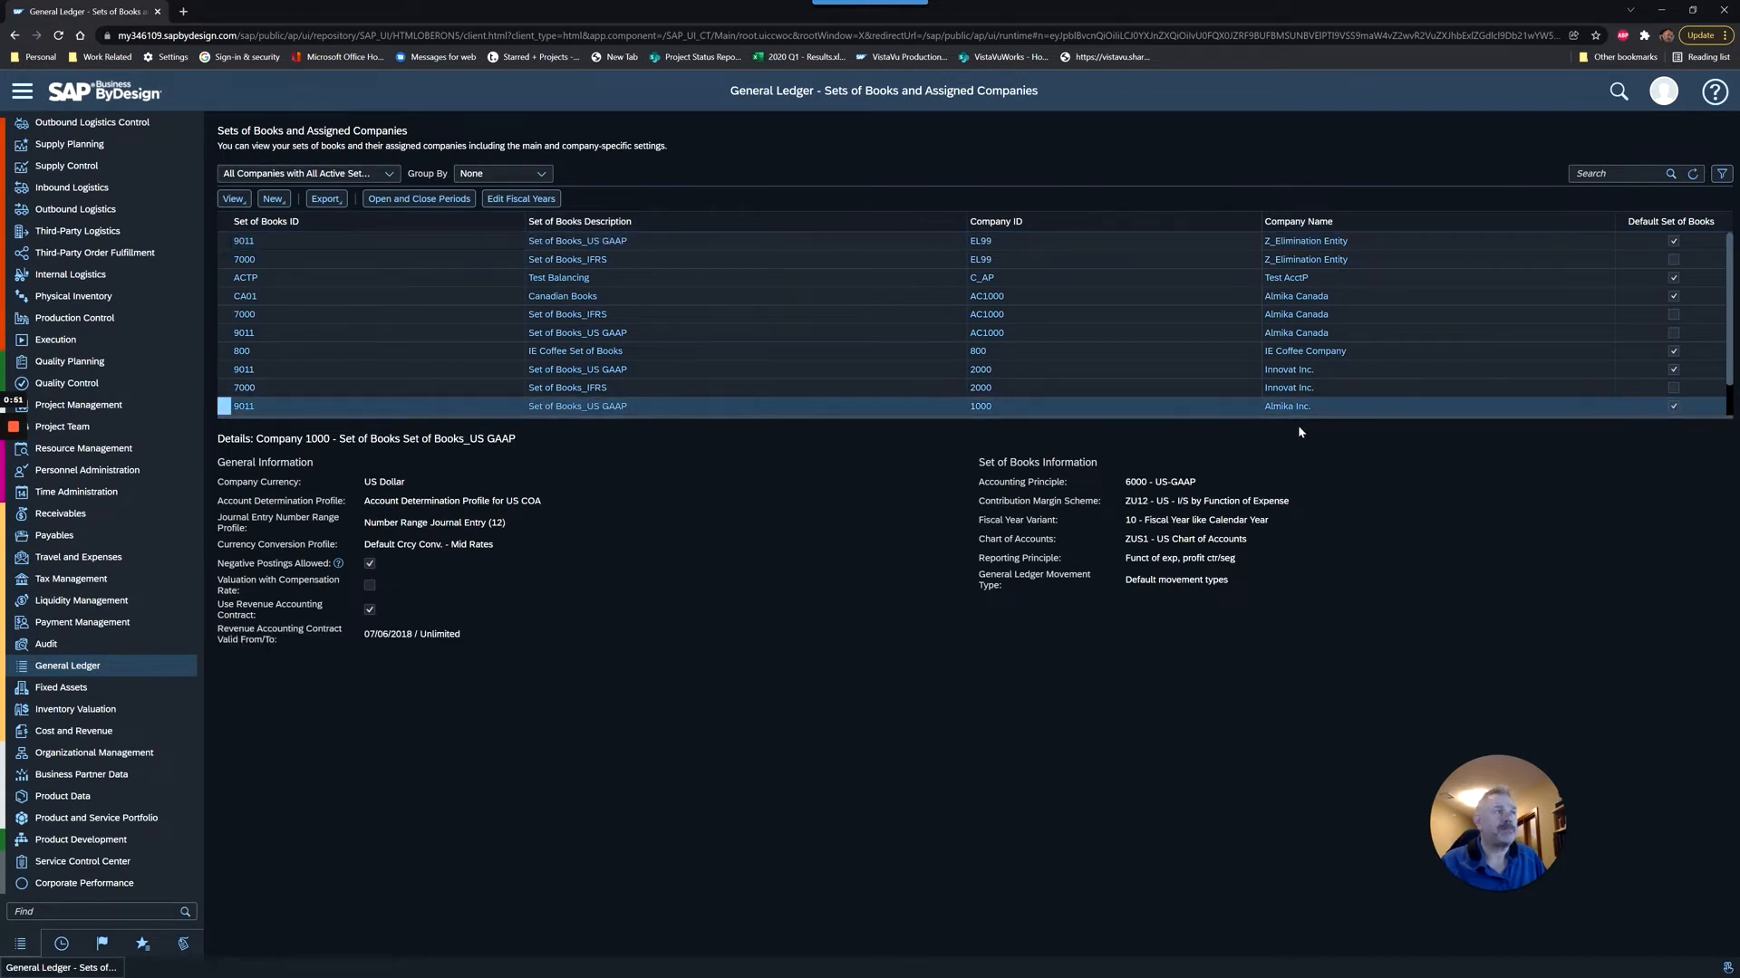
mouse_move(485, 419)
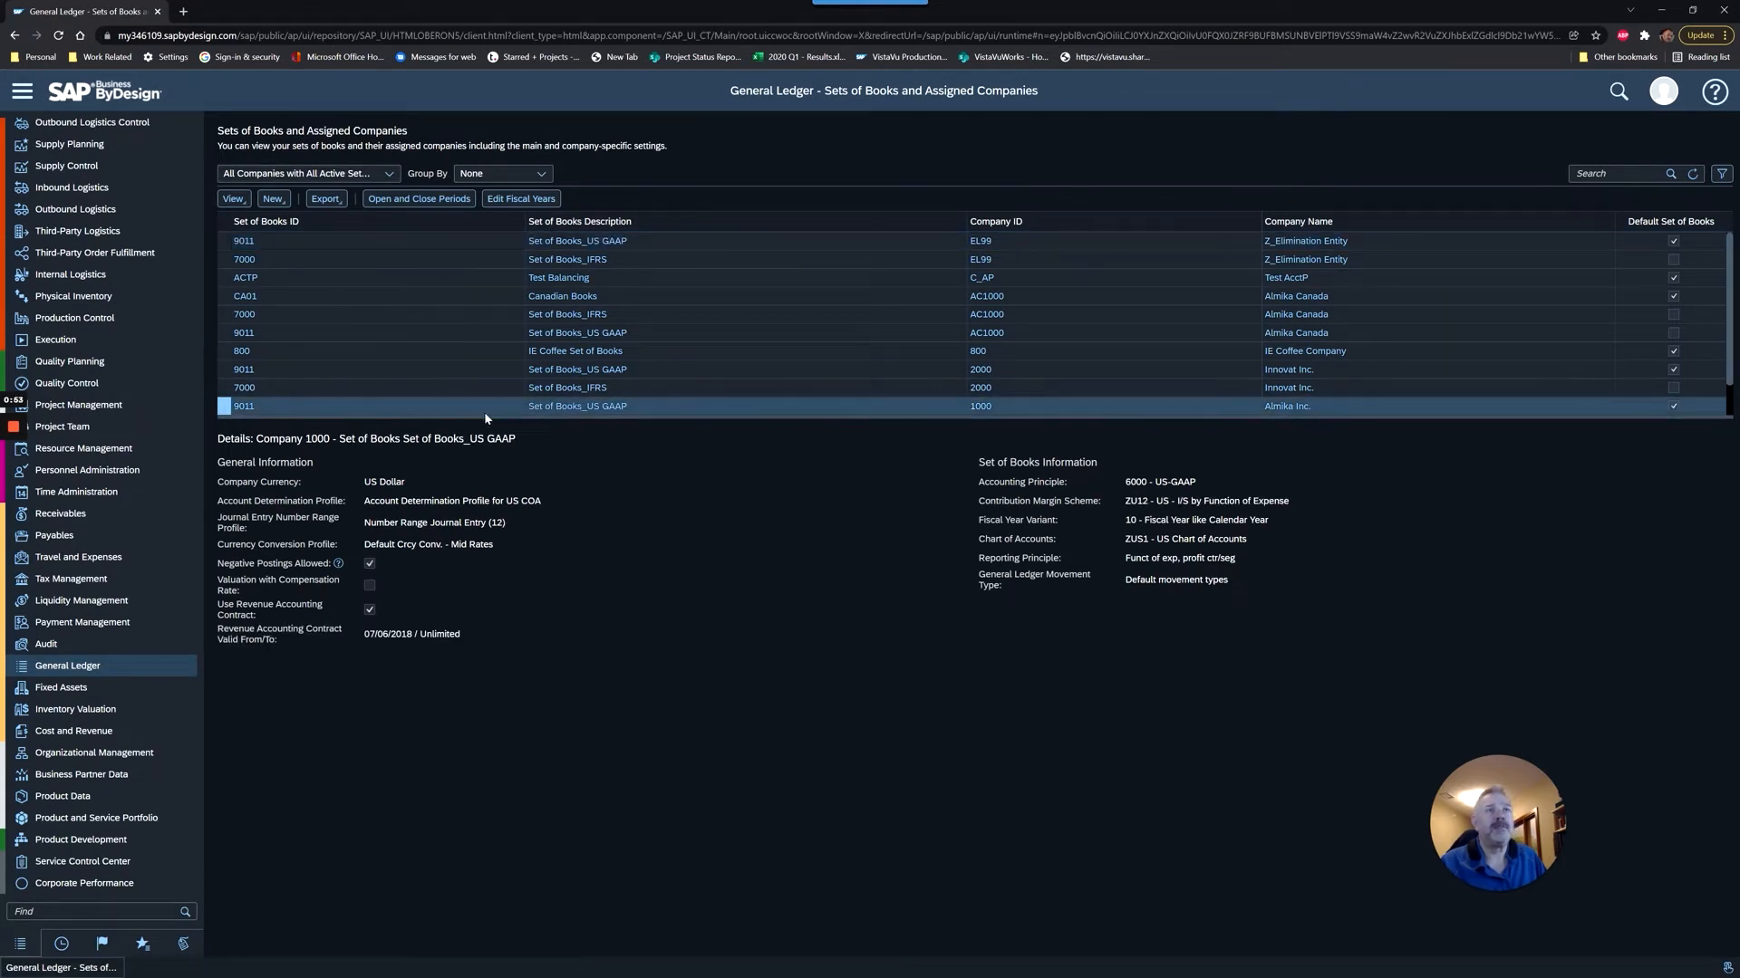
- Query Open and Close Periods for company 1000, set 9011, and review 2021 and 2020 periods
left_click(419, 198)
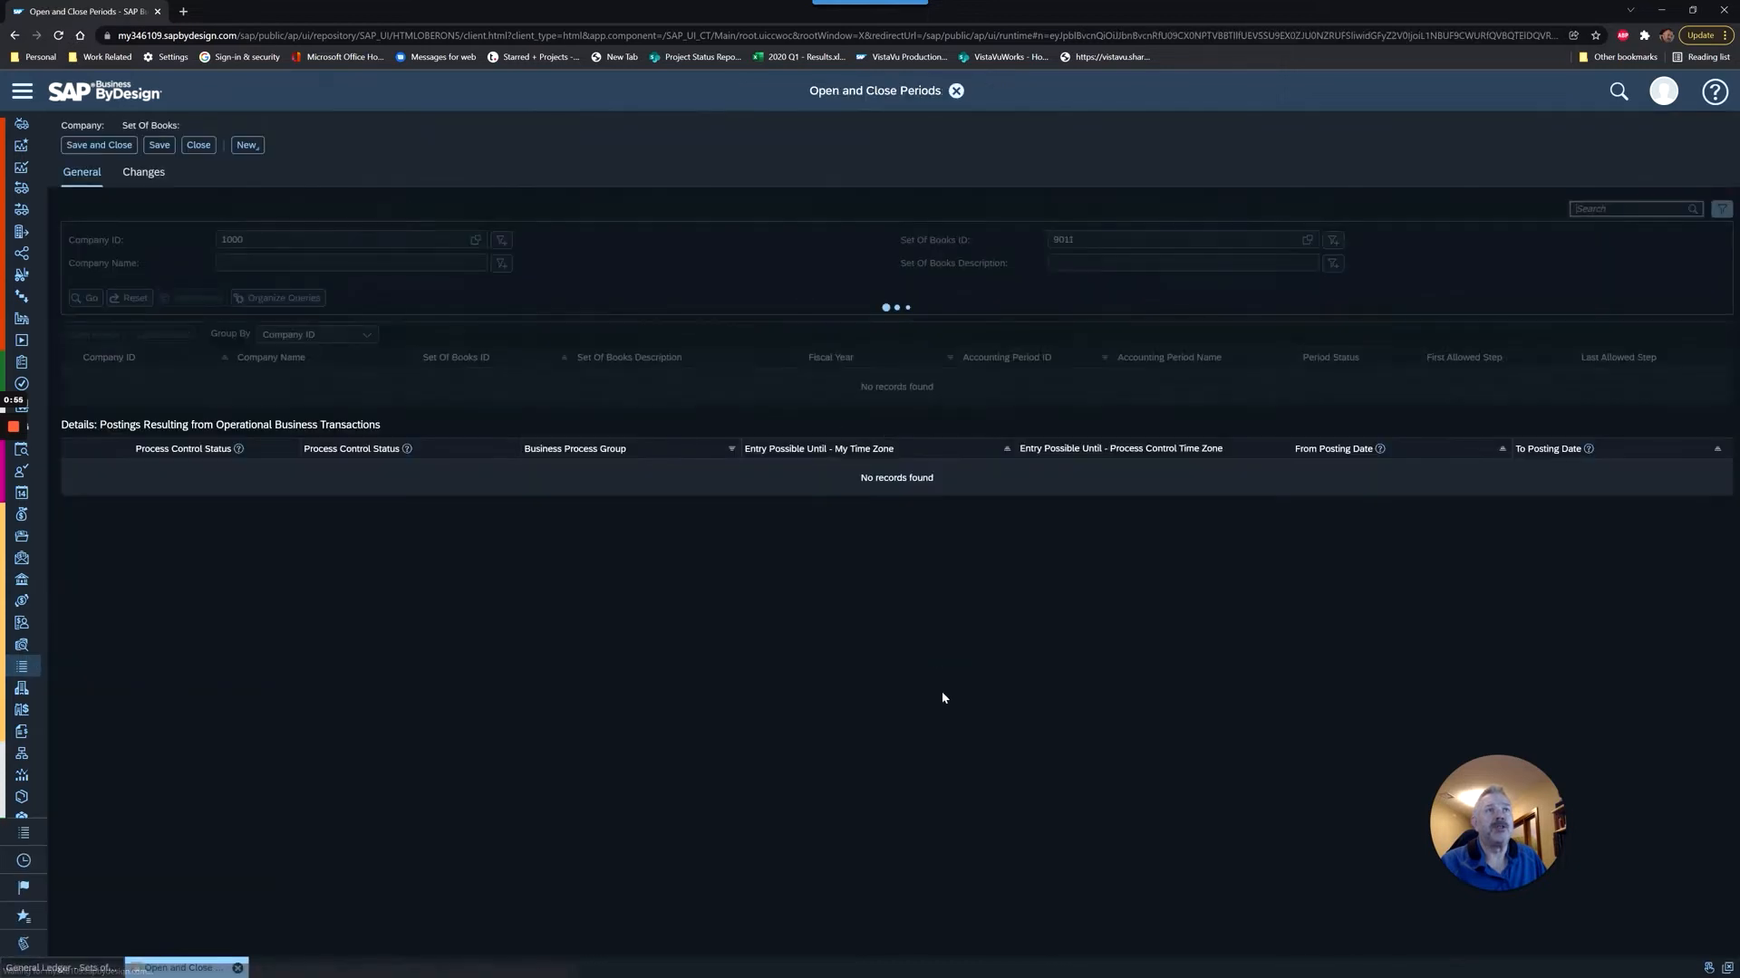
left_click(87, 298)
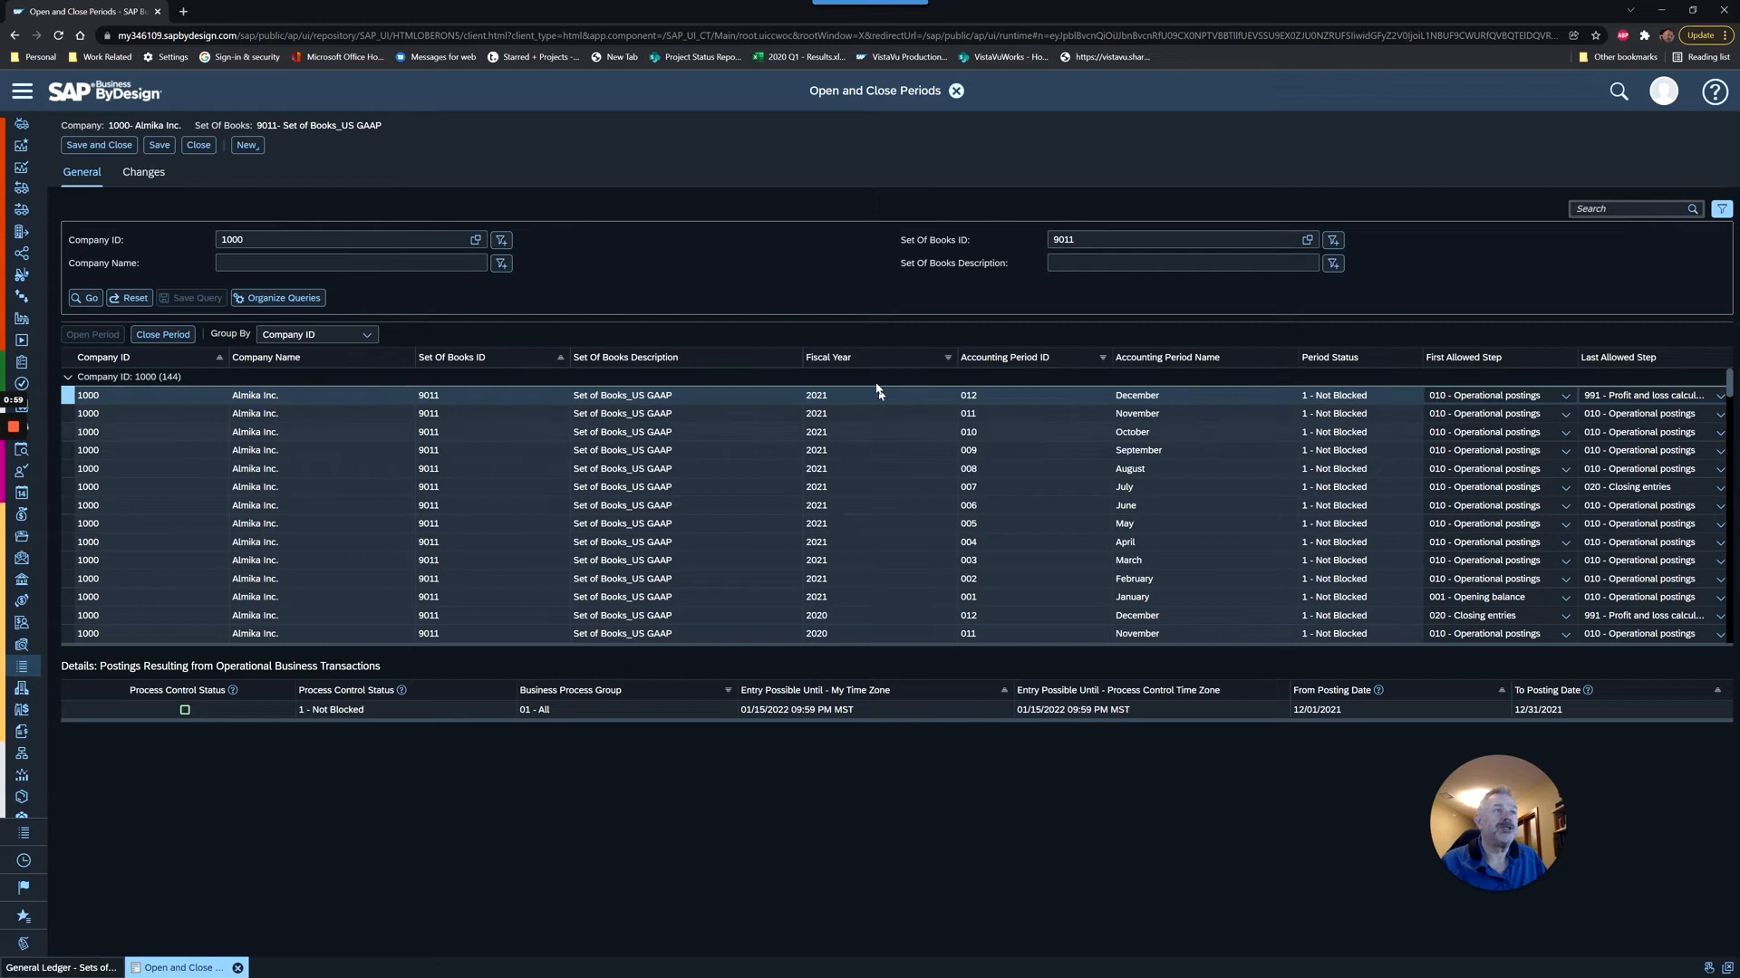
mouse_move(865, 357)
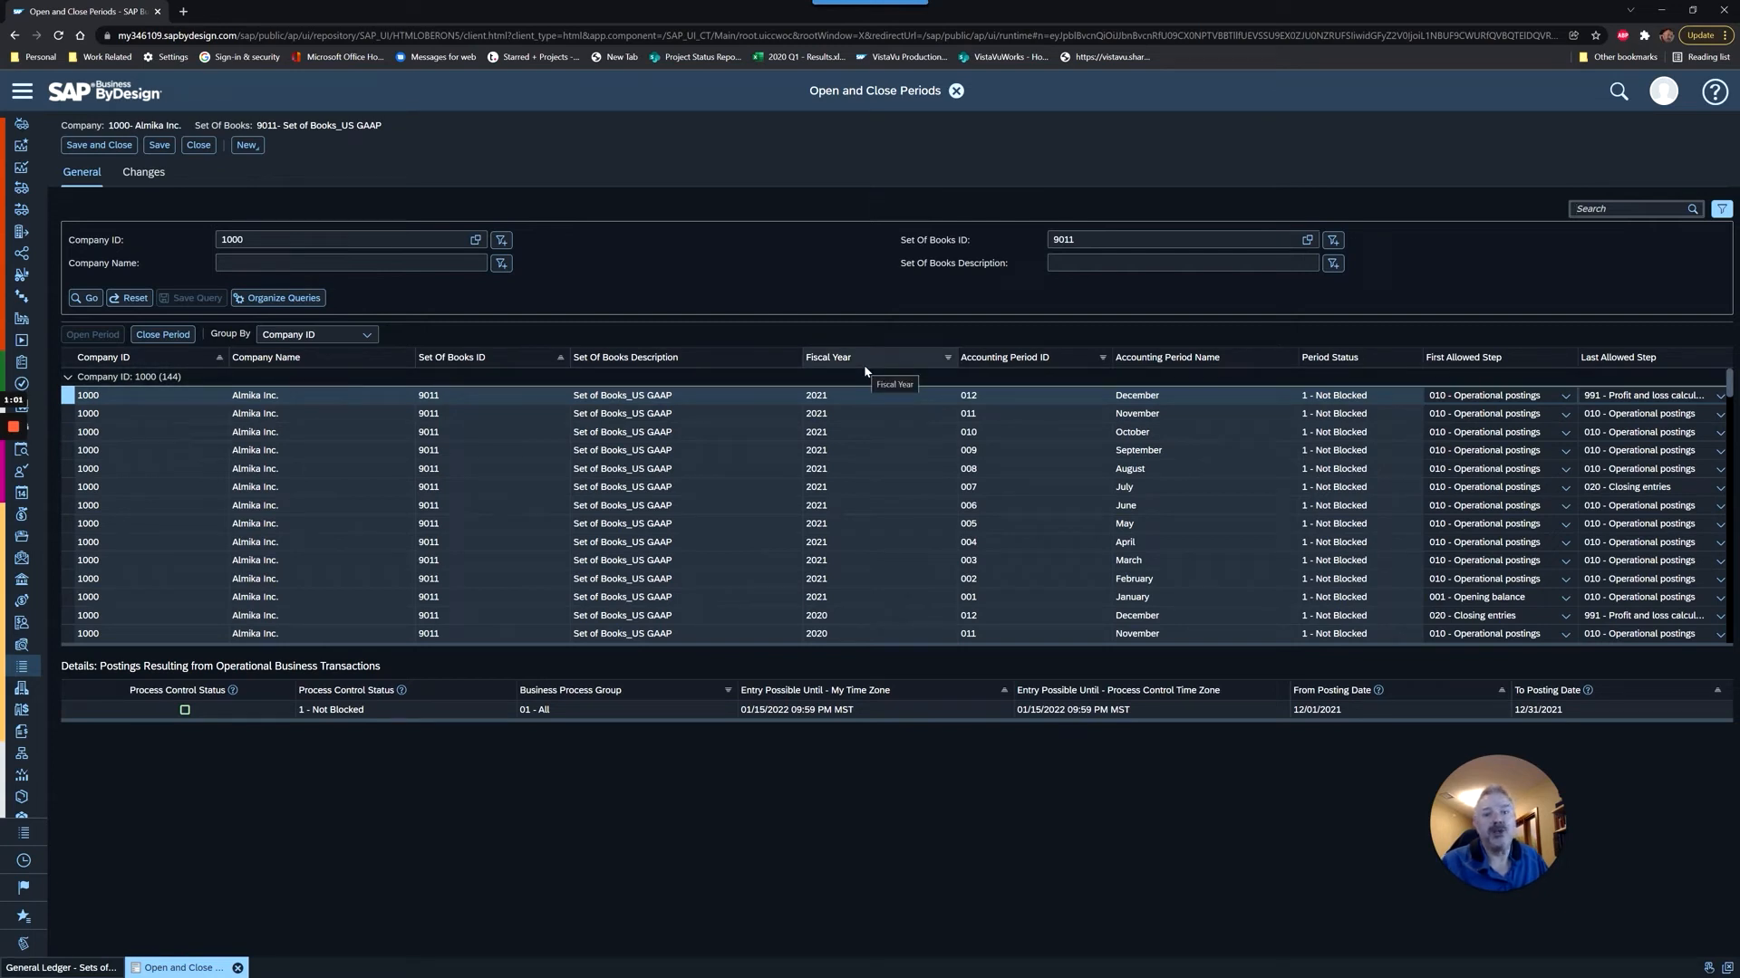
mouse_move(819, 528)
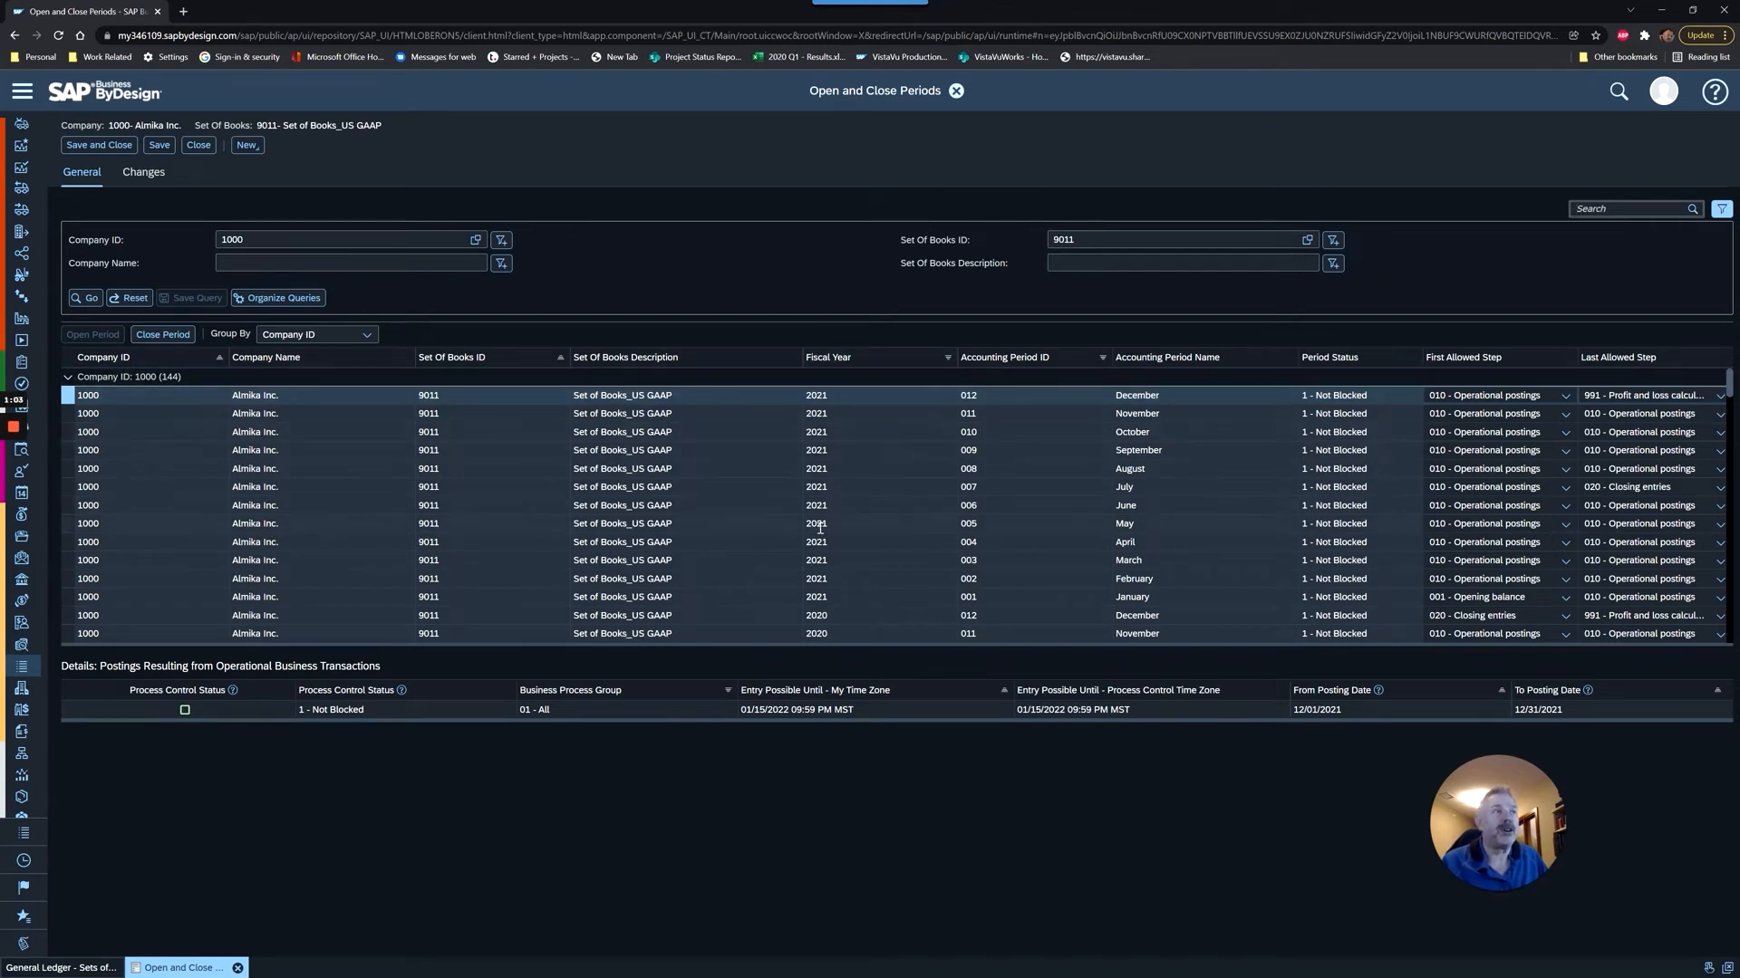
mouse_move(876, 658)
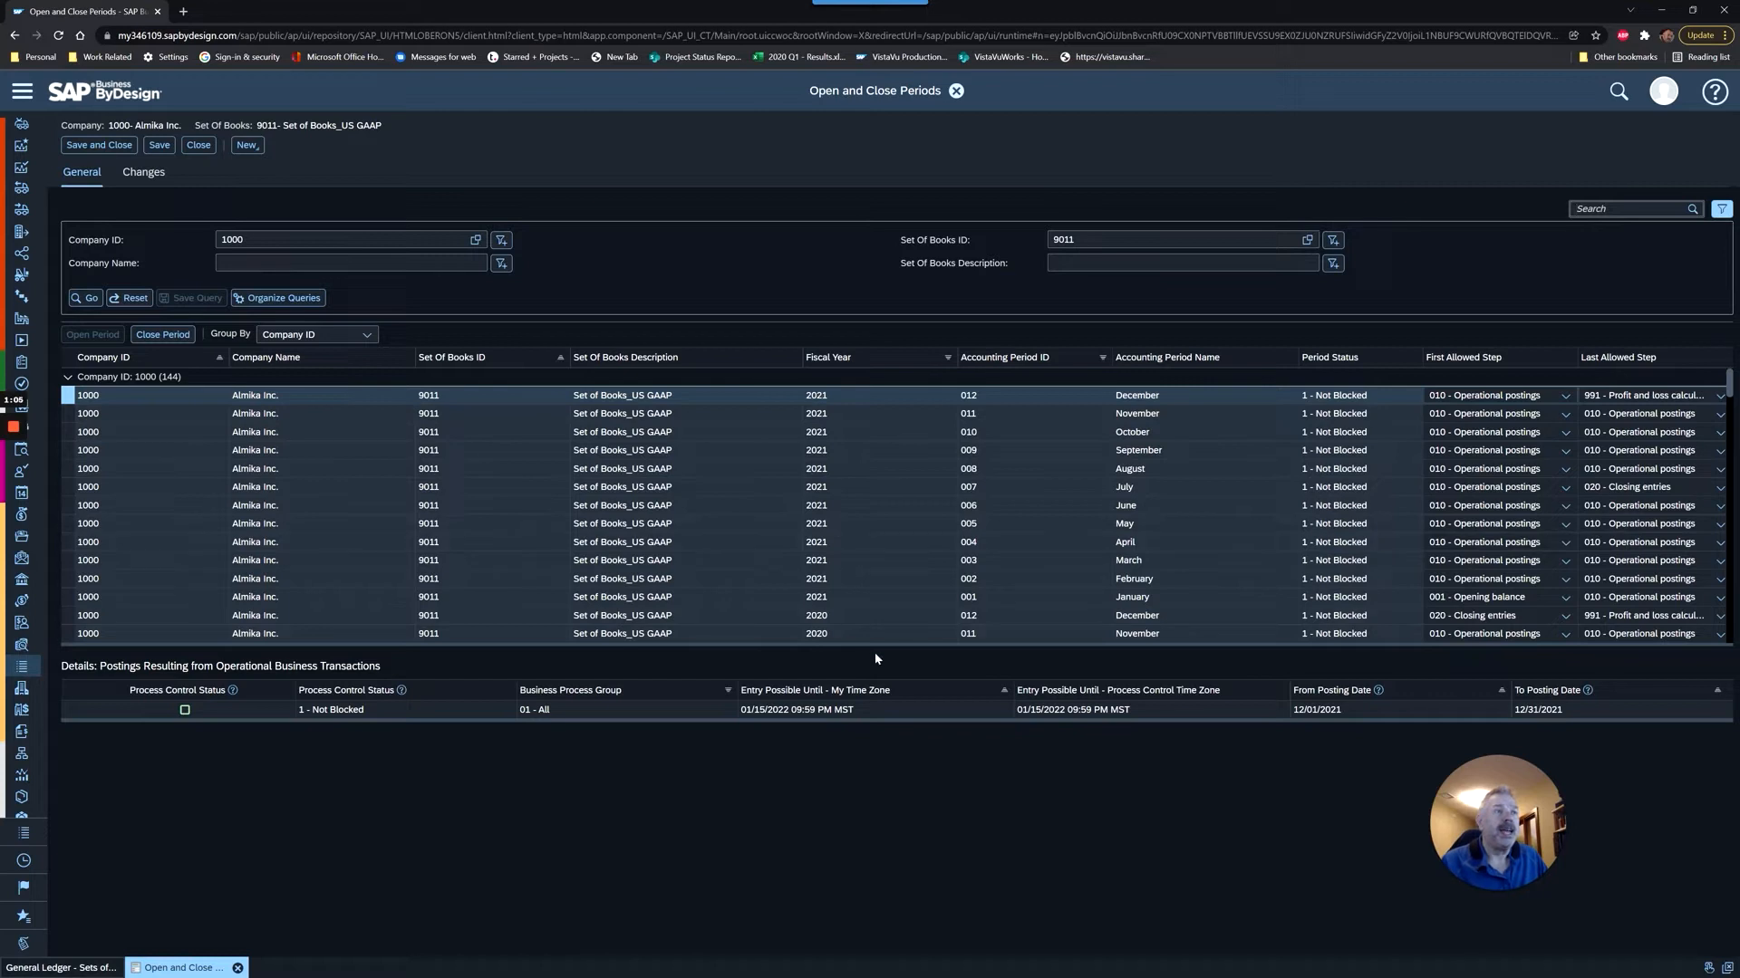
scroll("down", 3)
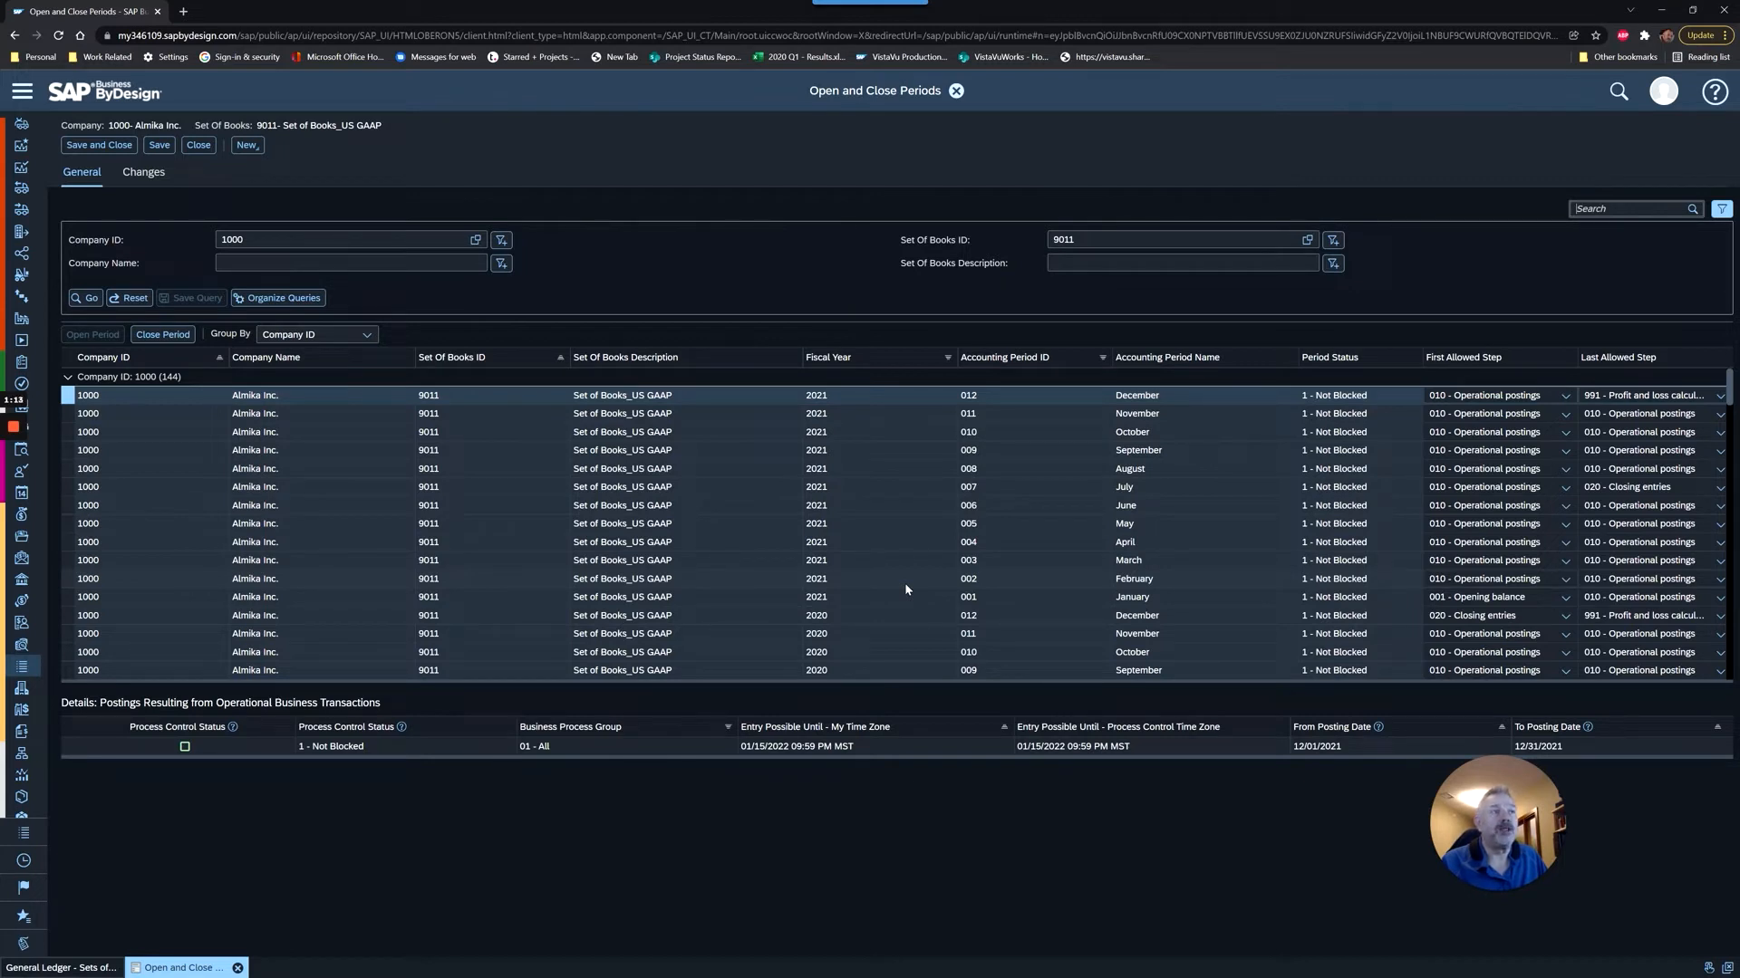
scroll("down", 3)
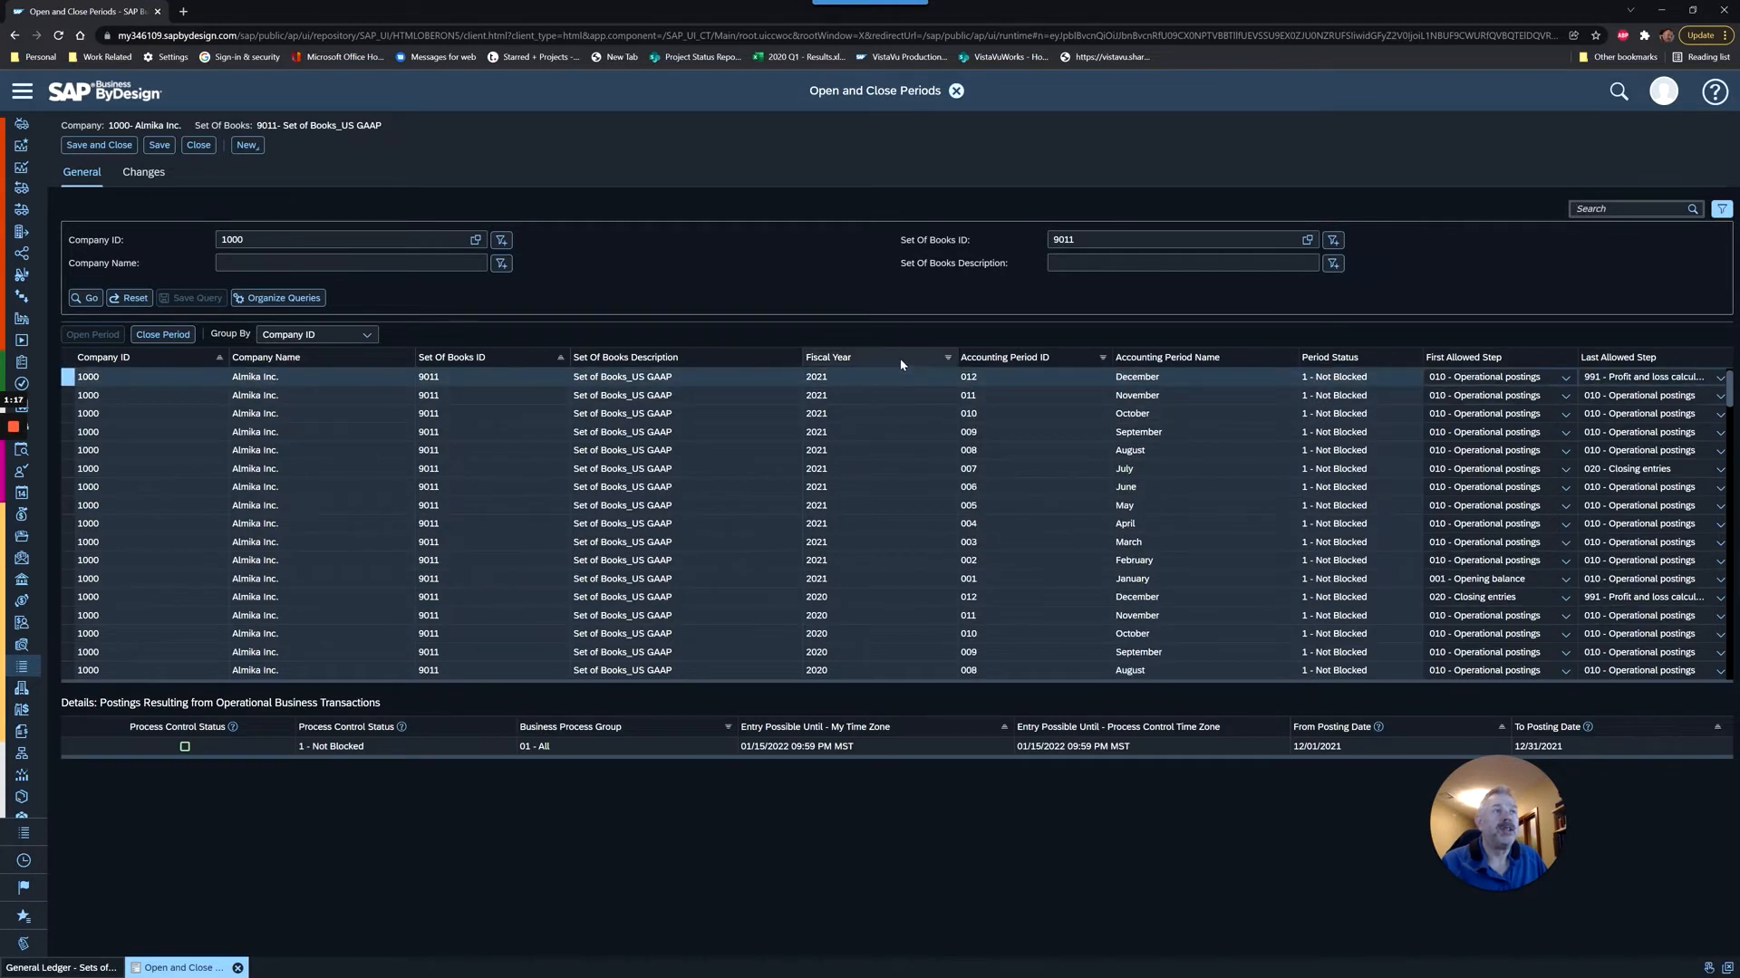
- Filter the period list by fiscal year 2019
left_click(948, 357)
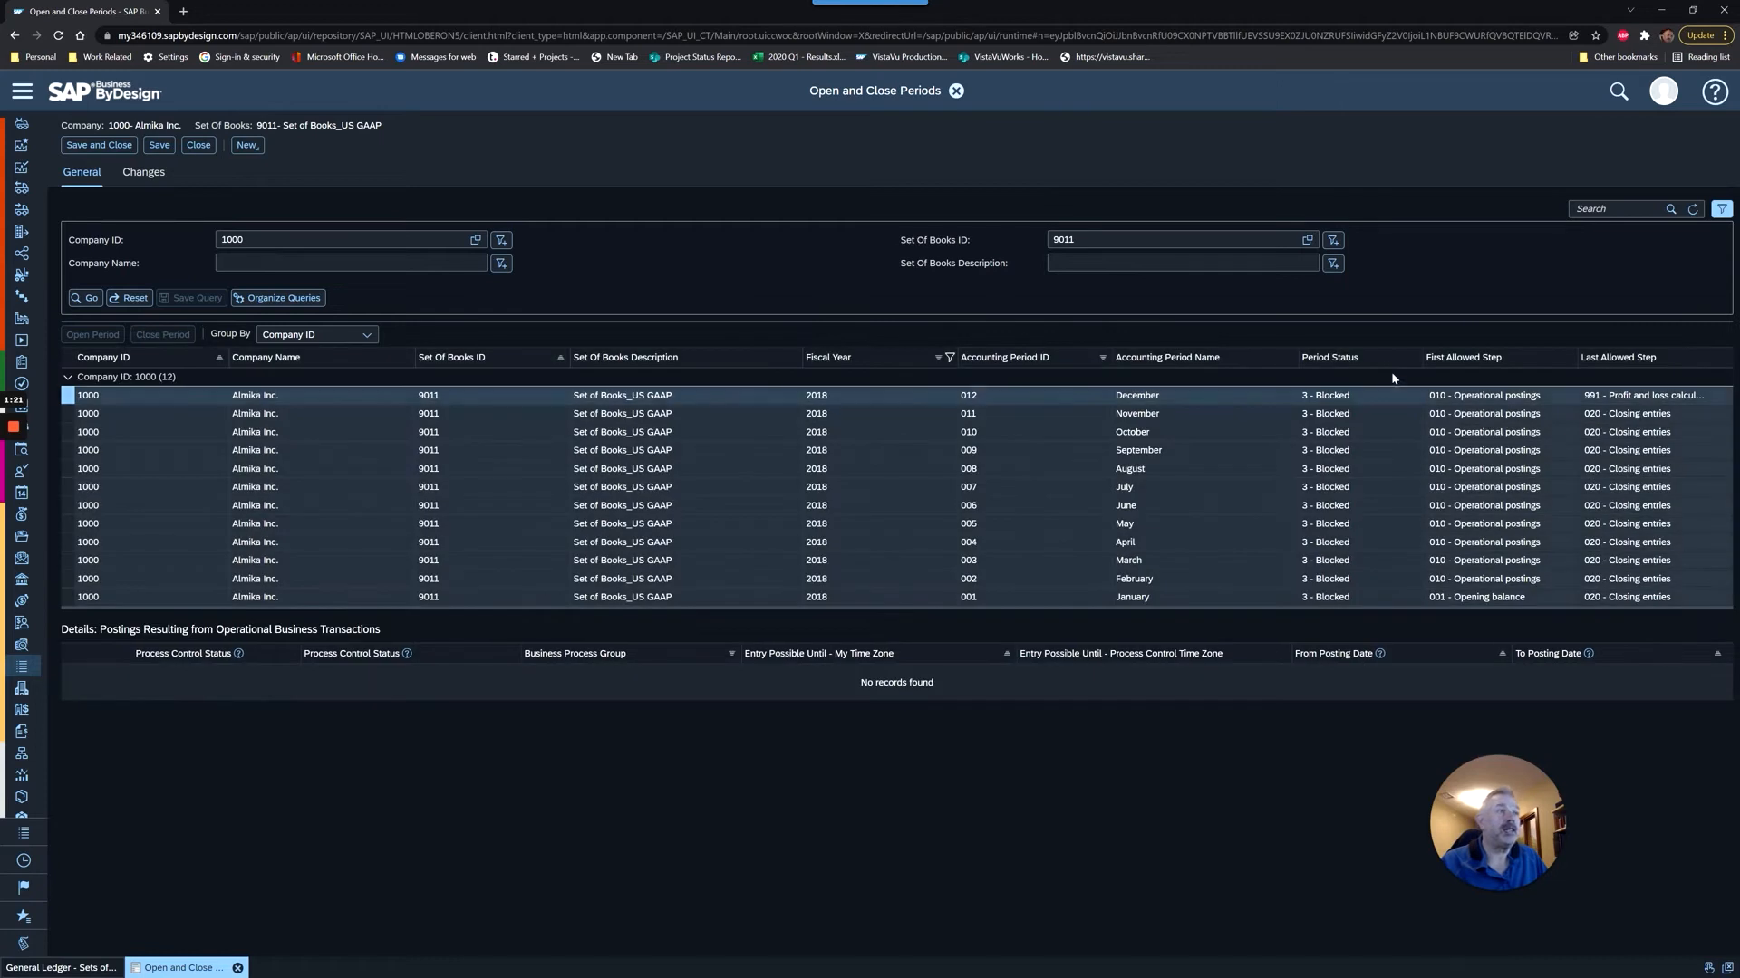
mouse_move(810, 374)
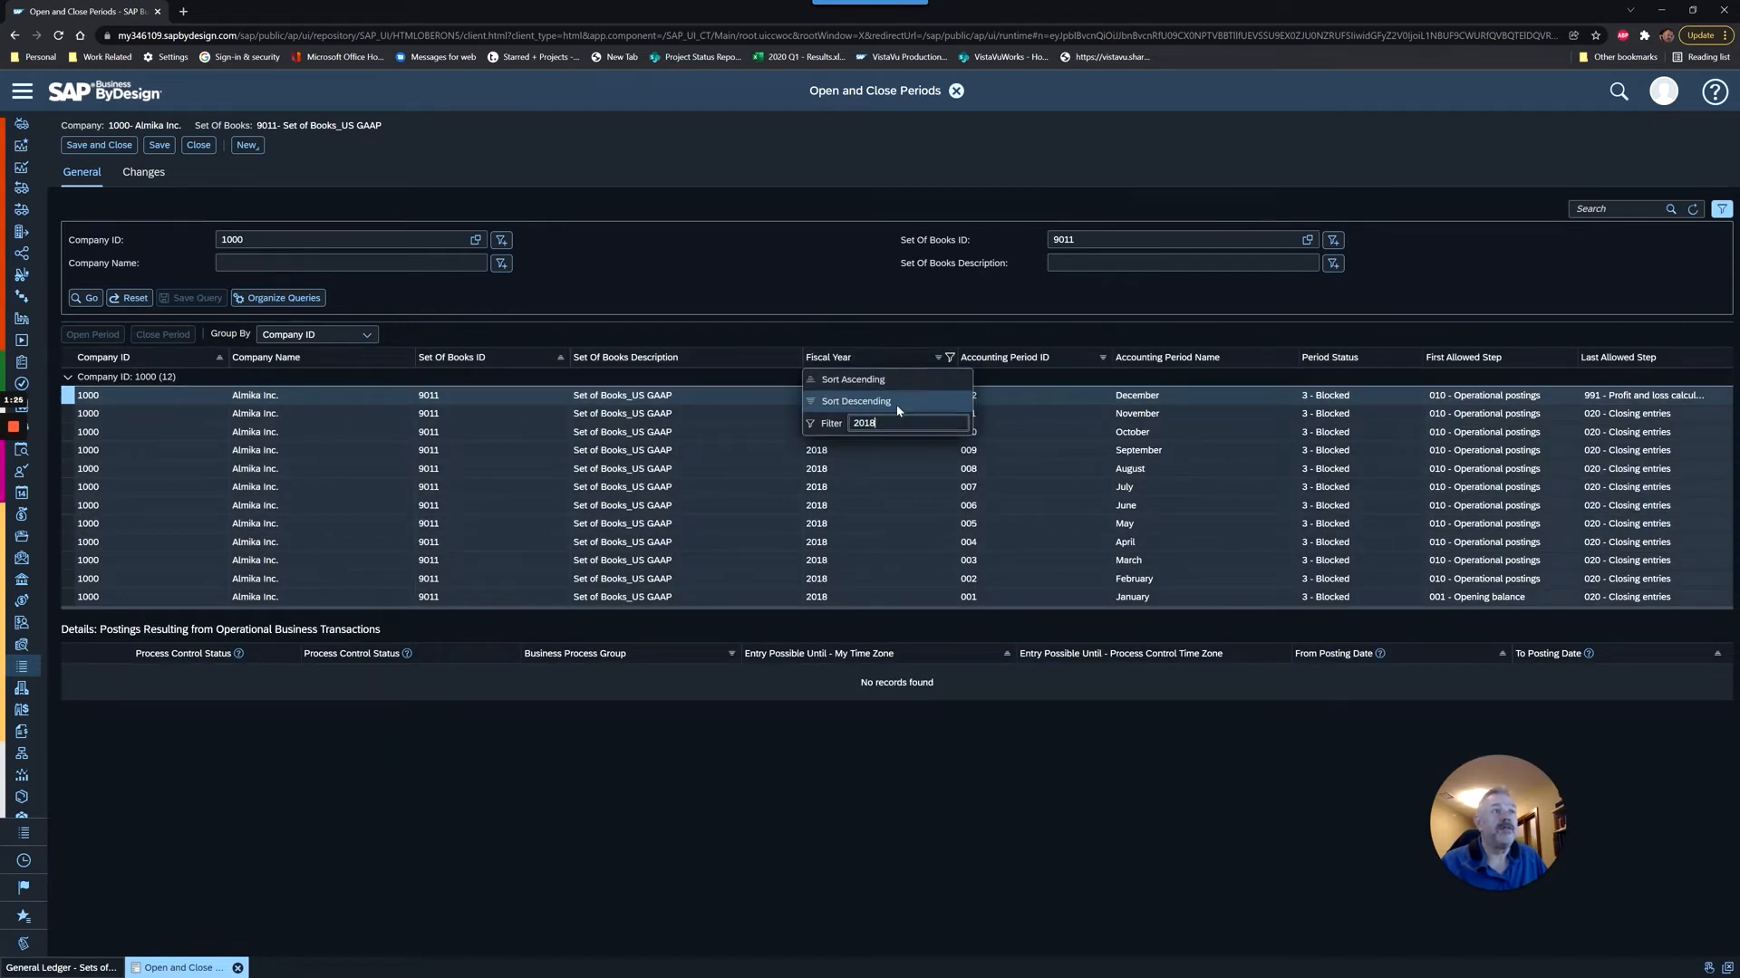
type("2019")
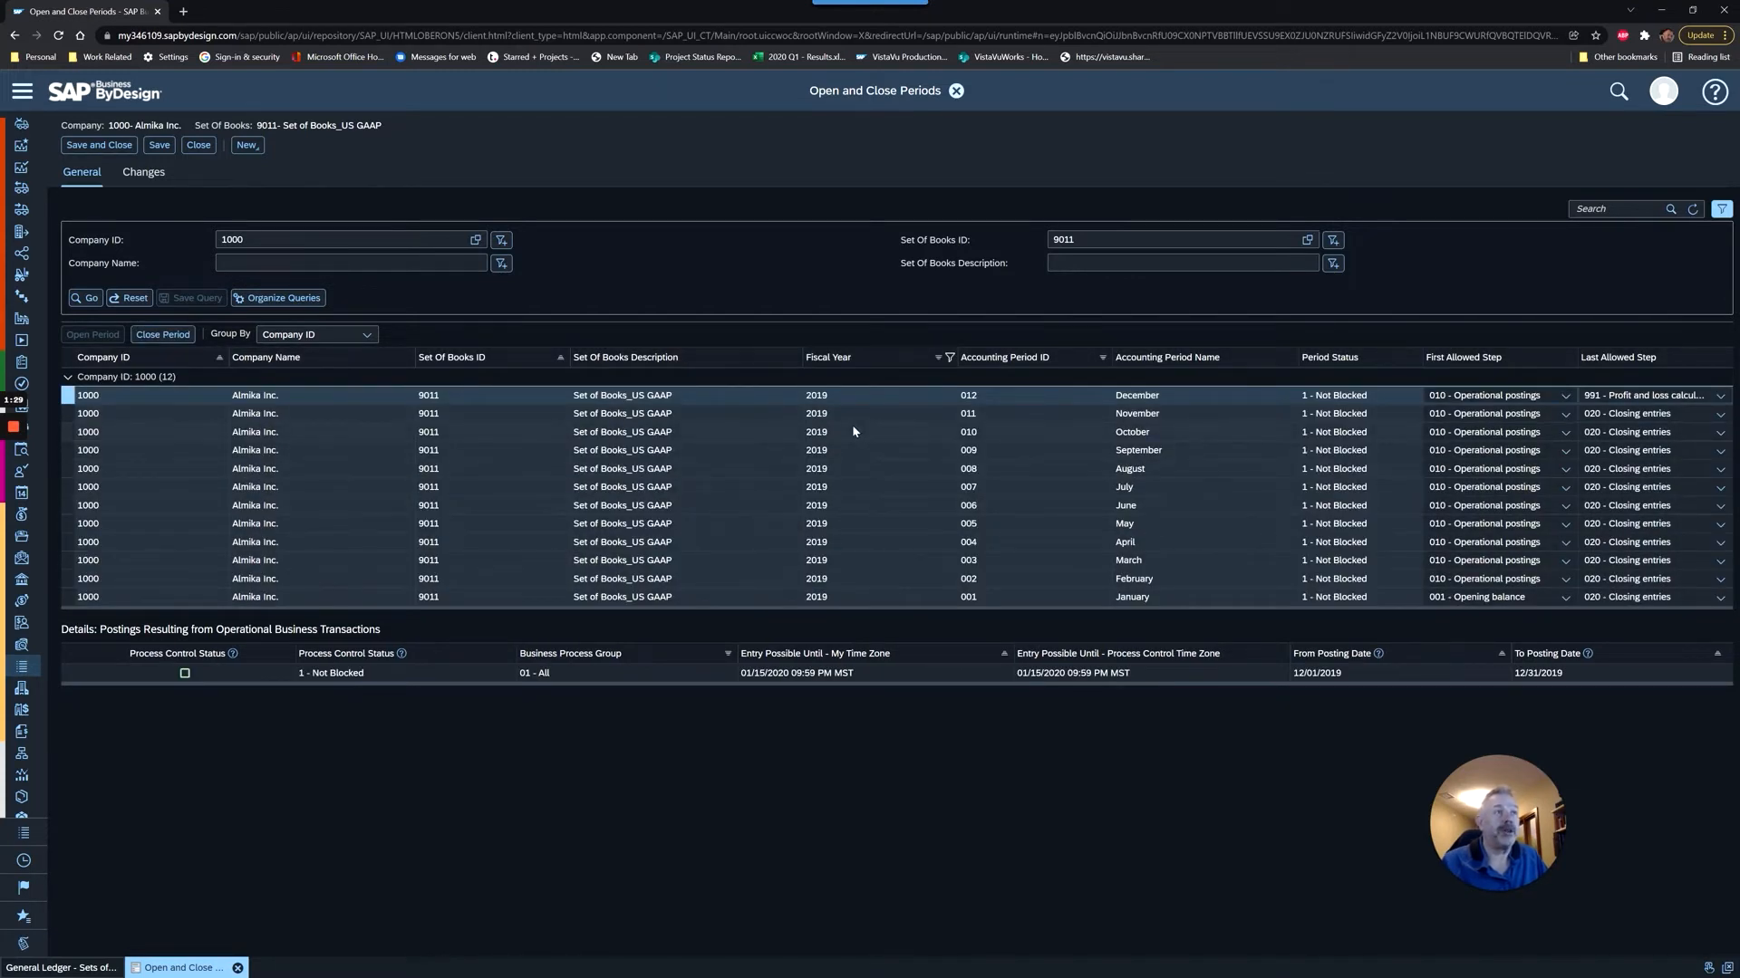
mouse_move(874, 356)
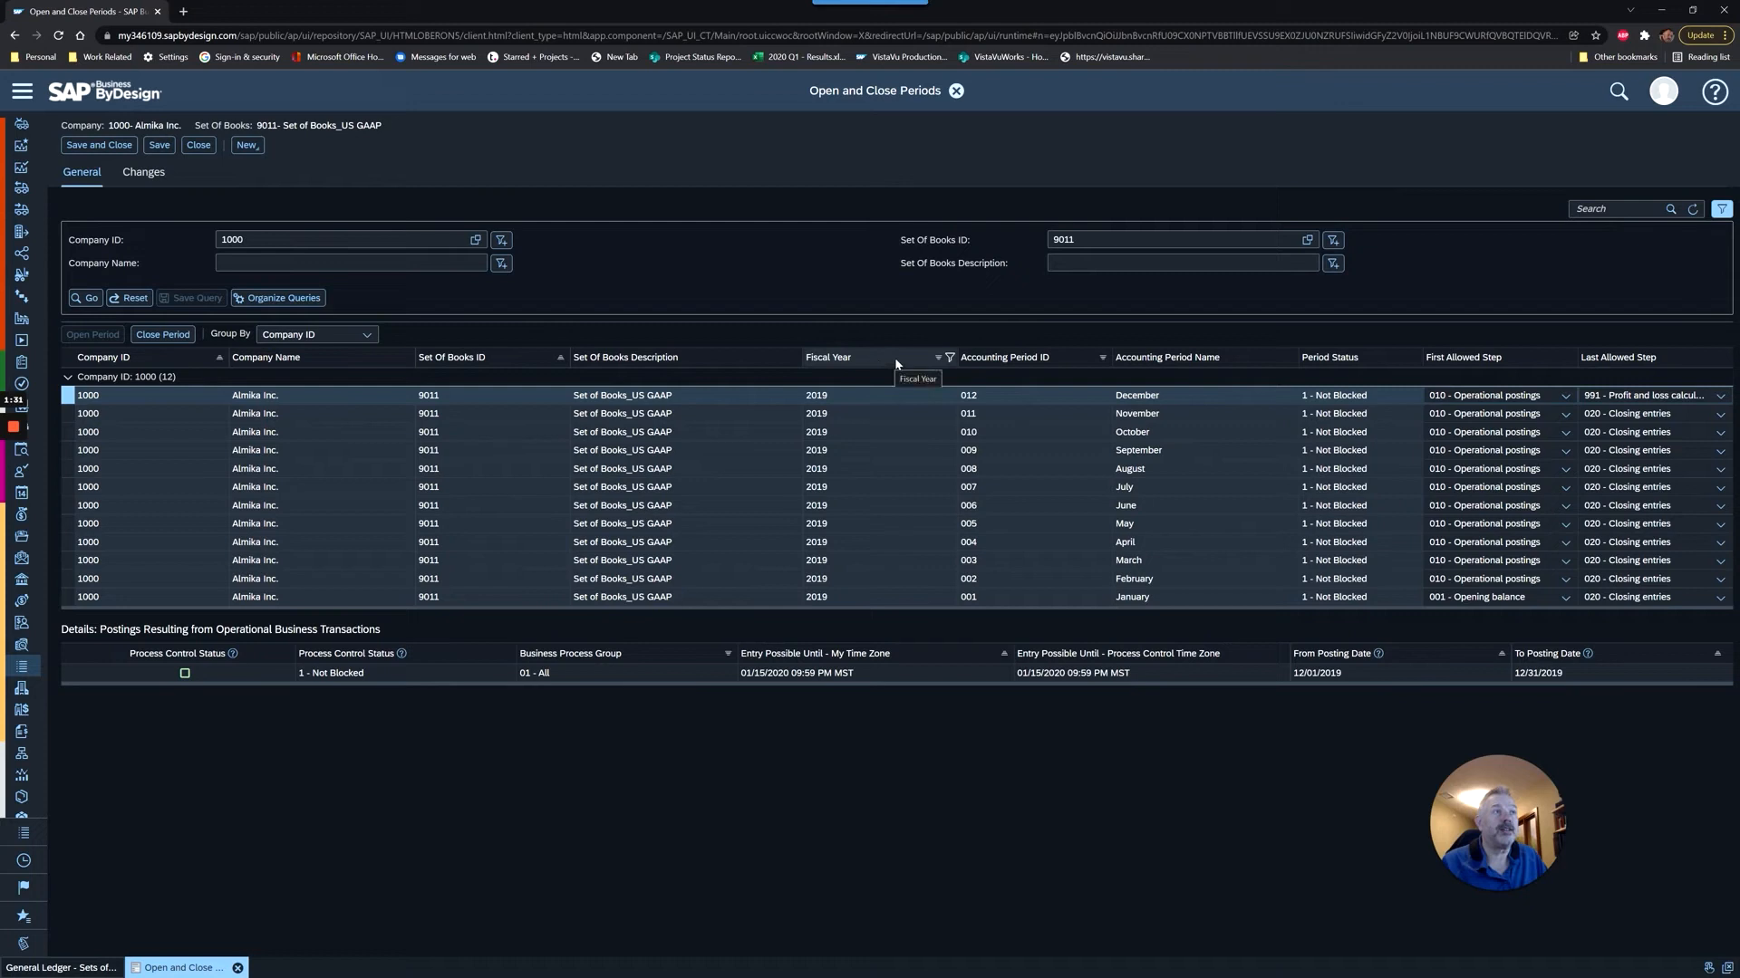
mouse_move(1416, 435)
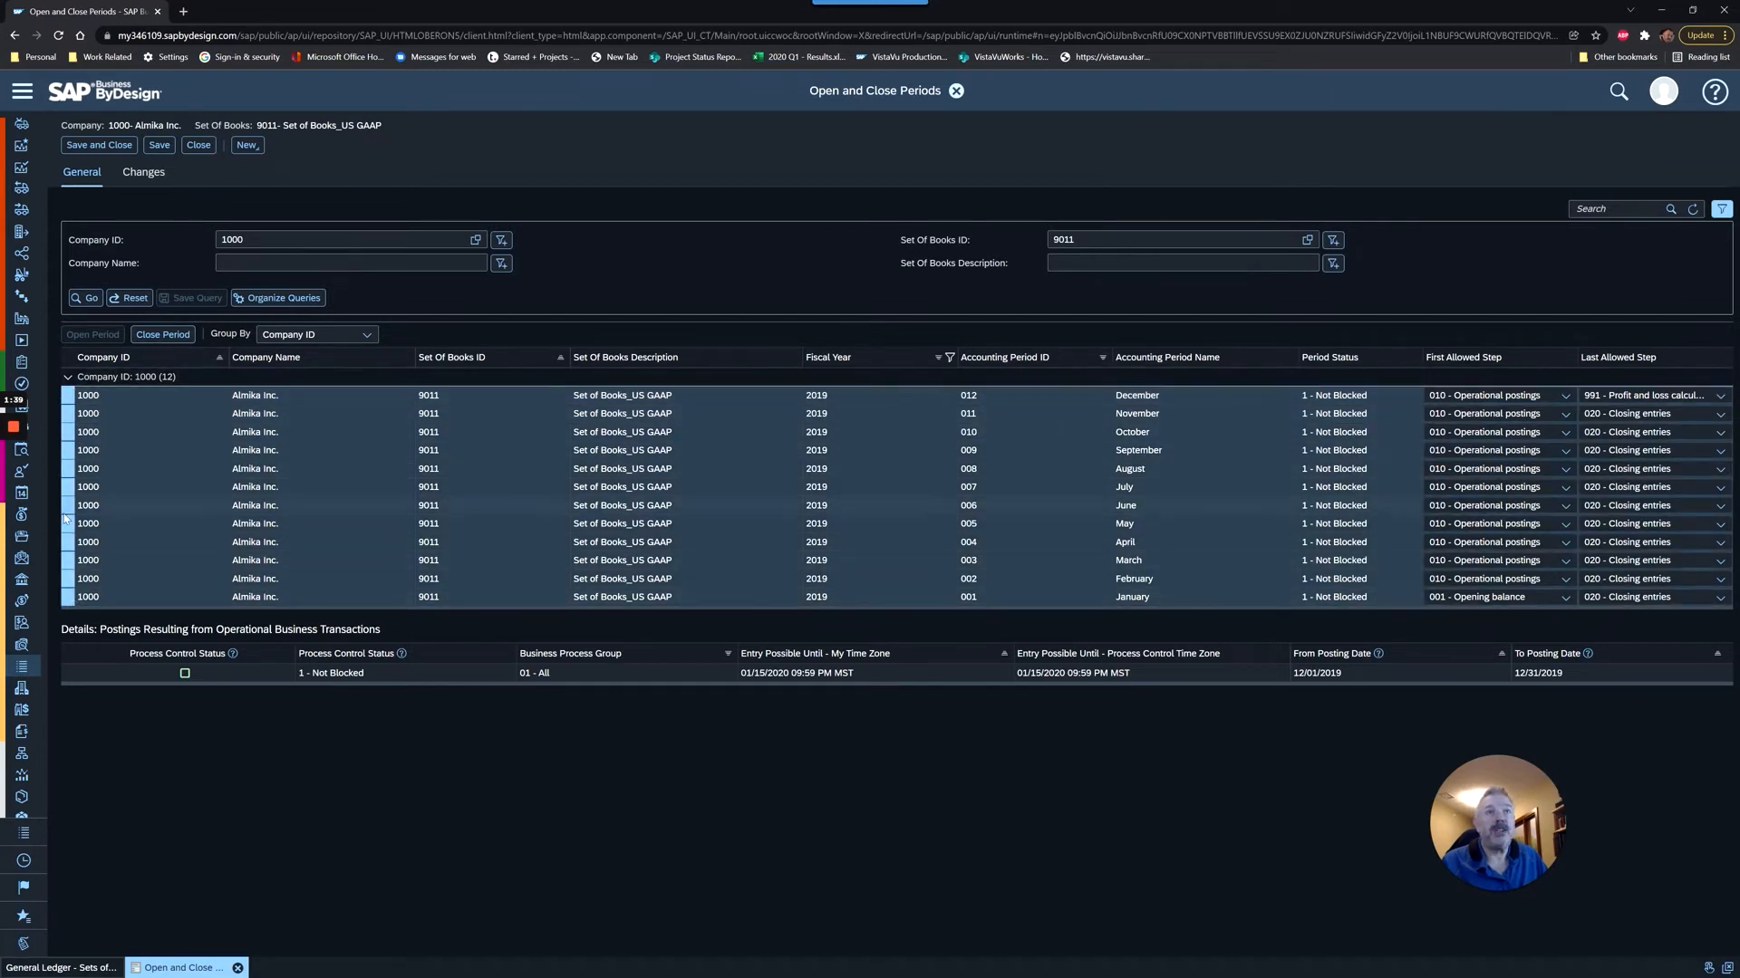
- Close all twelve 2019 periods, then save and close
left_click(162, 334)
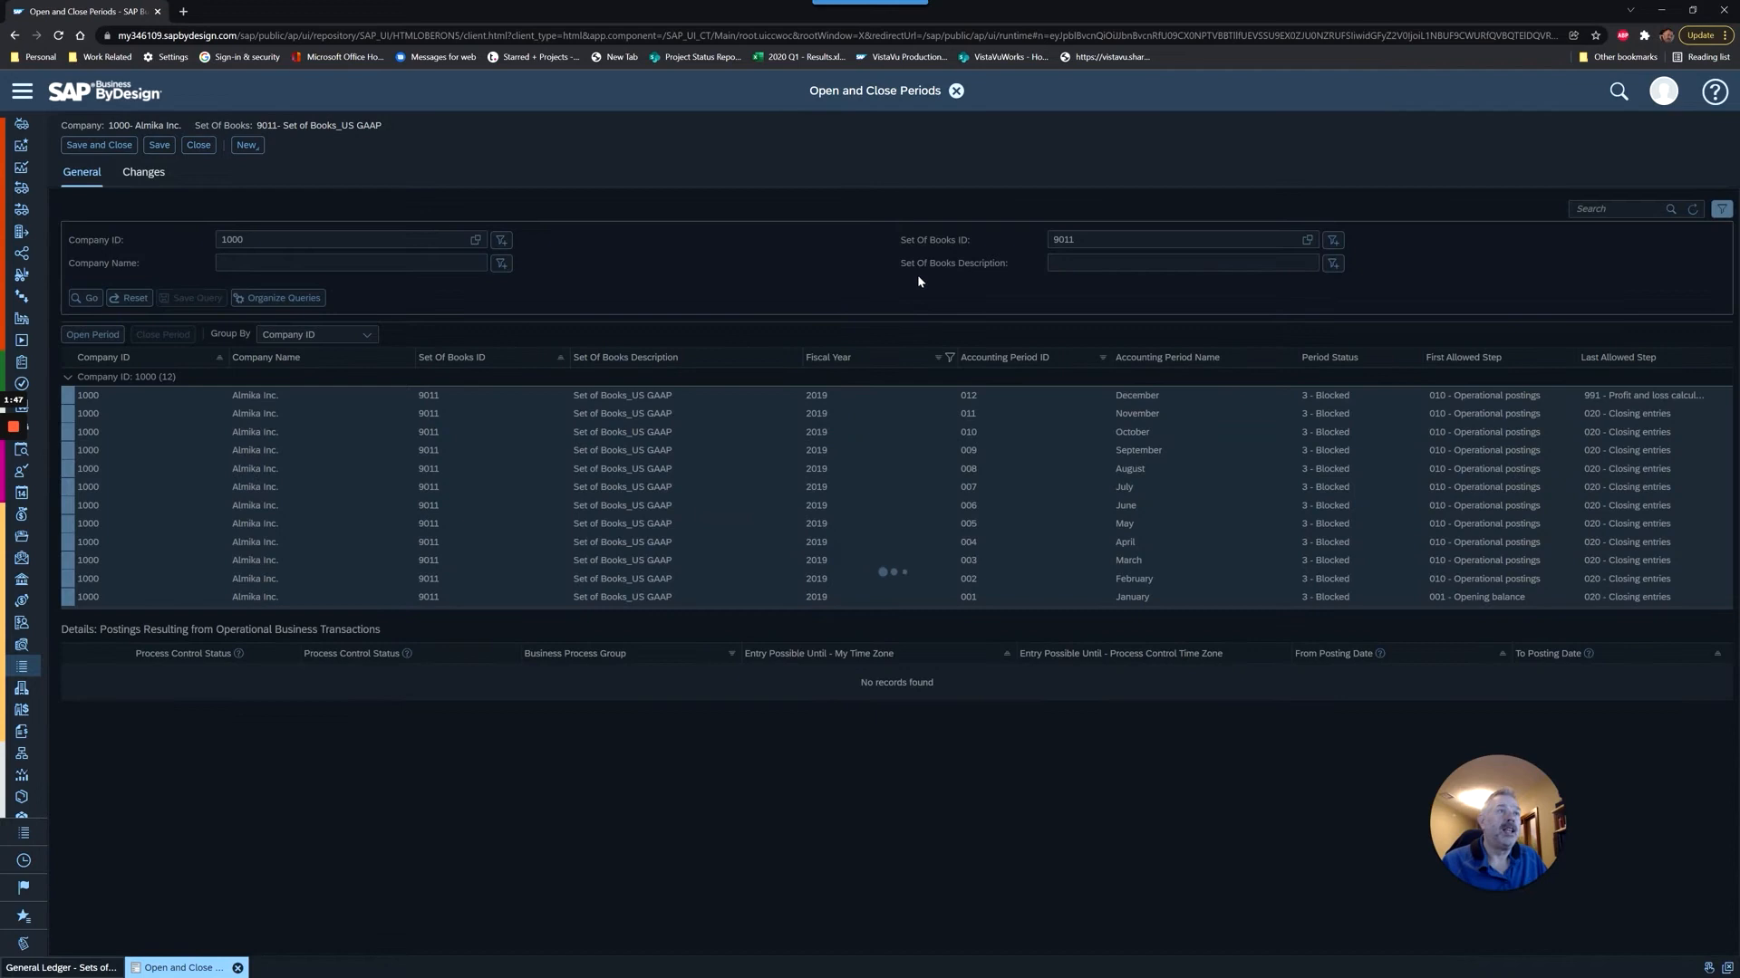
left_click(99, 144)
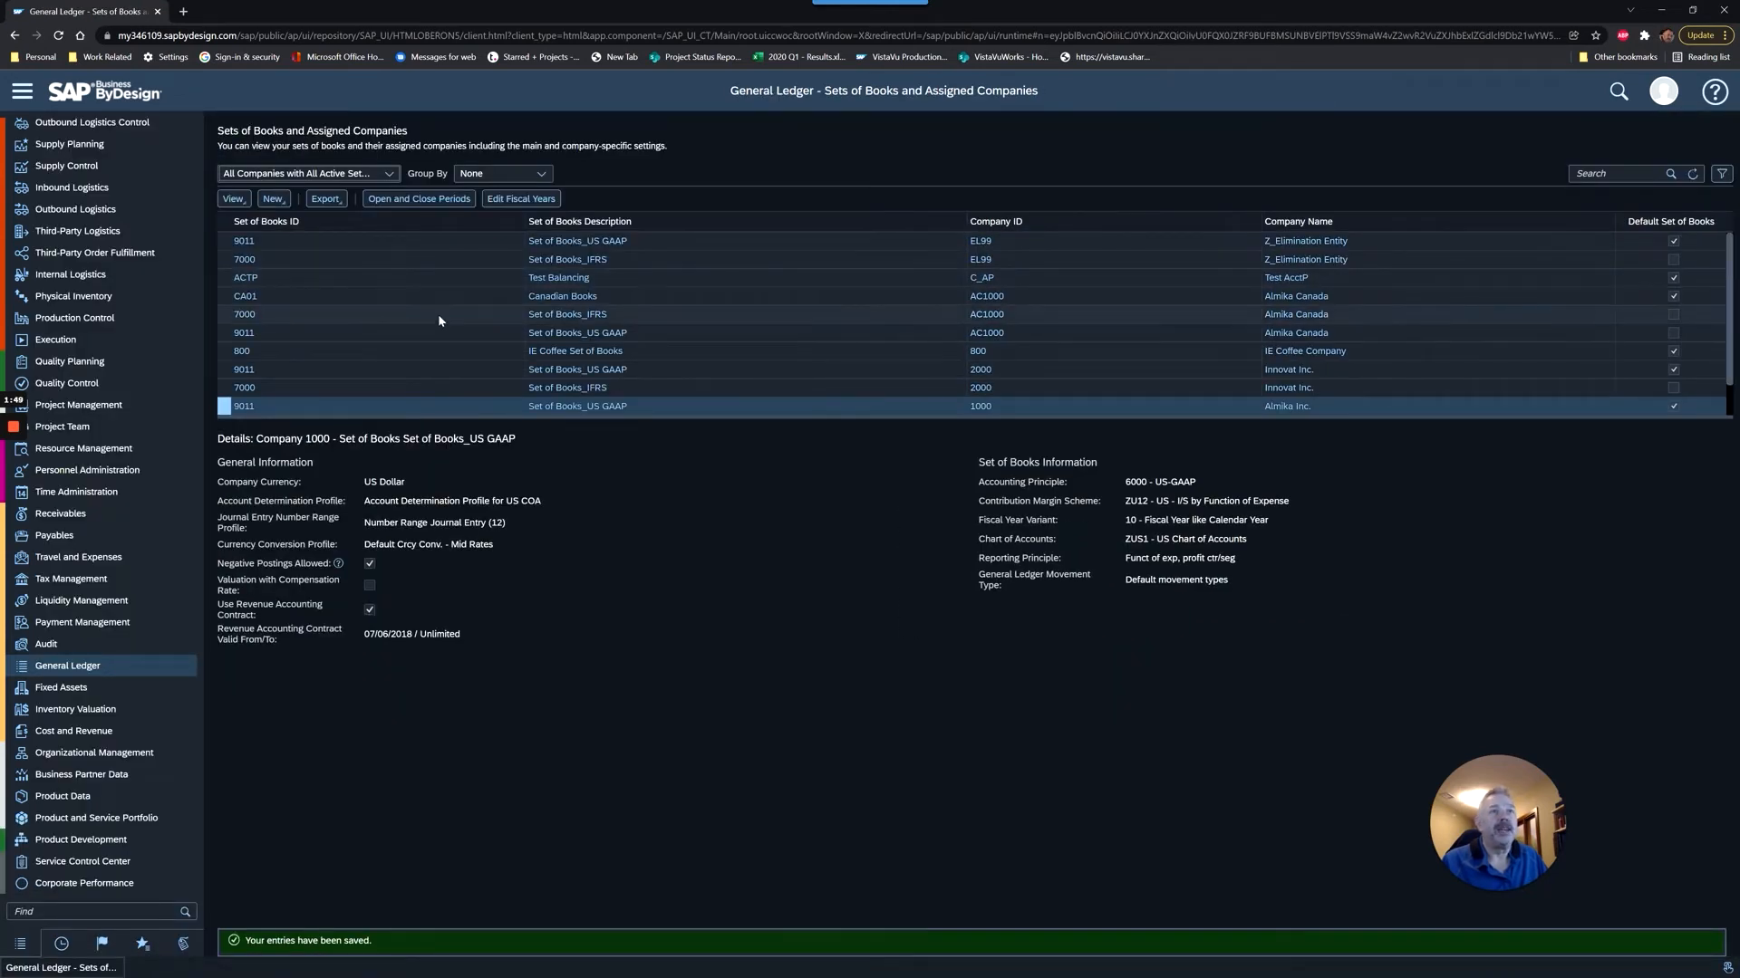
mouse_move(696, 206)
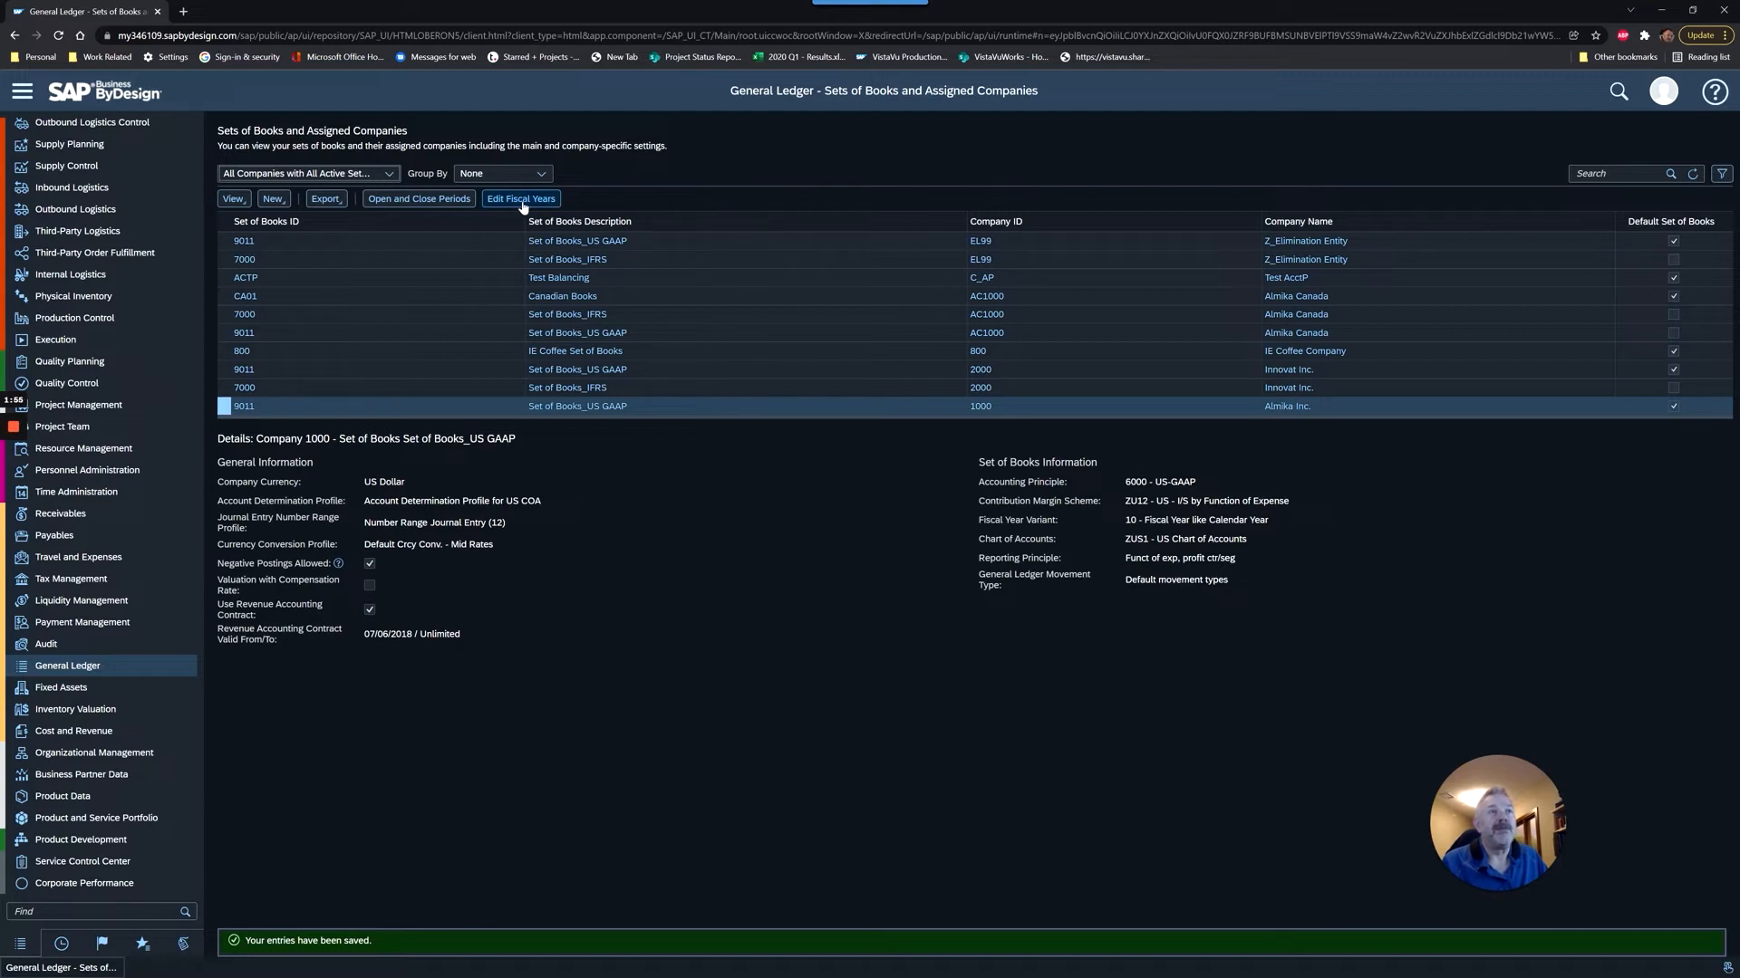
- Attempt a new fiscal year on Edit Fiscal Years, refused for more than three open years
left_click(520, 198)
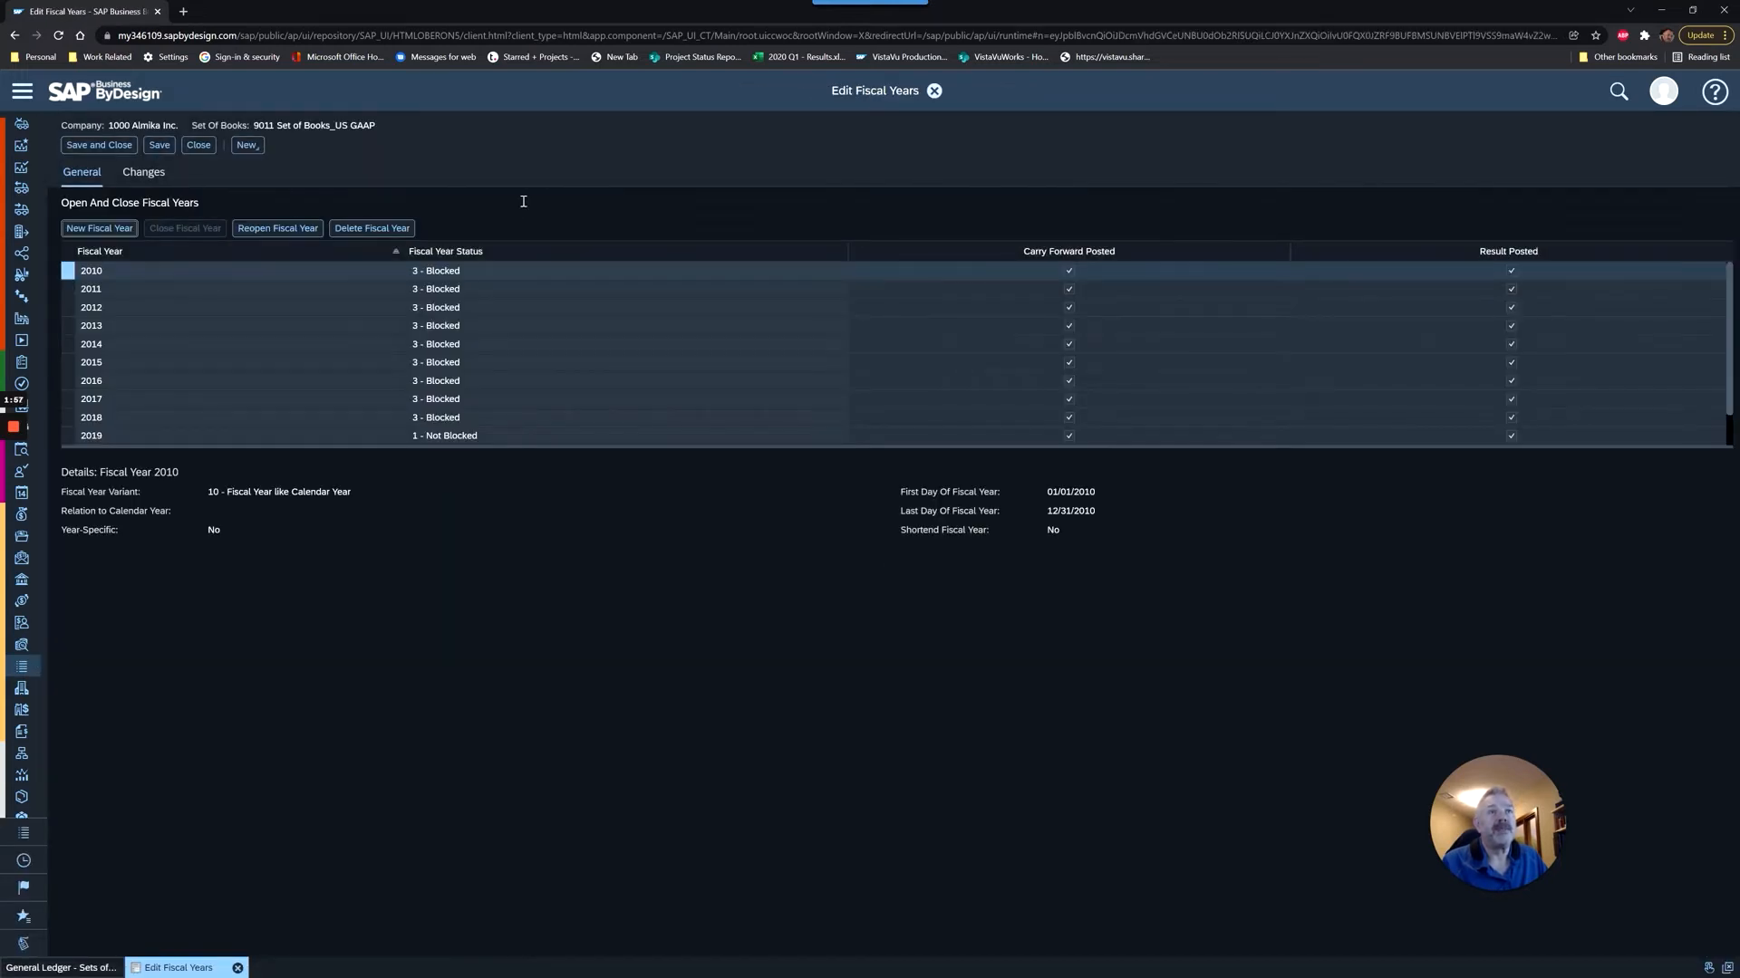
mouse_move(151, 394)
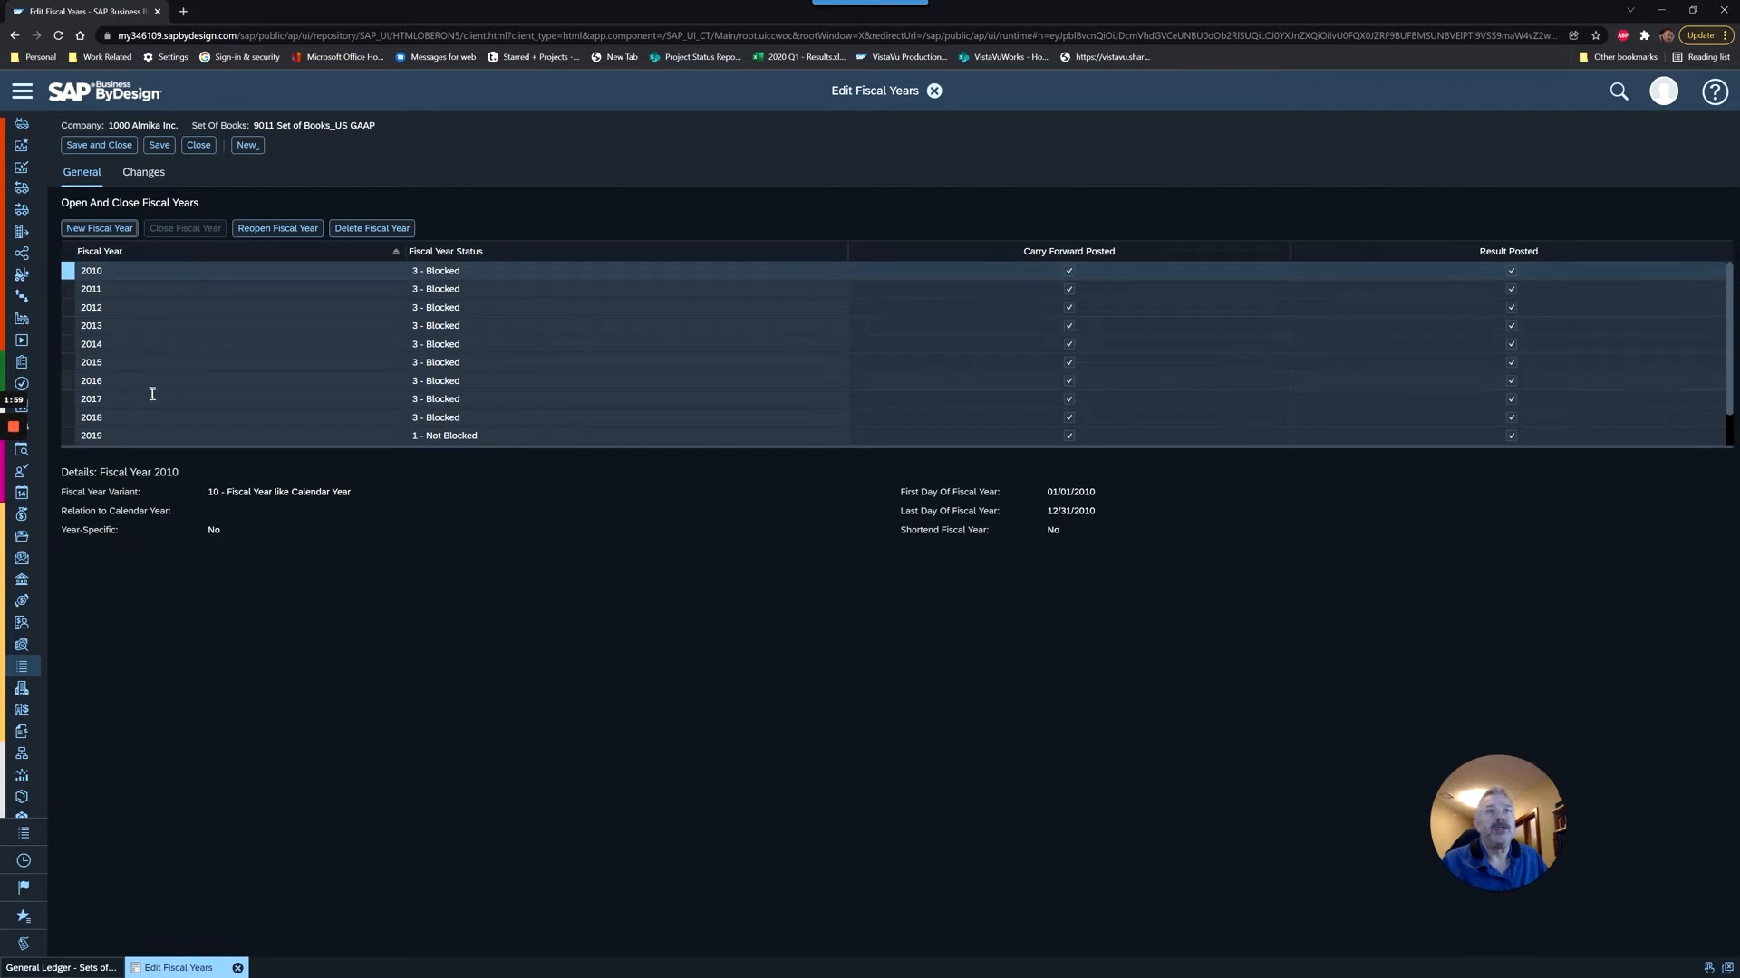
scroll("down", 3)
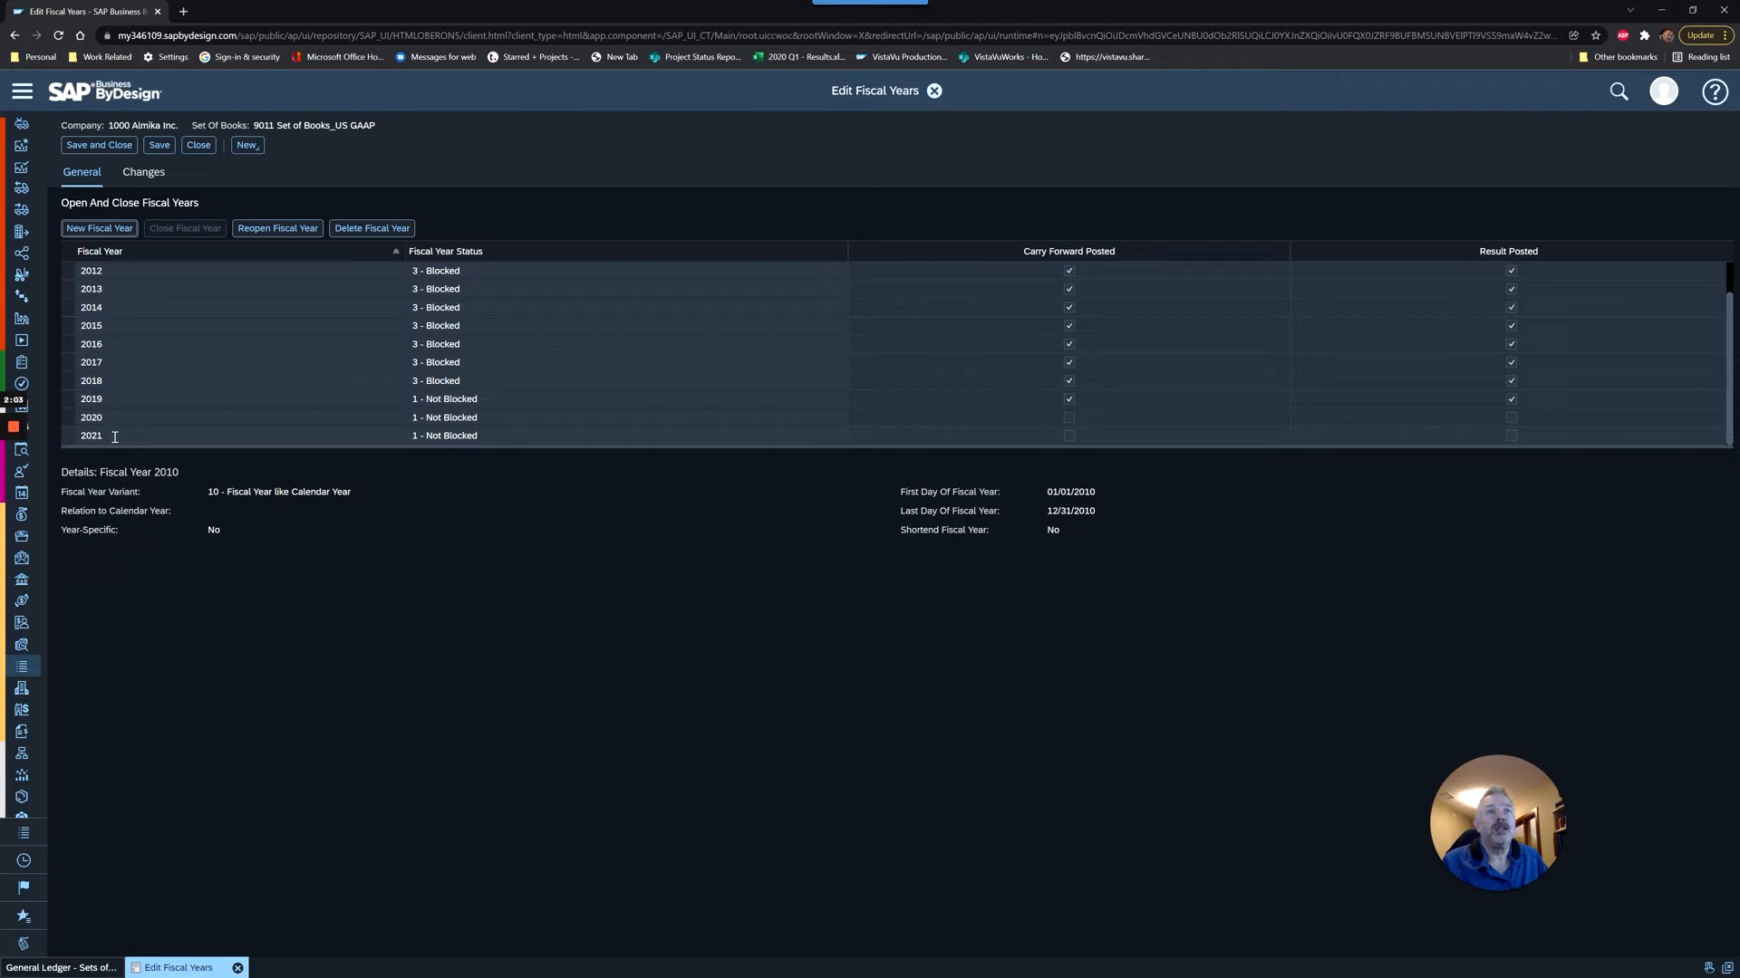
mouse_move(404, 403)
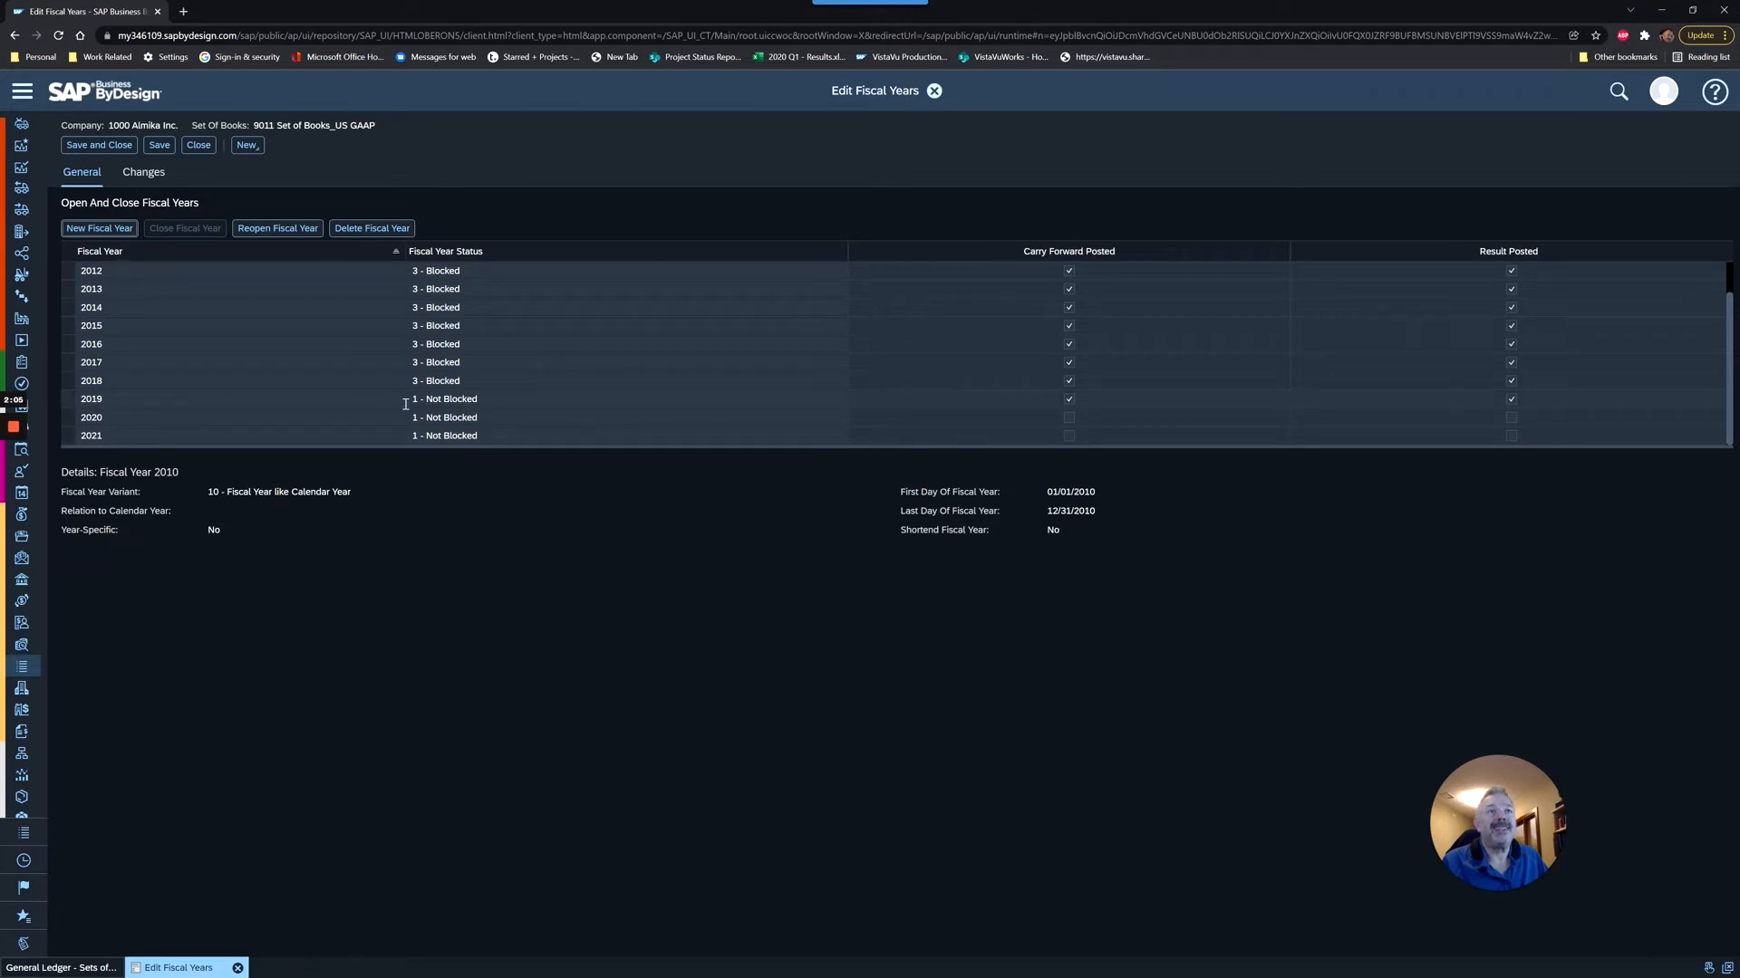
mouse_move(500, 403)
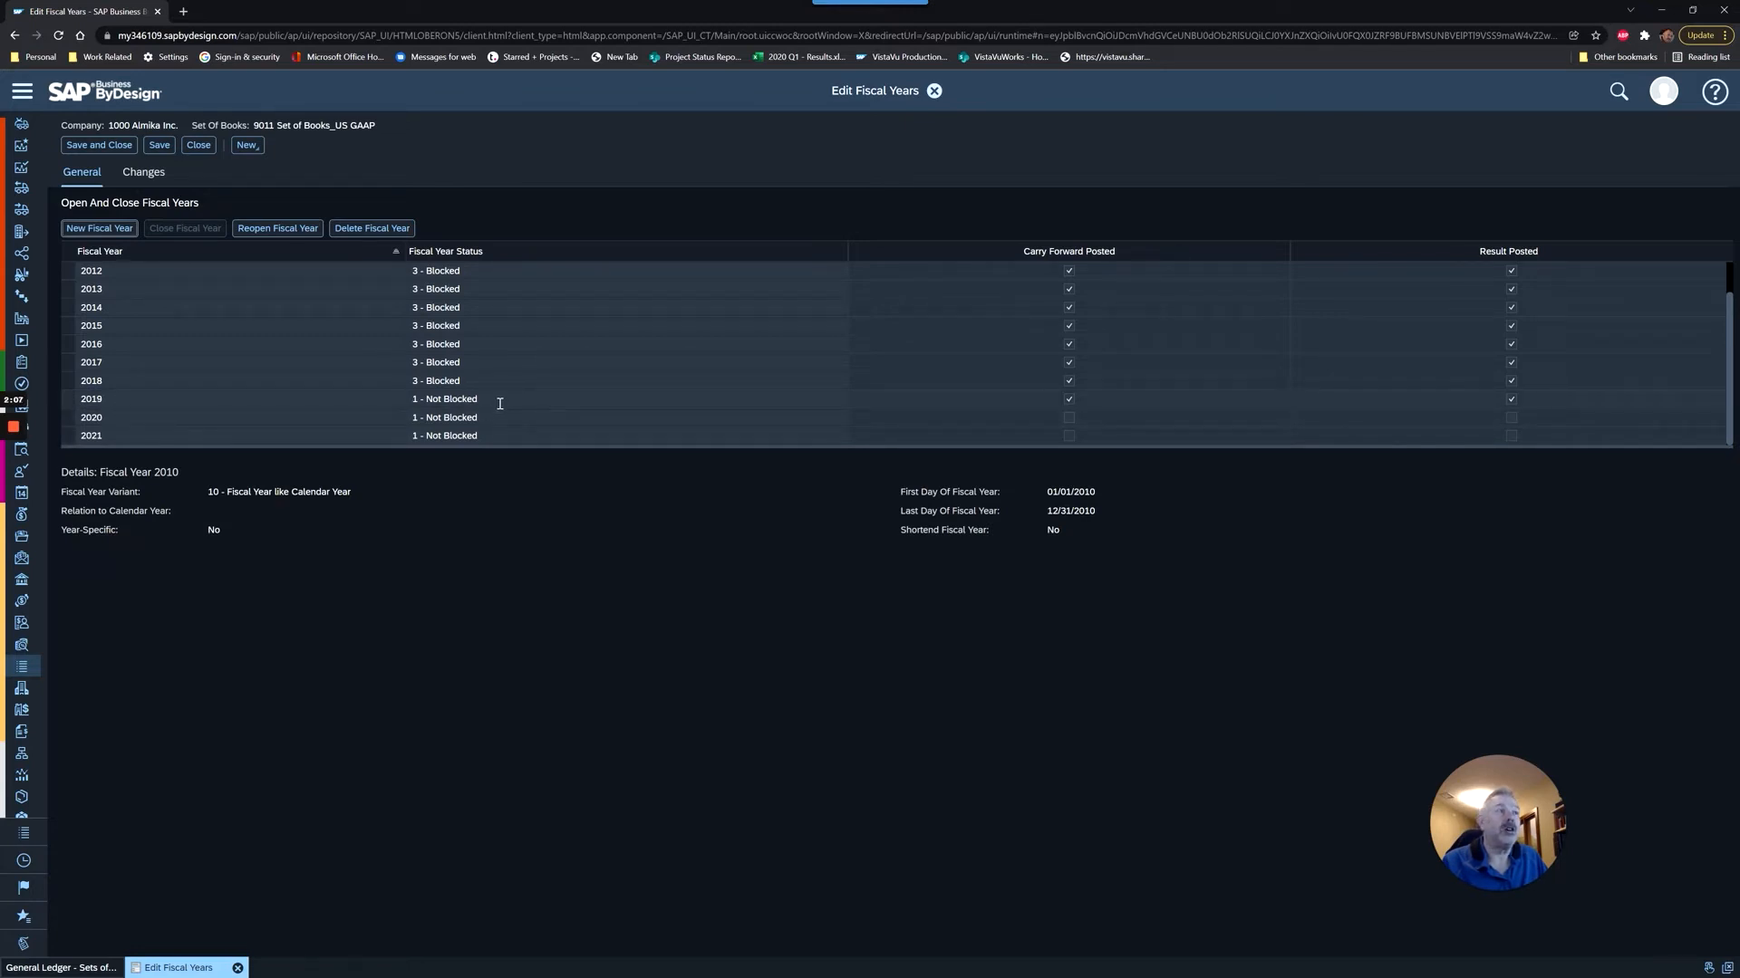
mouse_move(1078, 400)
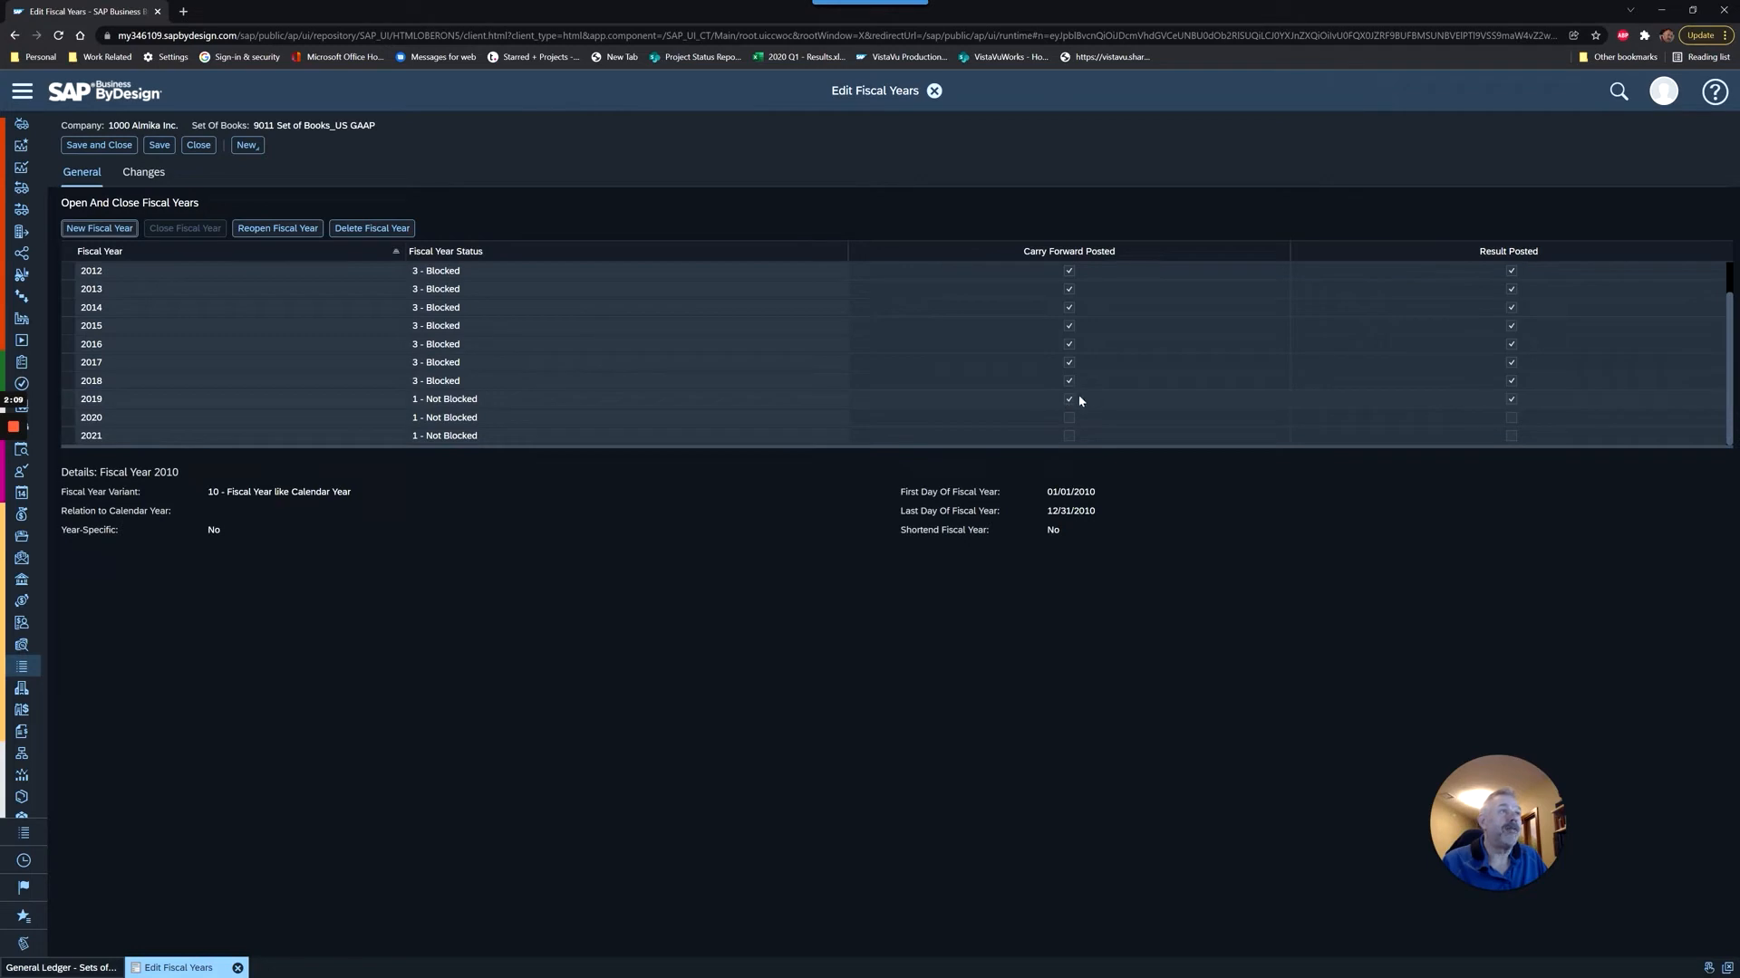
mouse_move(1089, 409)
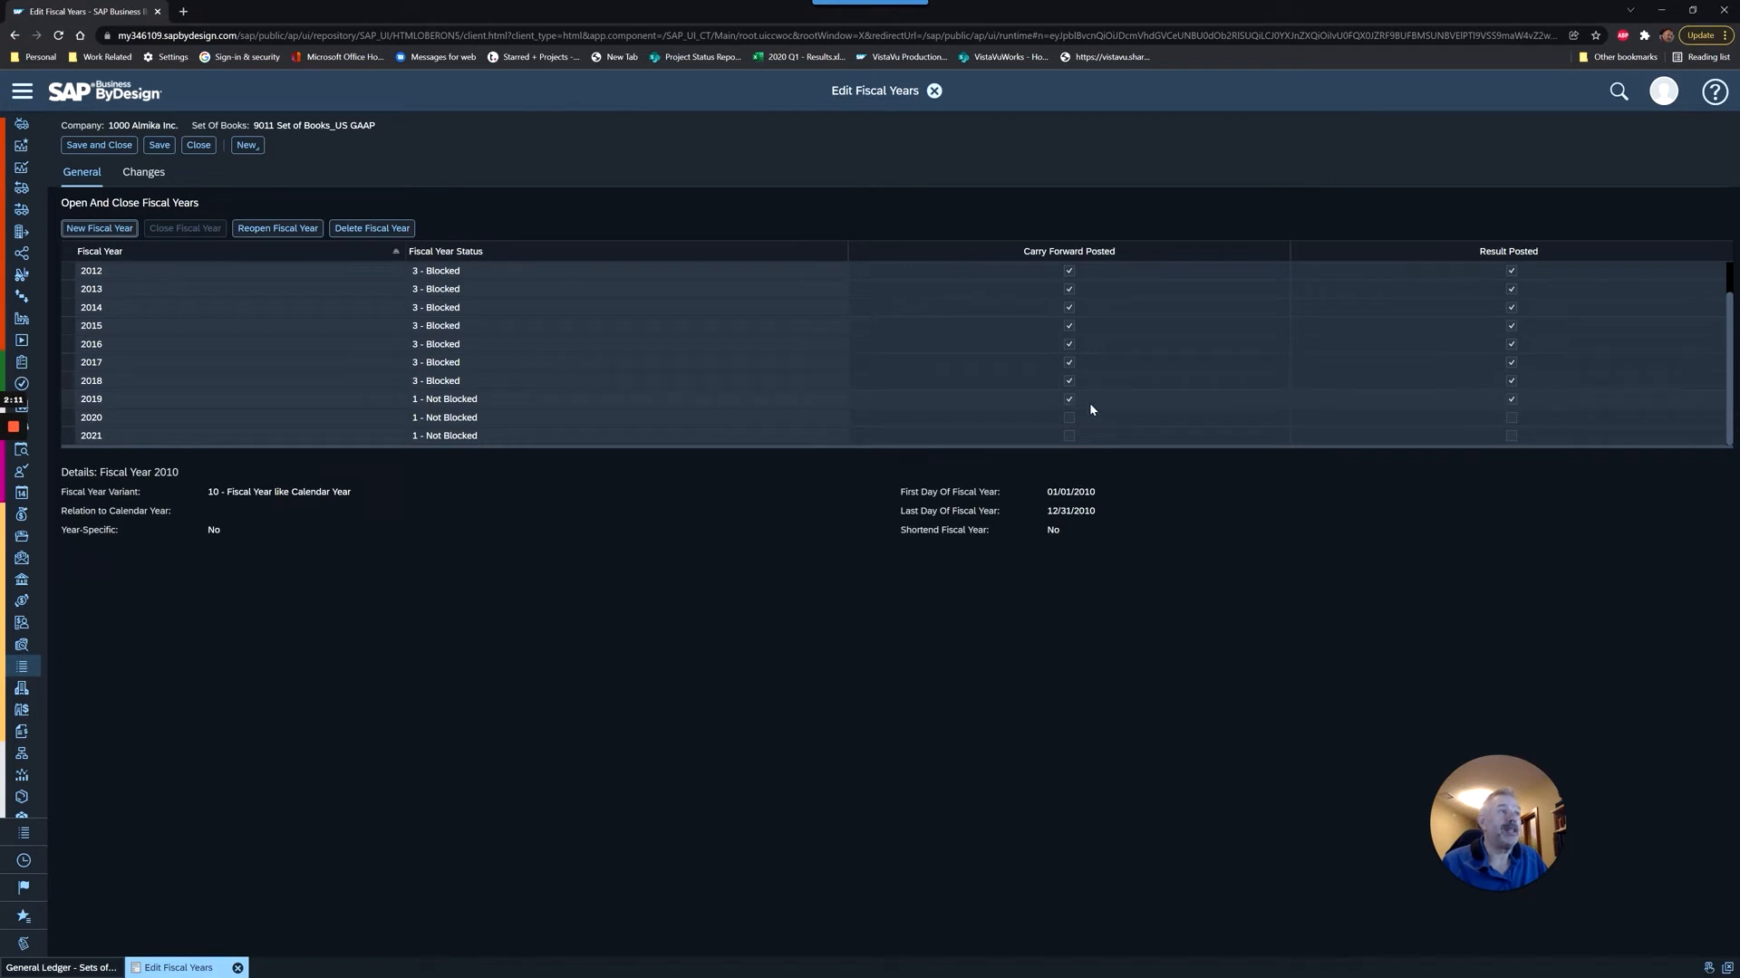
mouse_move(1073, 399)
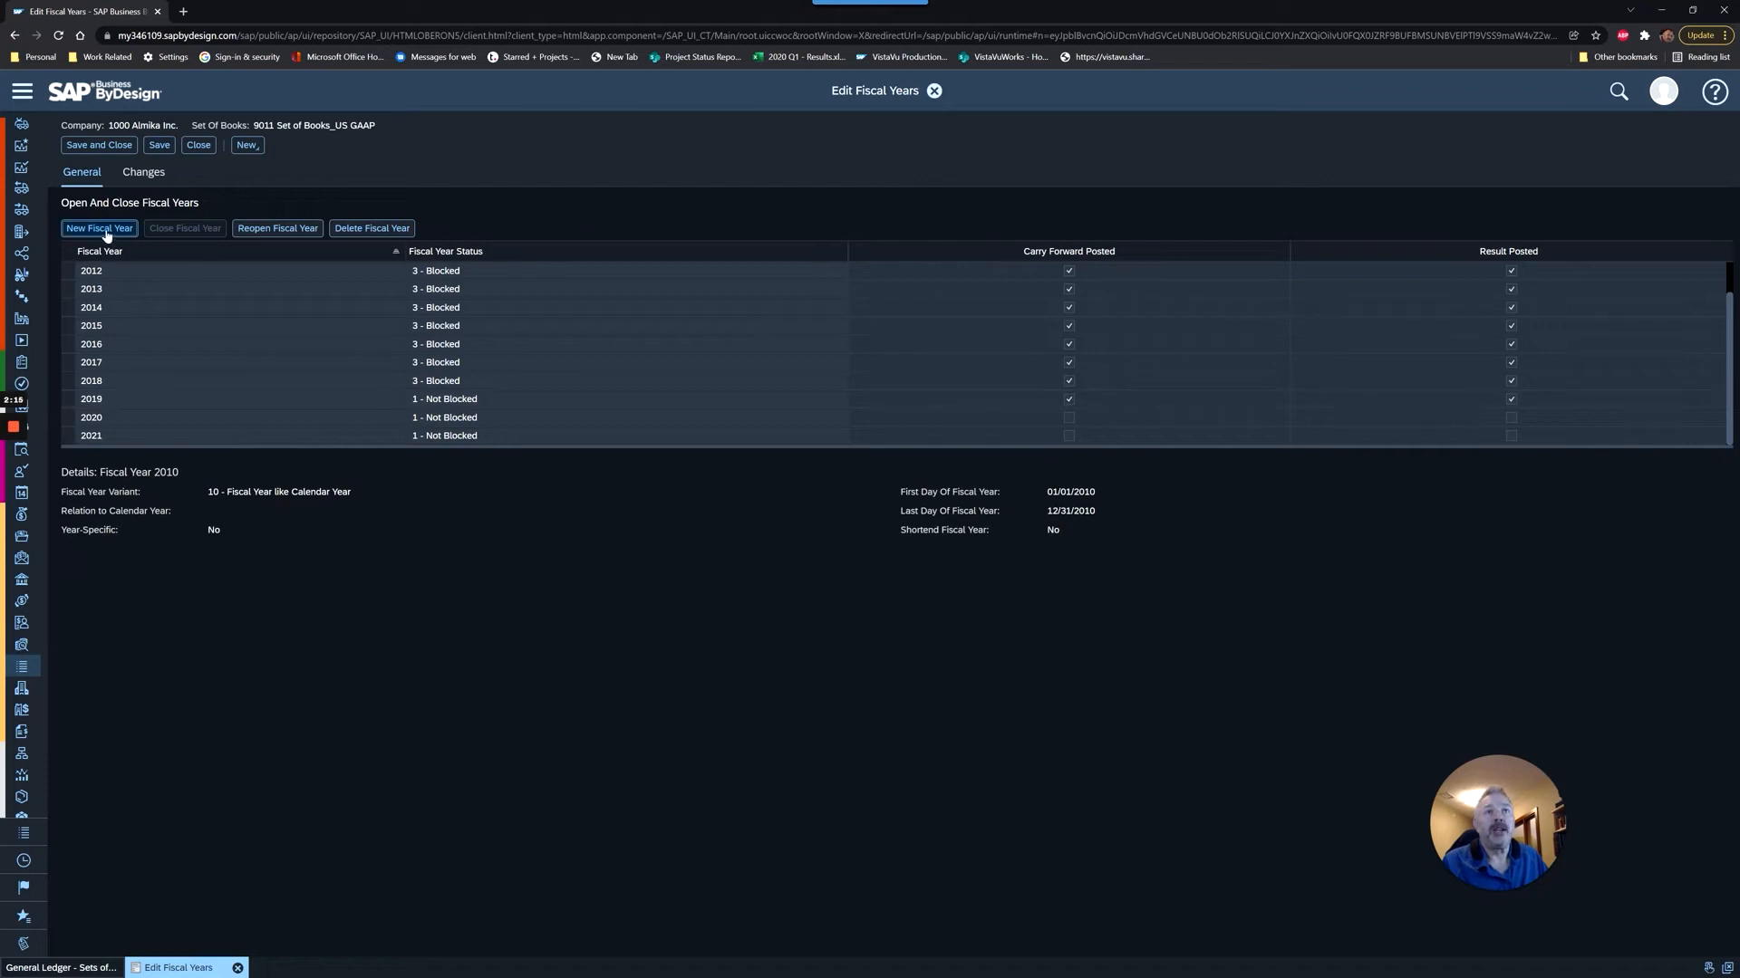
left_click(99, 229)
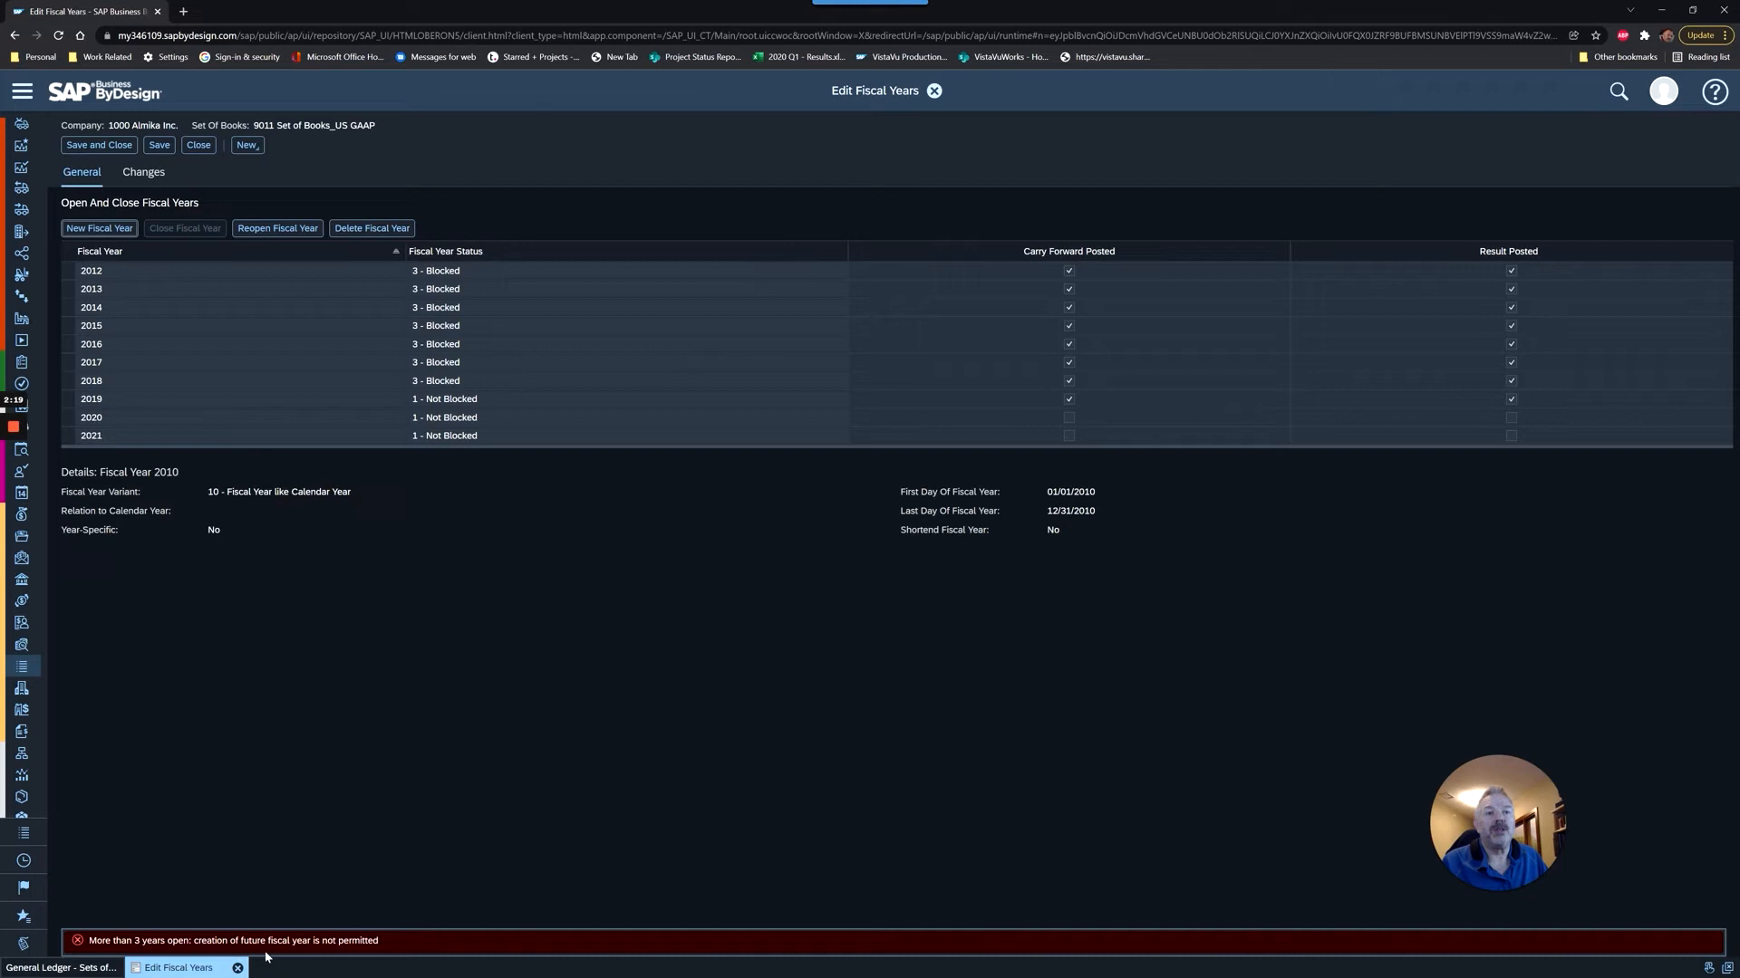
mouse_move(366, 958)
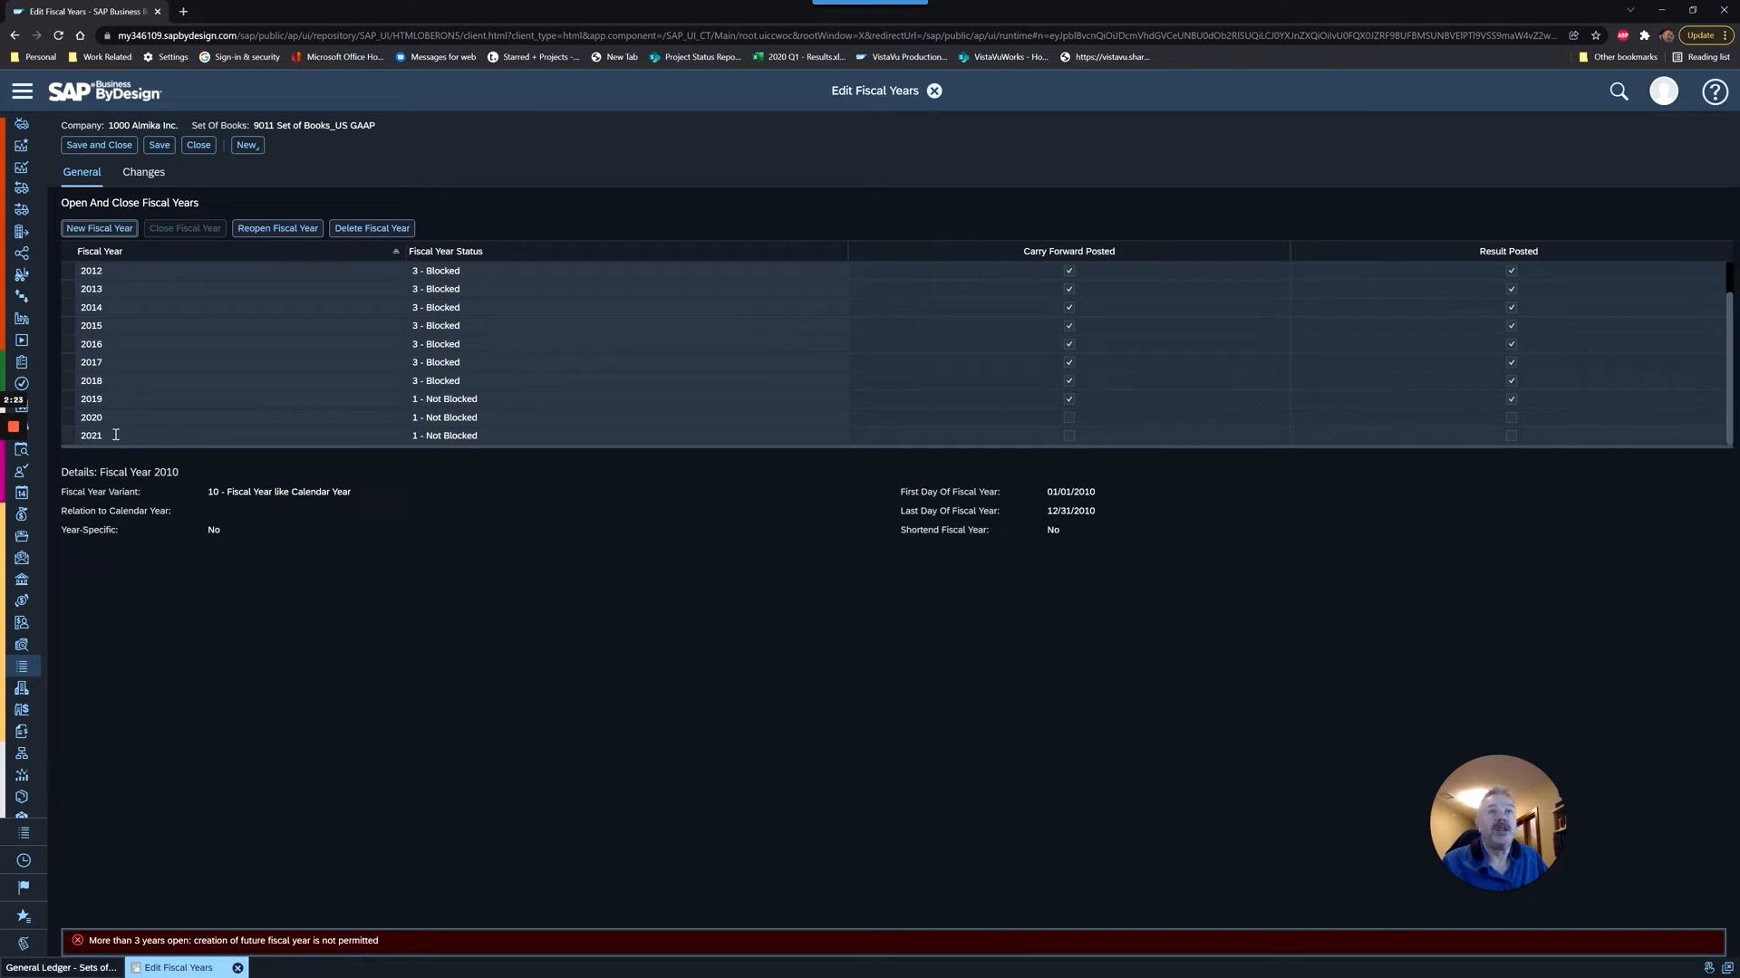
- Close fiscal year 2019, setting it to 3 - Blocked
left_click(91, 399)
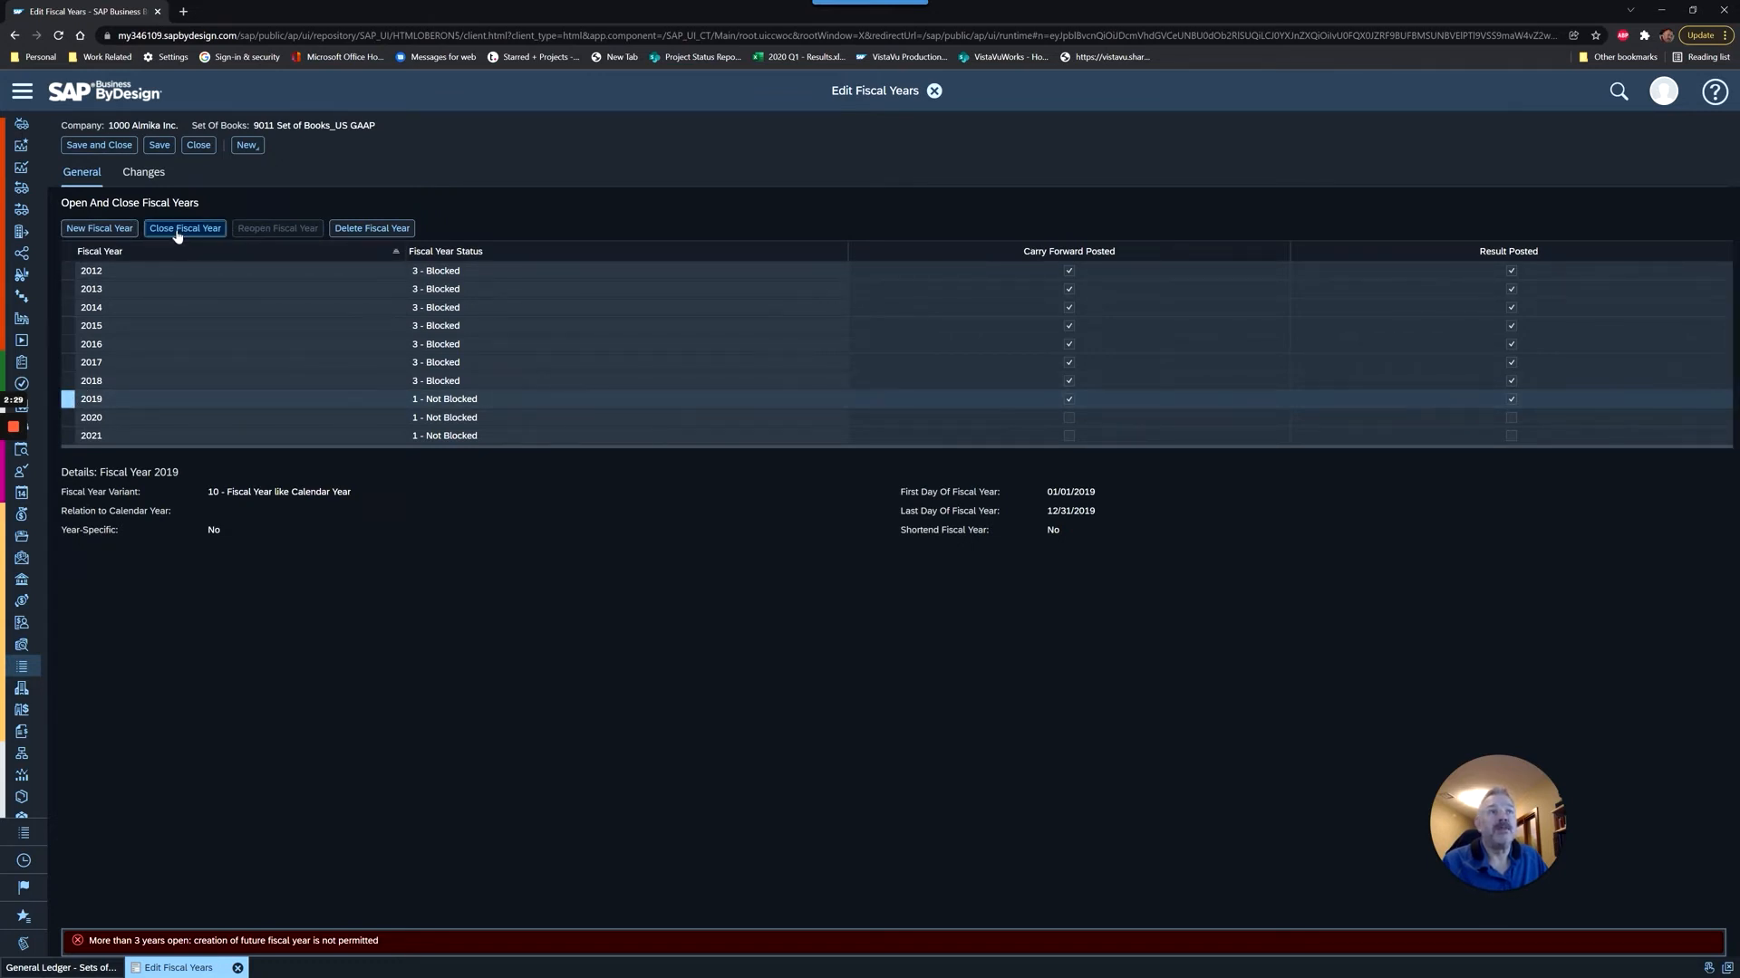
left_click(184, 227)
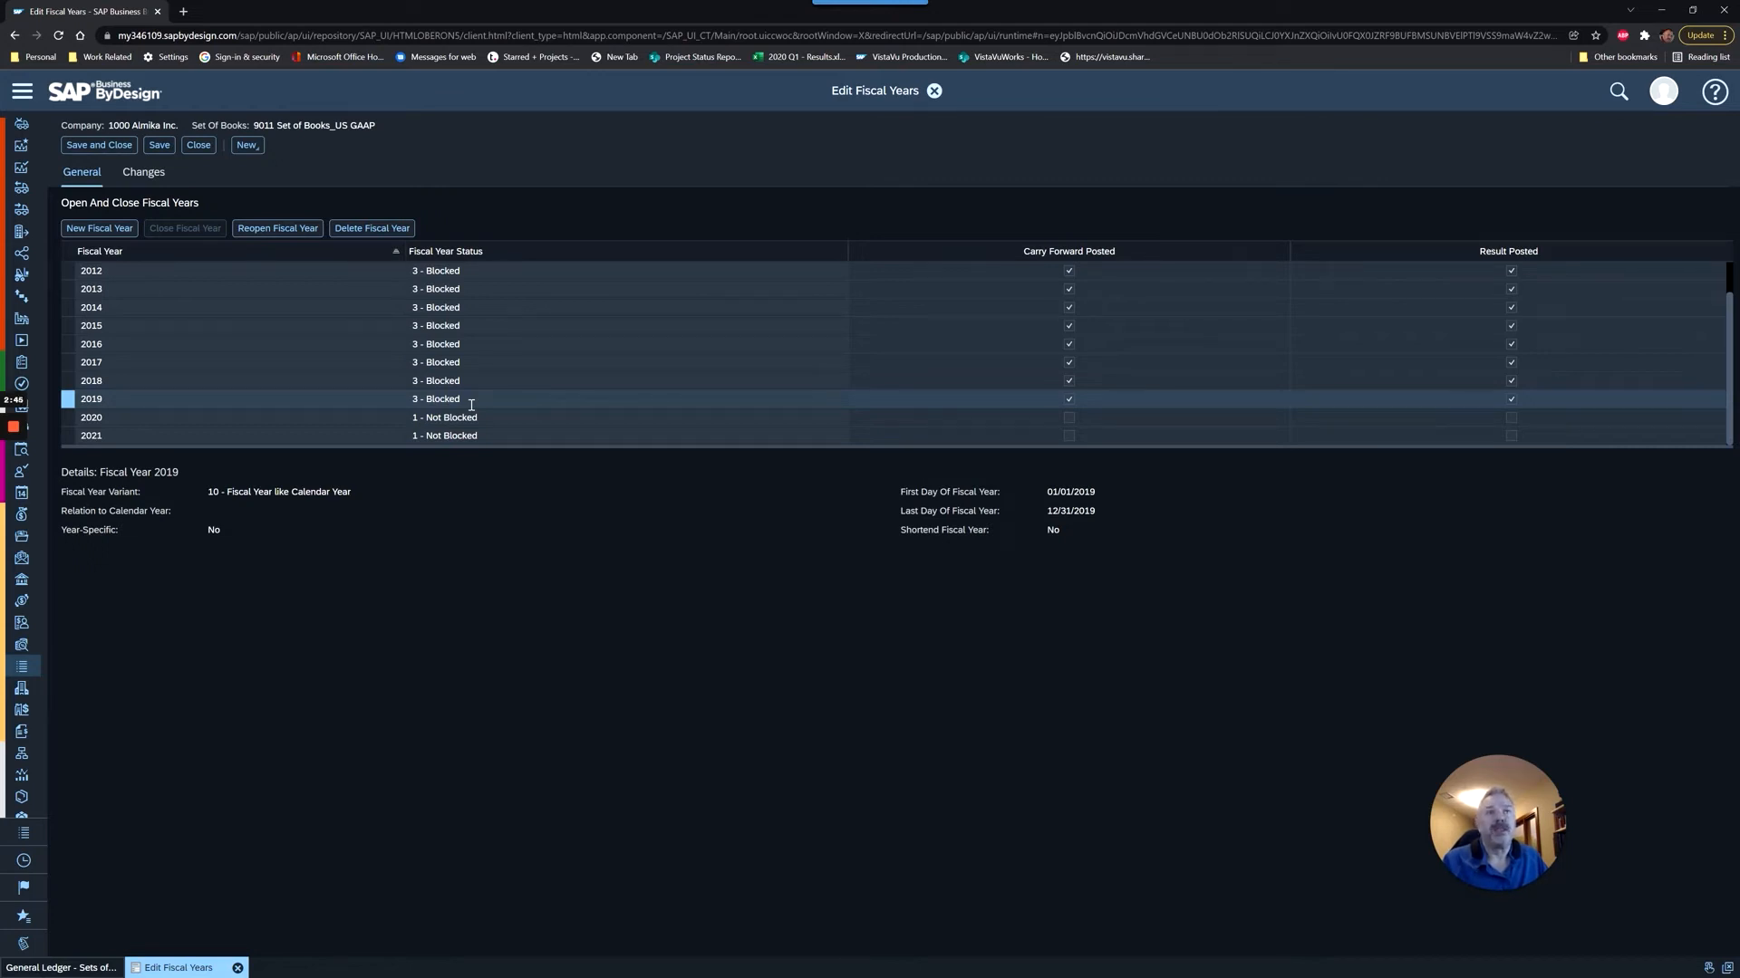
mouse_move(481, 391)
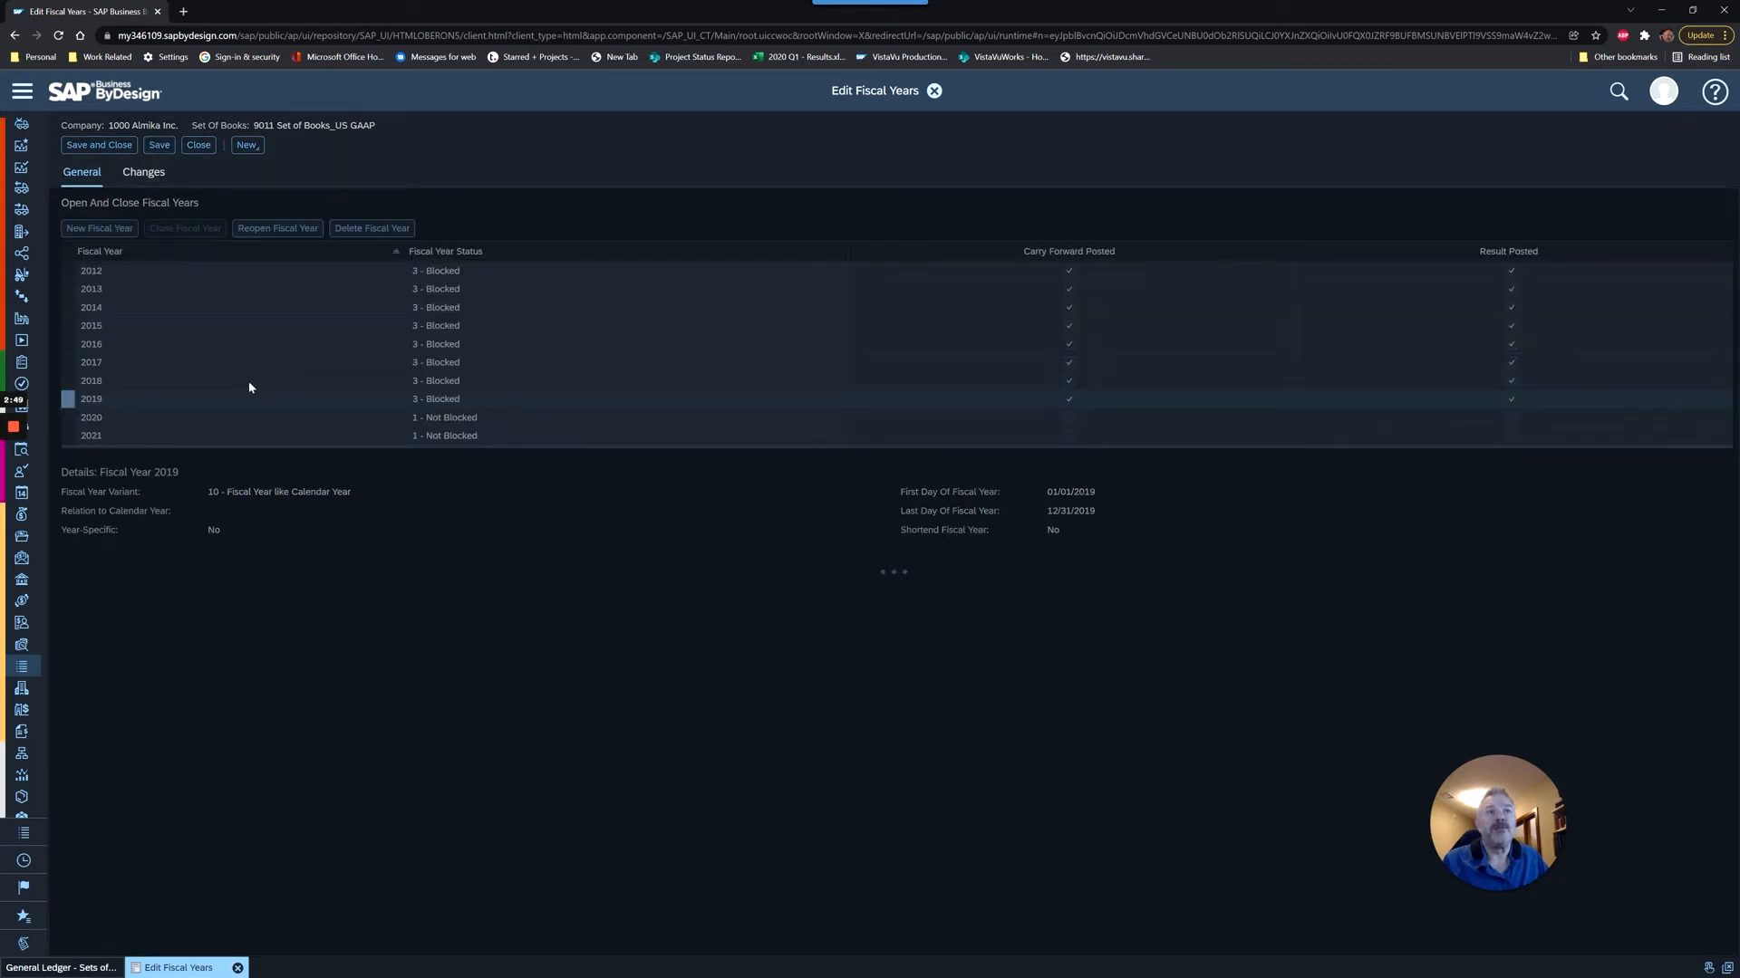
- Create fiscal year 2022 (01/01/2022–12/31/2022), check its dates, and save
left_click(158, 144)
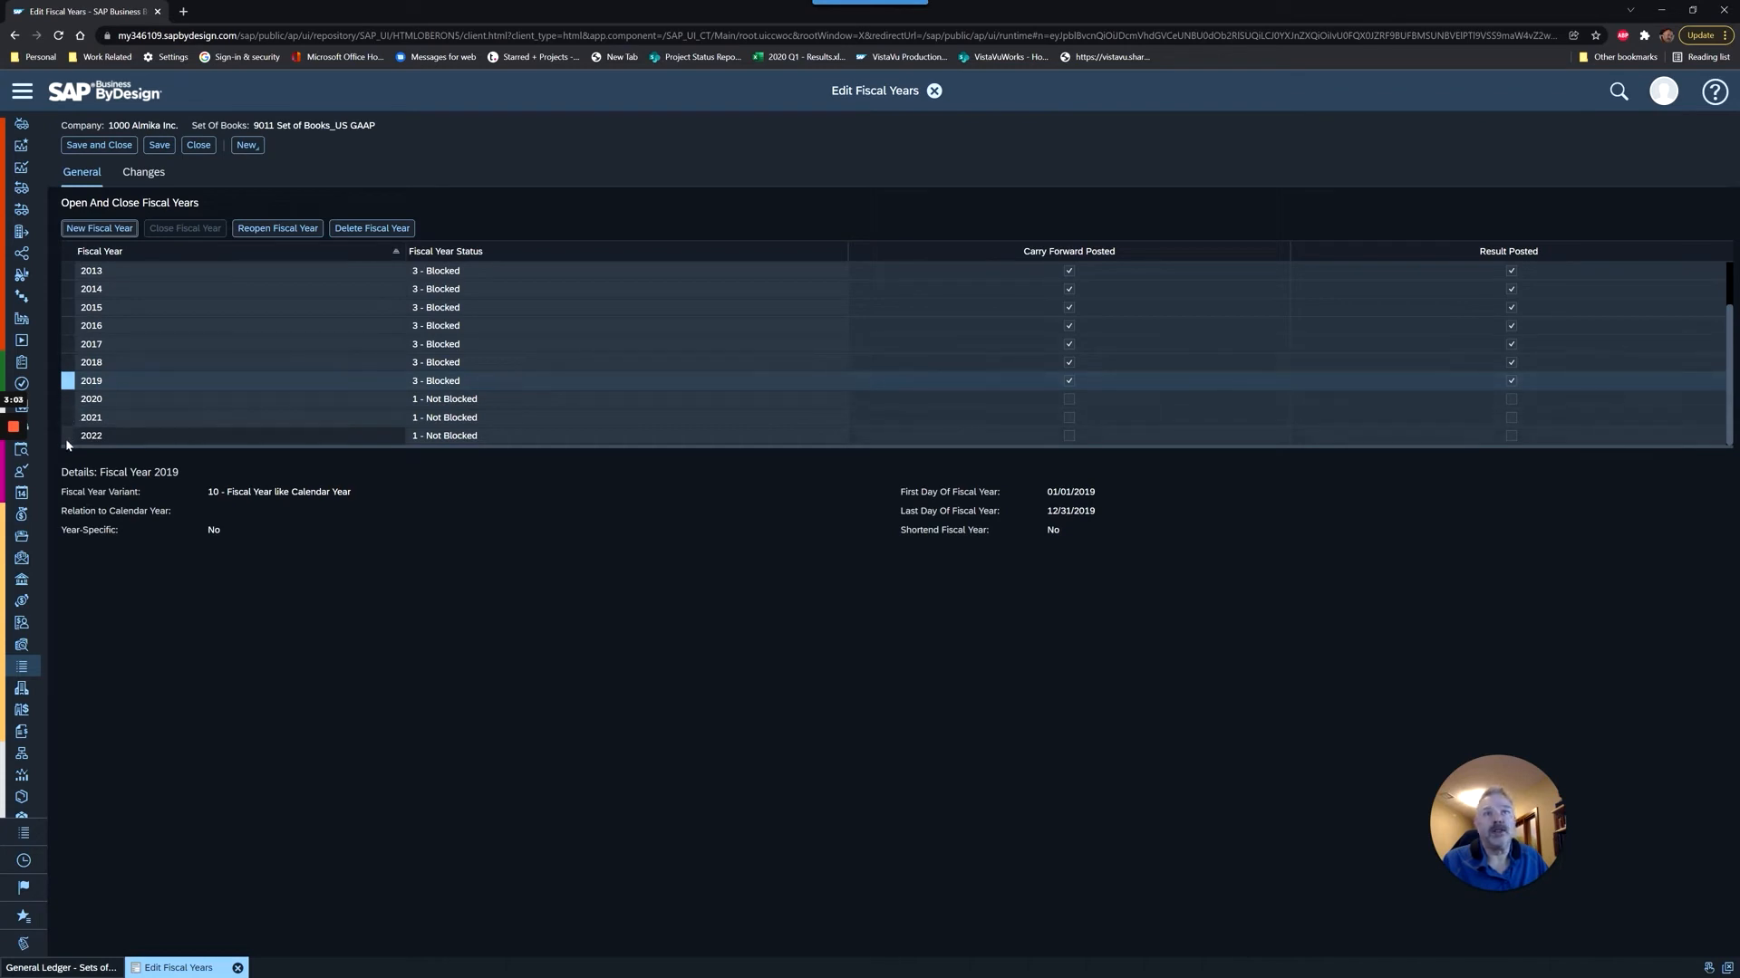
left_click(91, 434)
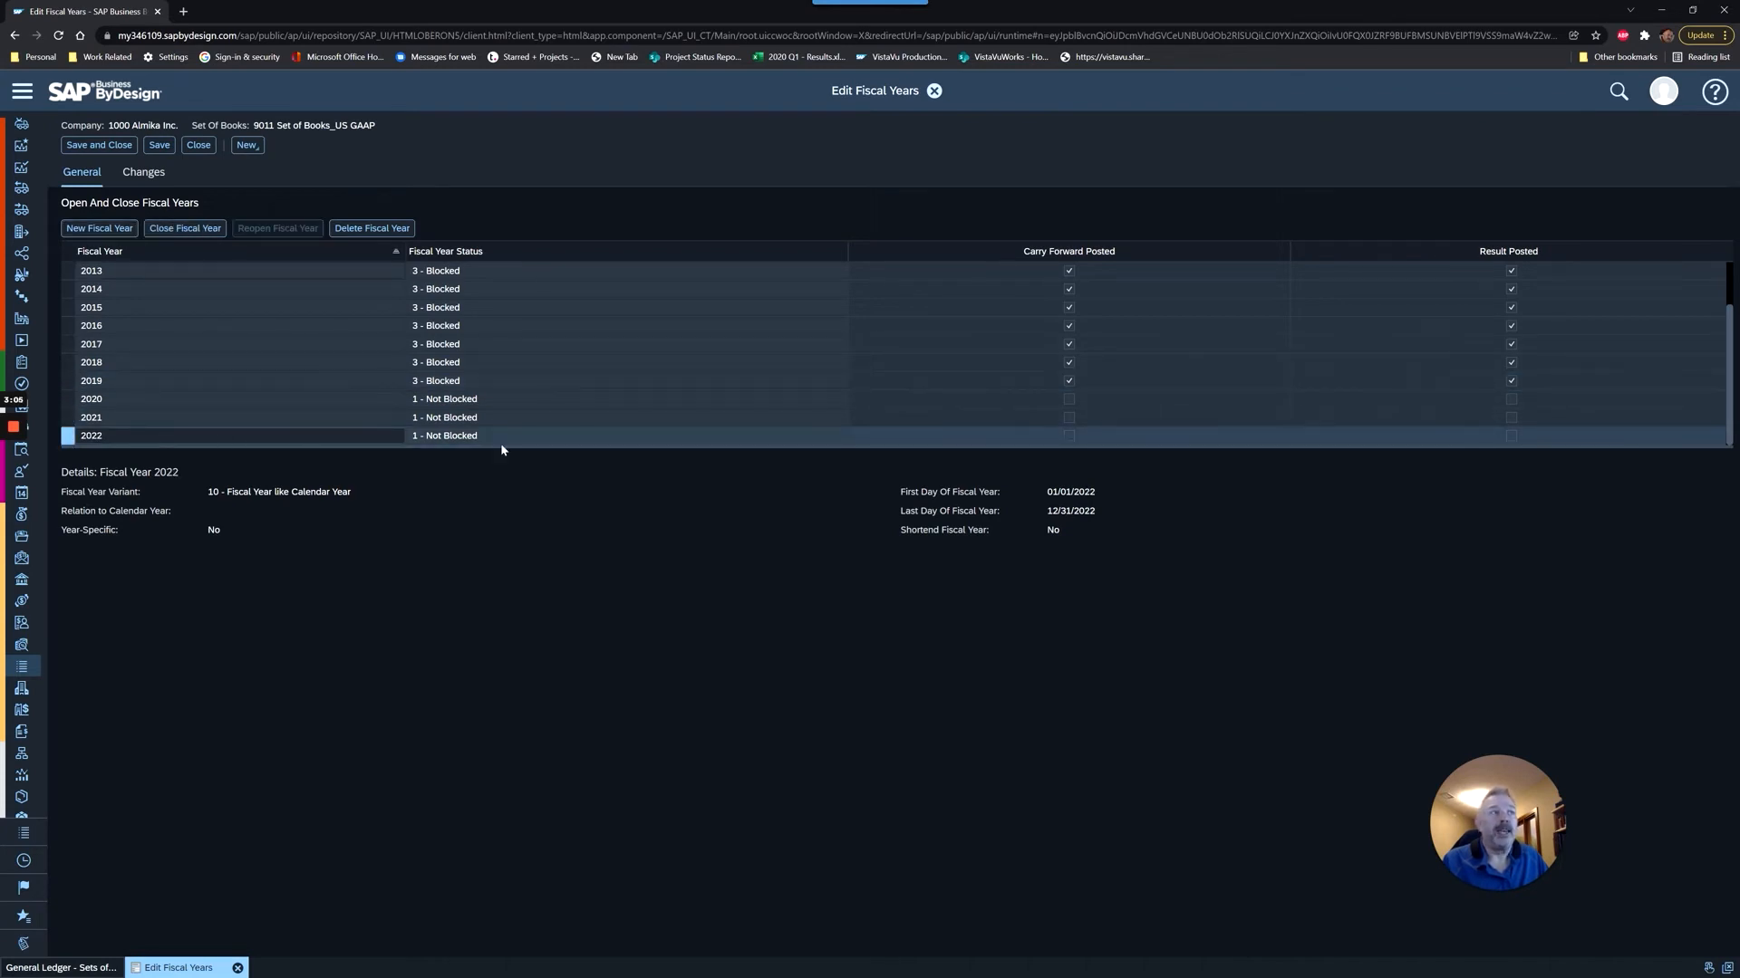
mouse_move(508, 450)
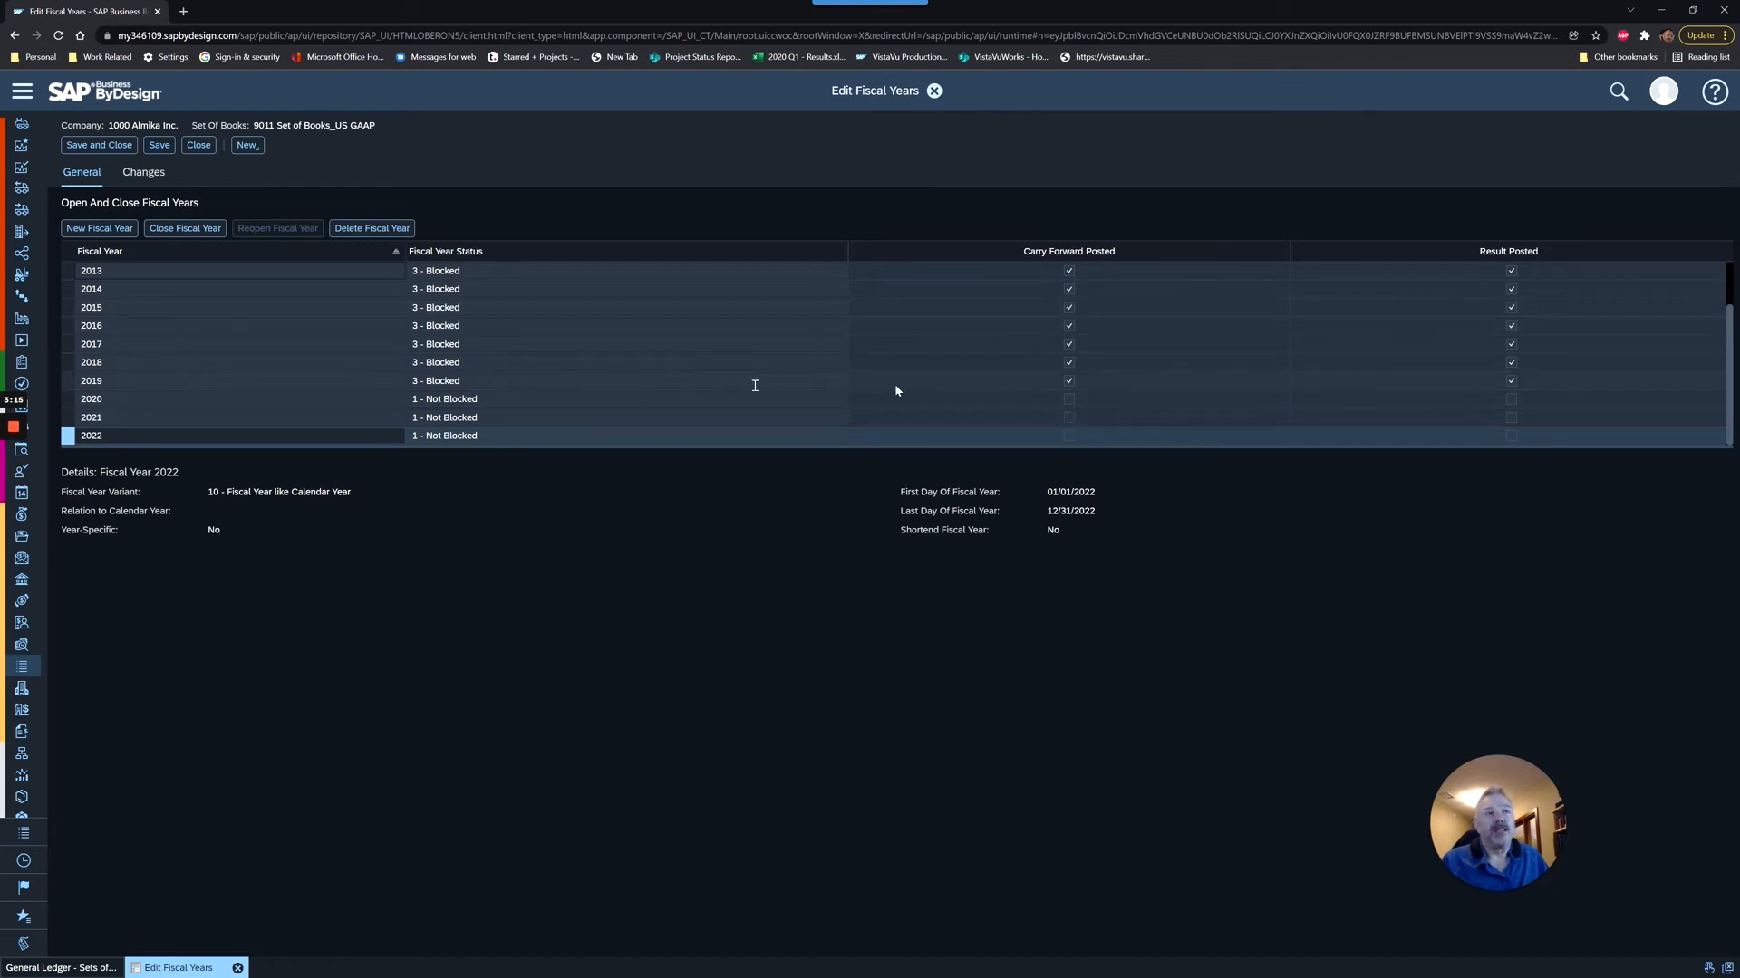
mouse_move(506, 415)
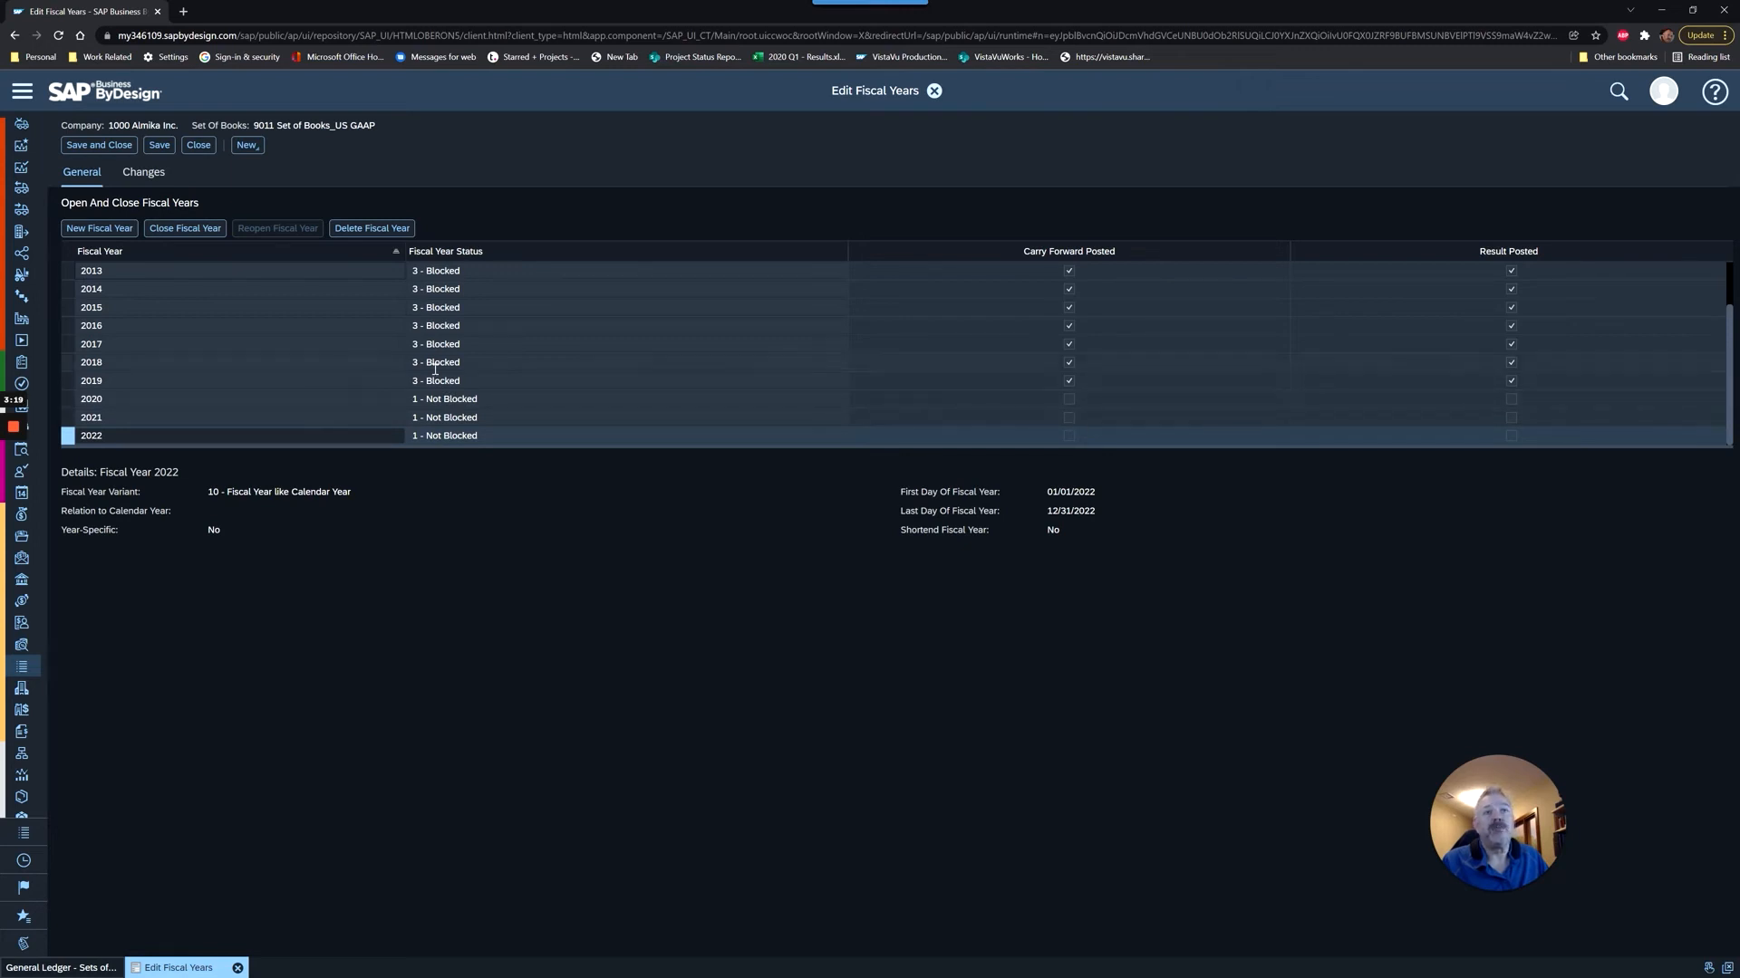
mouse_move(172, 431)
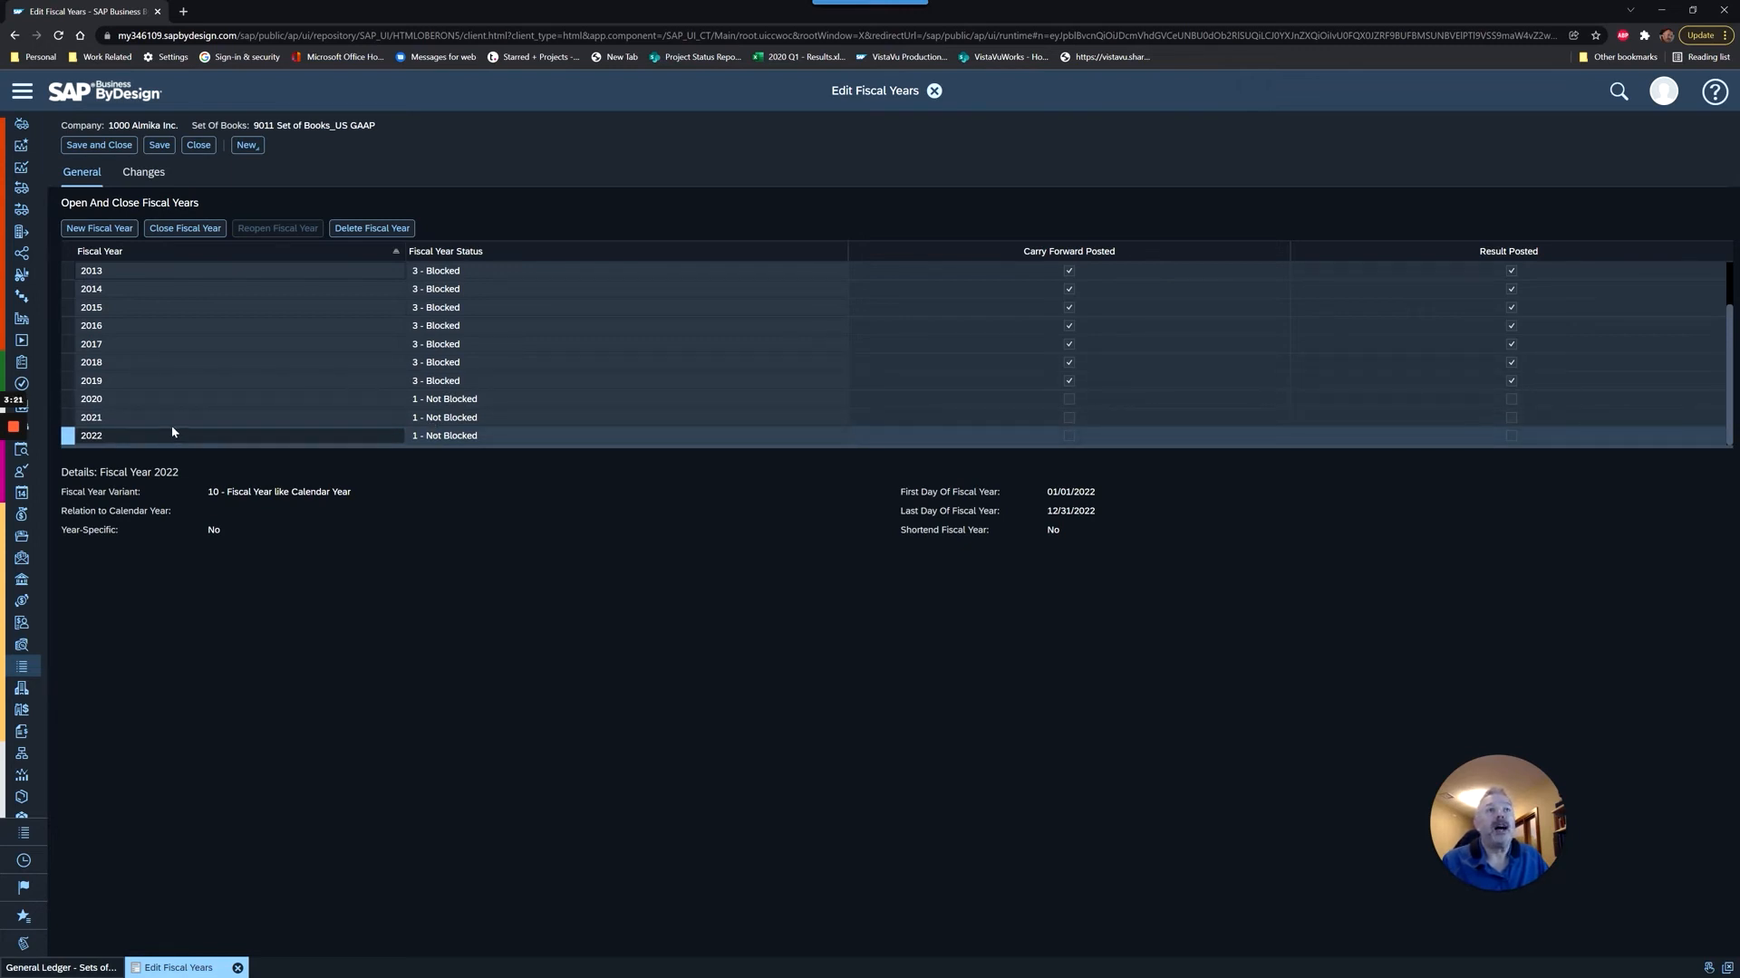
mouse_move(138, 434)
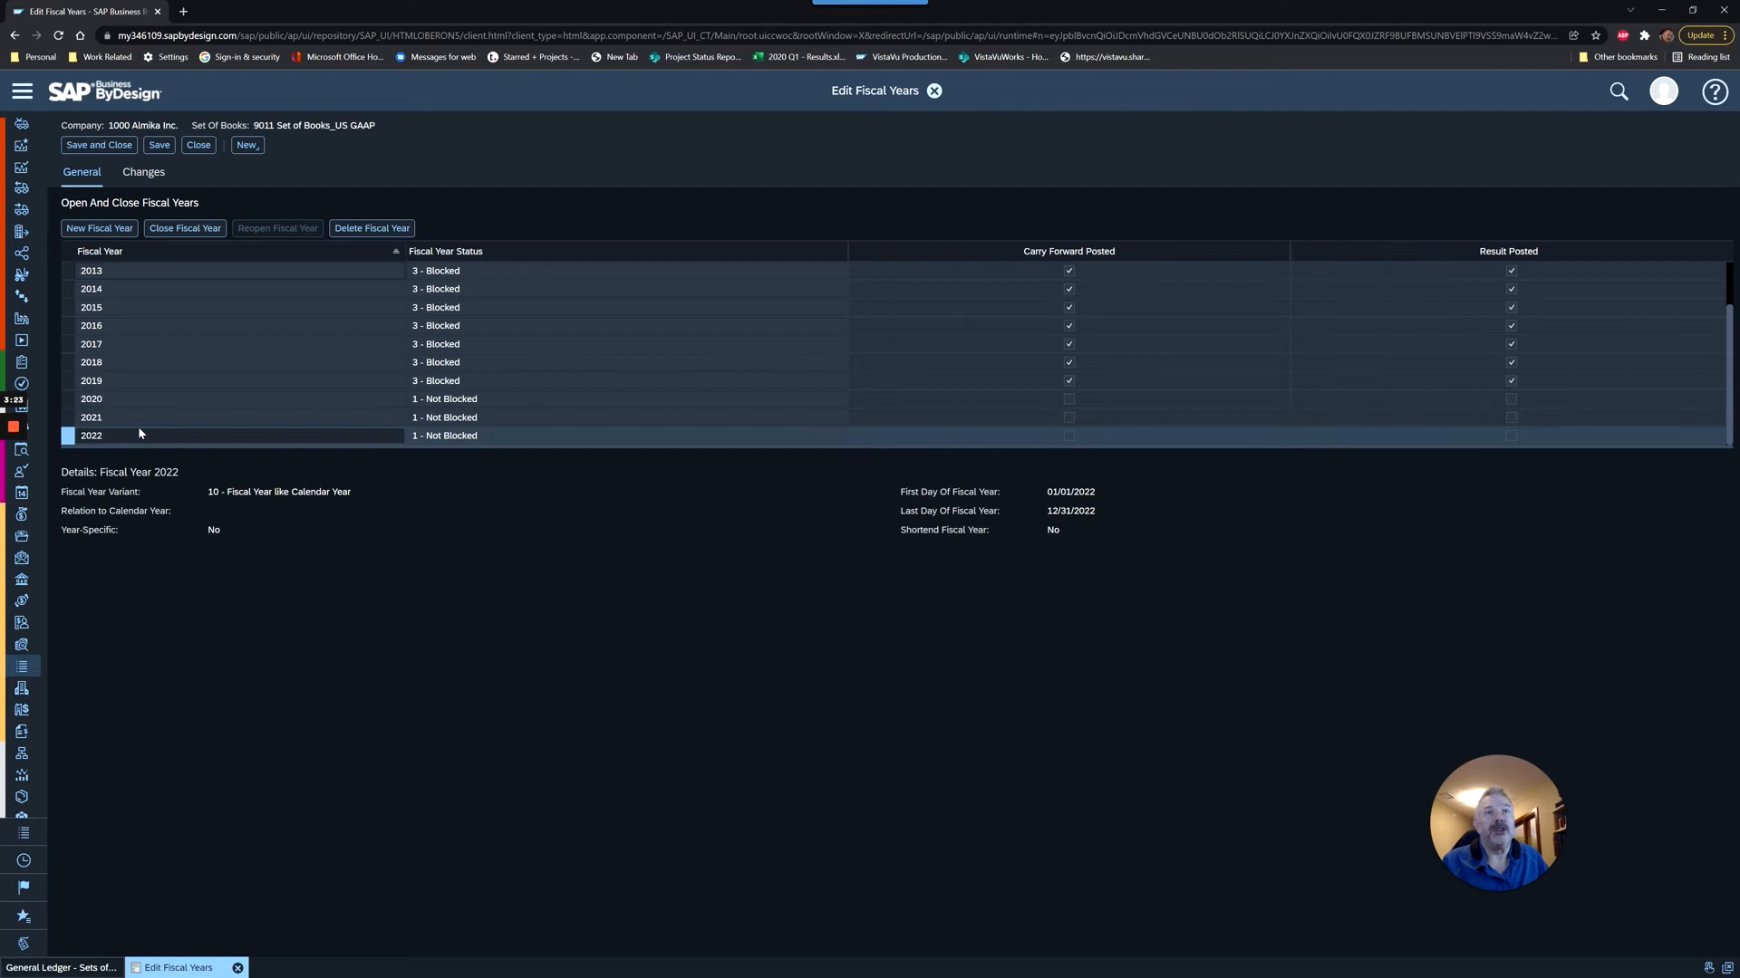
mouse_move(288, 396)
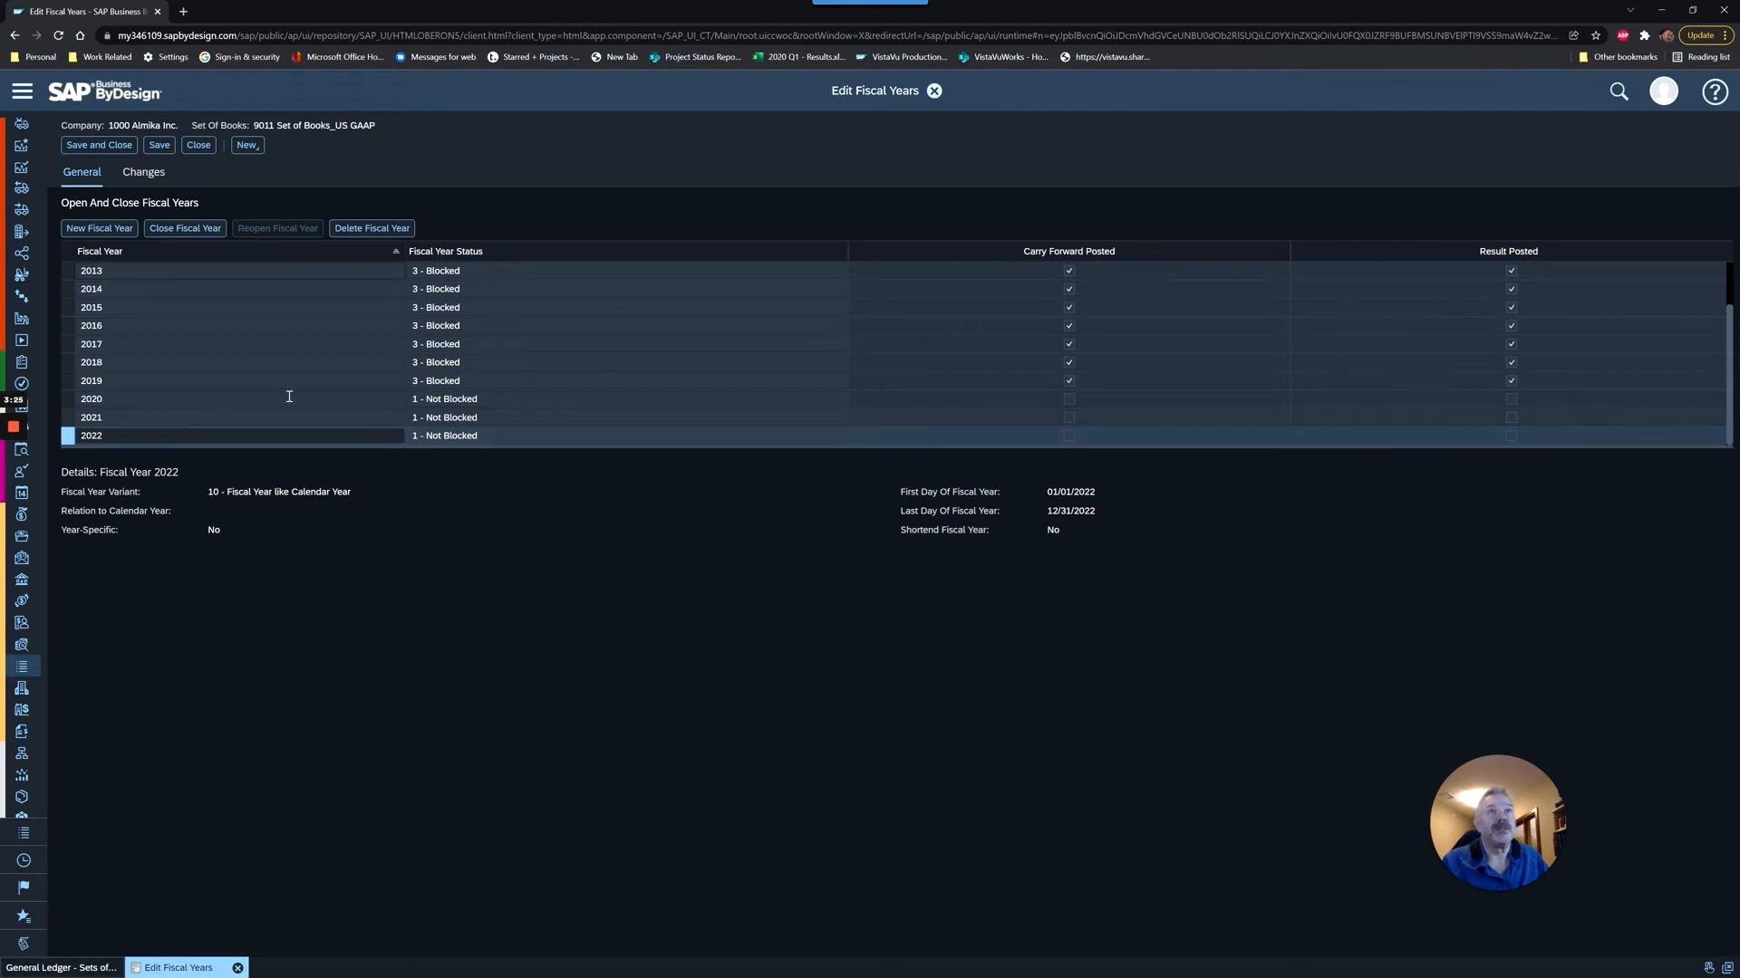
mouse_move(708, 257)
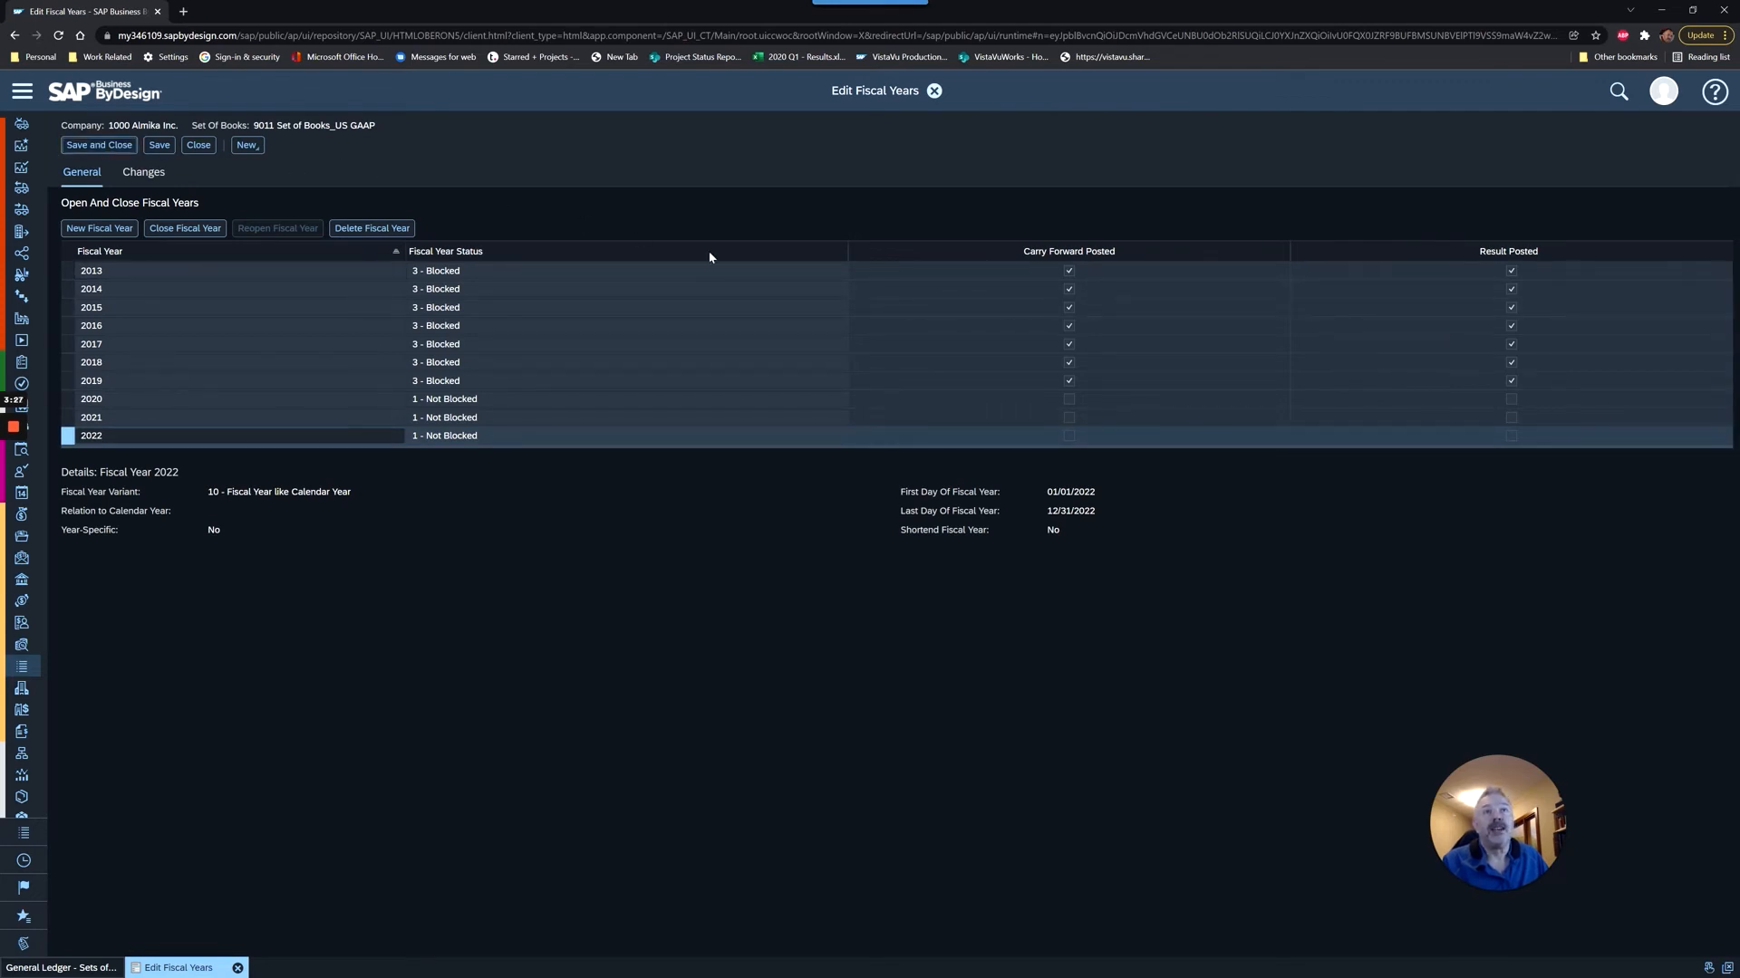
left_click(99, 144)
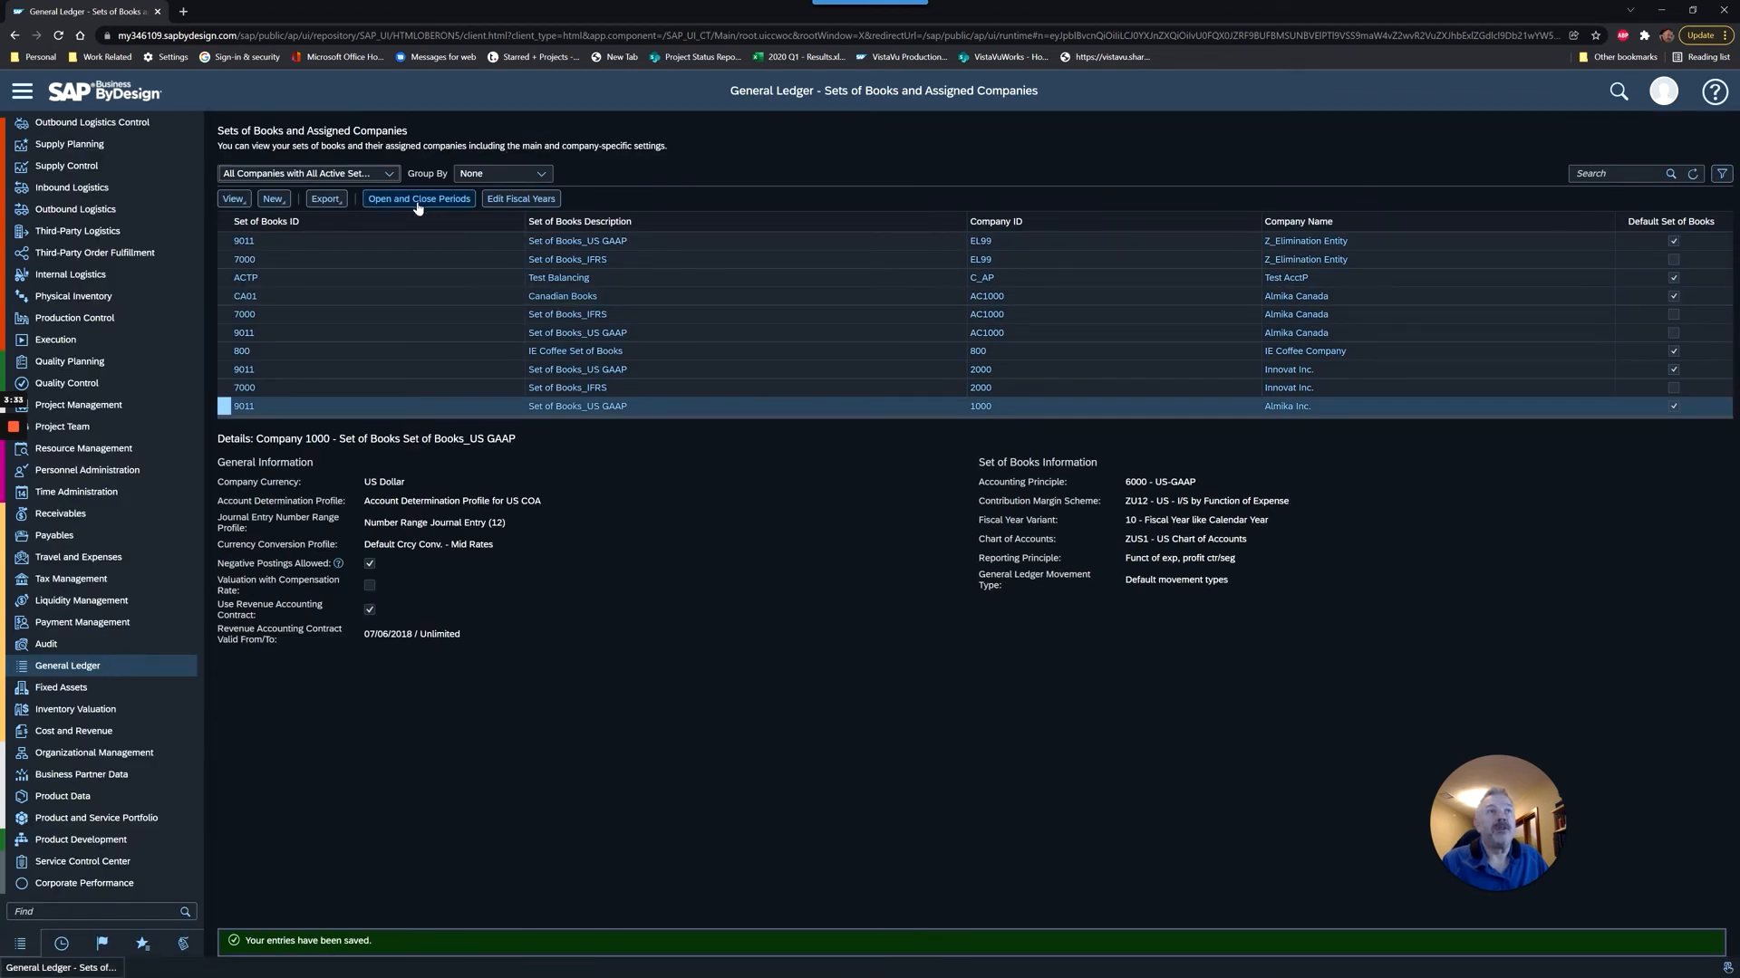
- List company 1000's periods, confirm January 2022 is Not Blocked, and close the screen
left_click(419, 198)
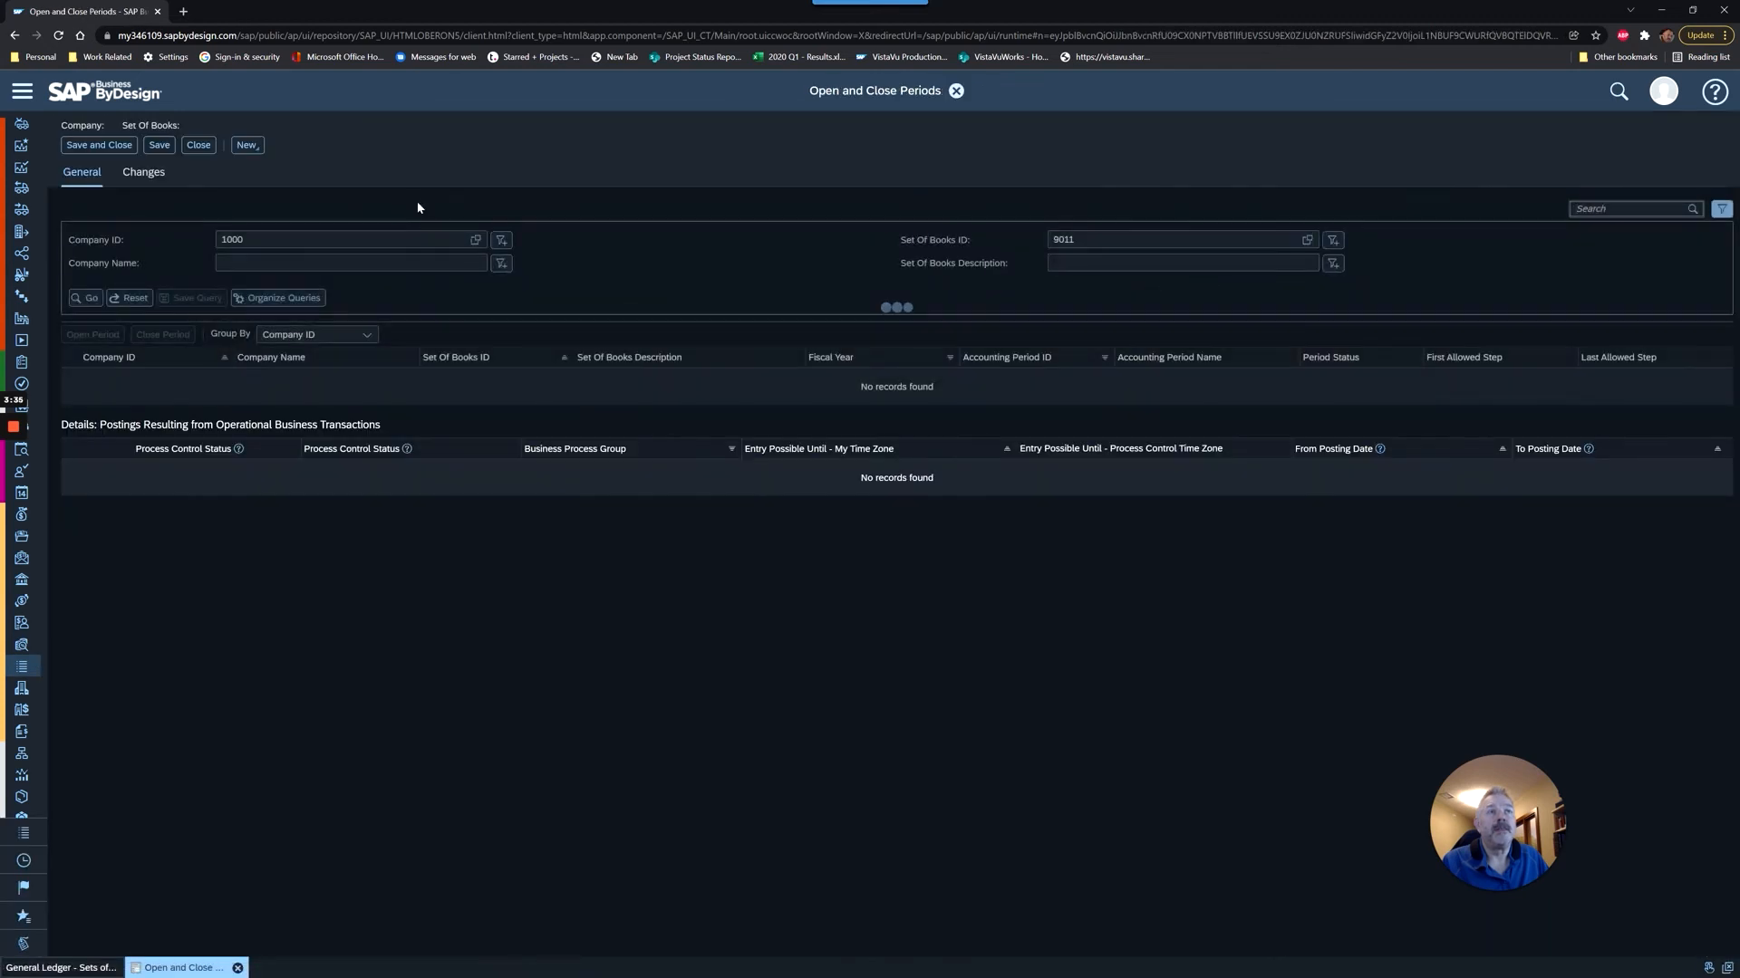
left_click(88, 297)
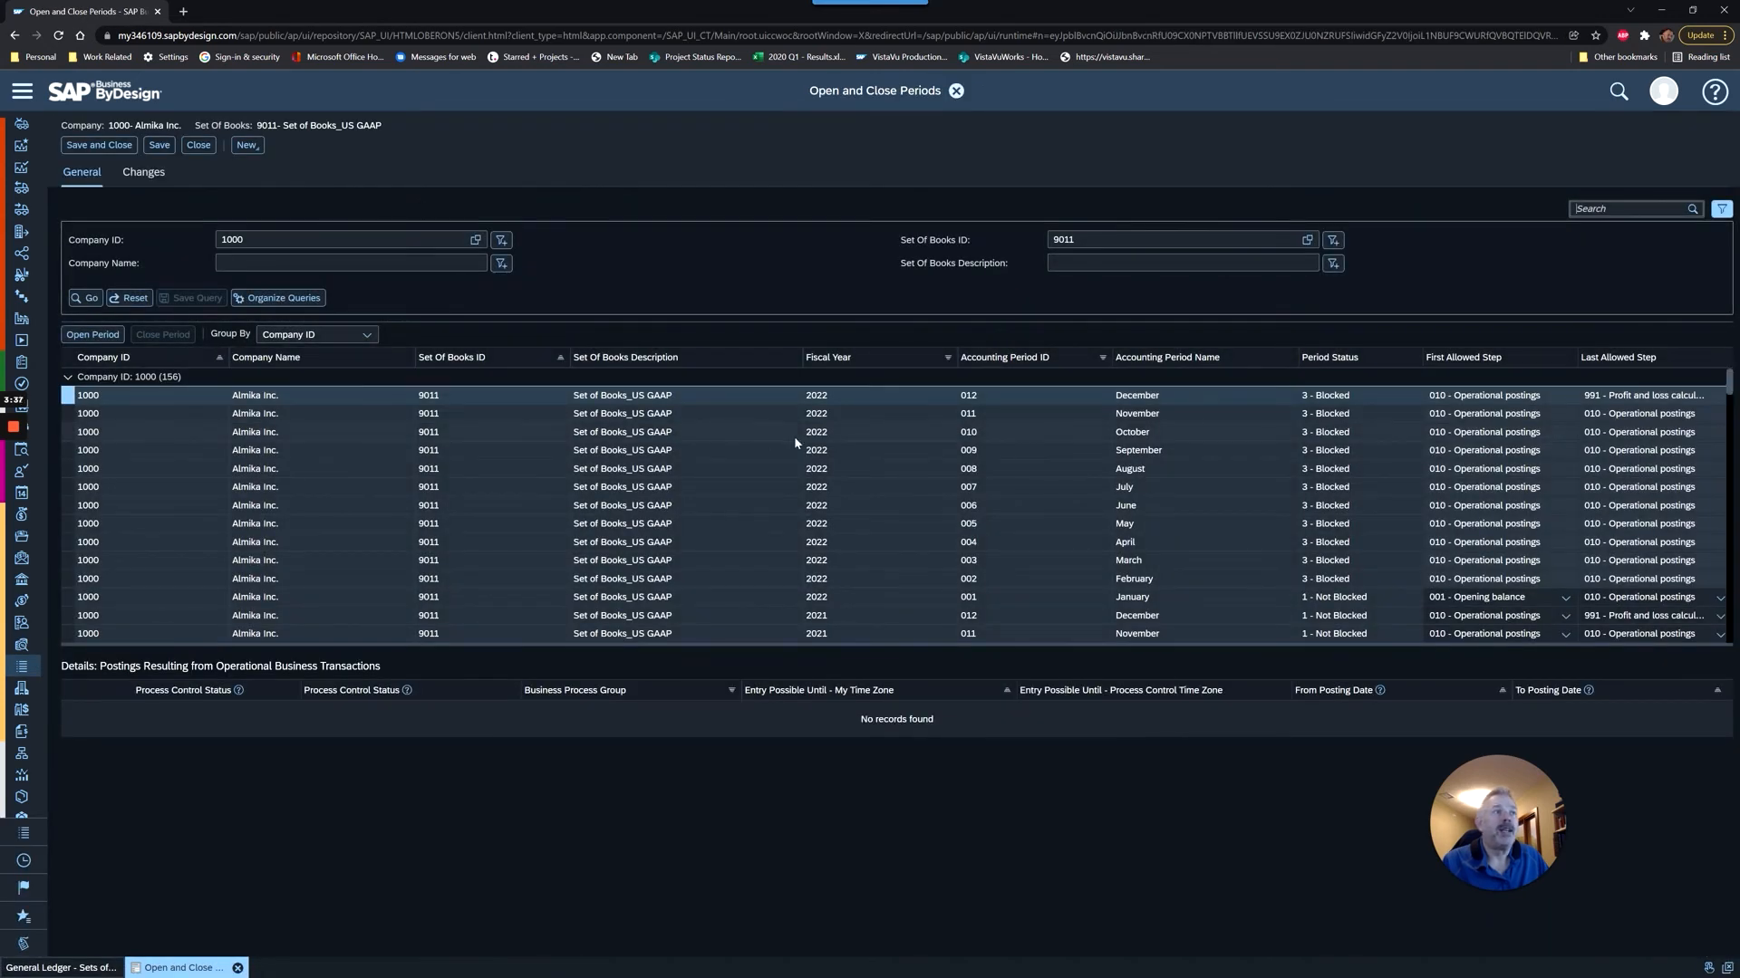
mouse_move(885, 444)
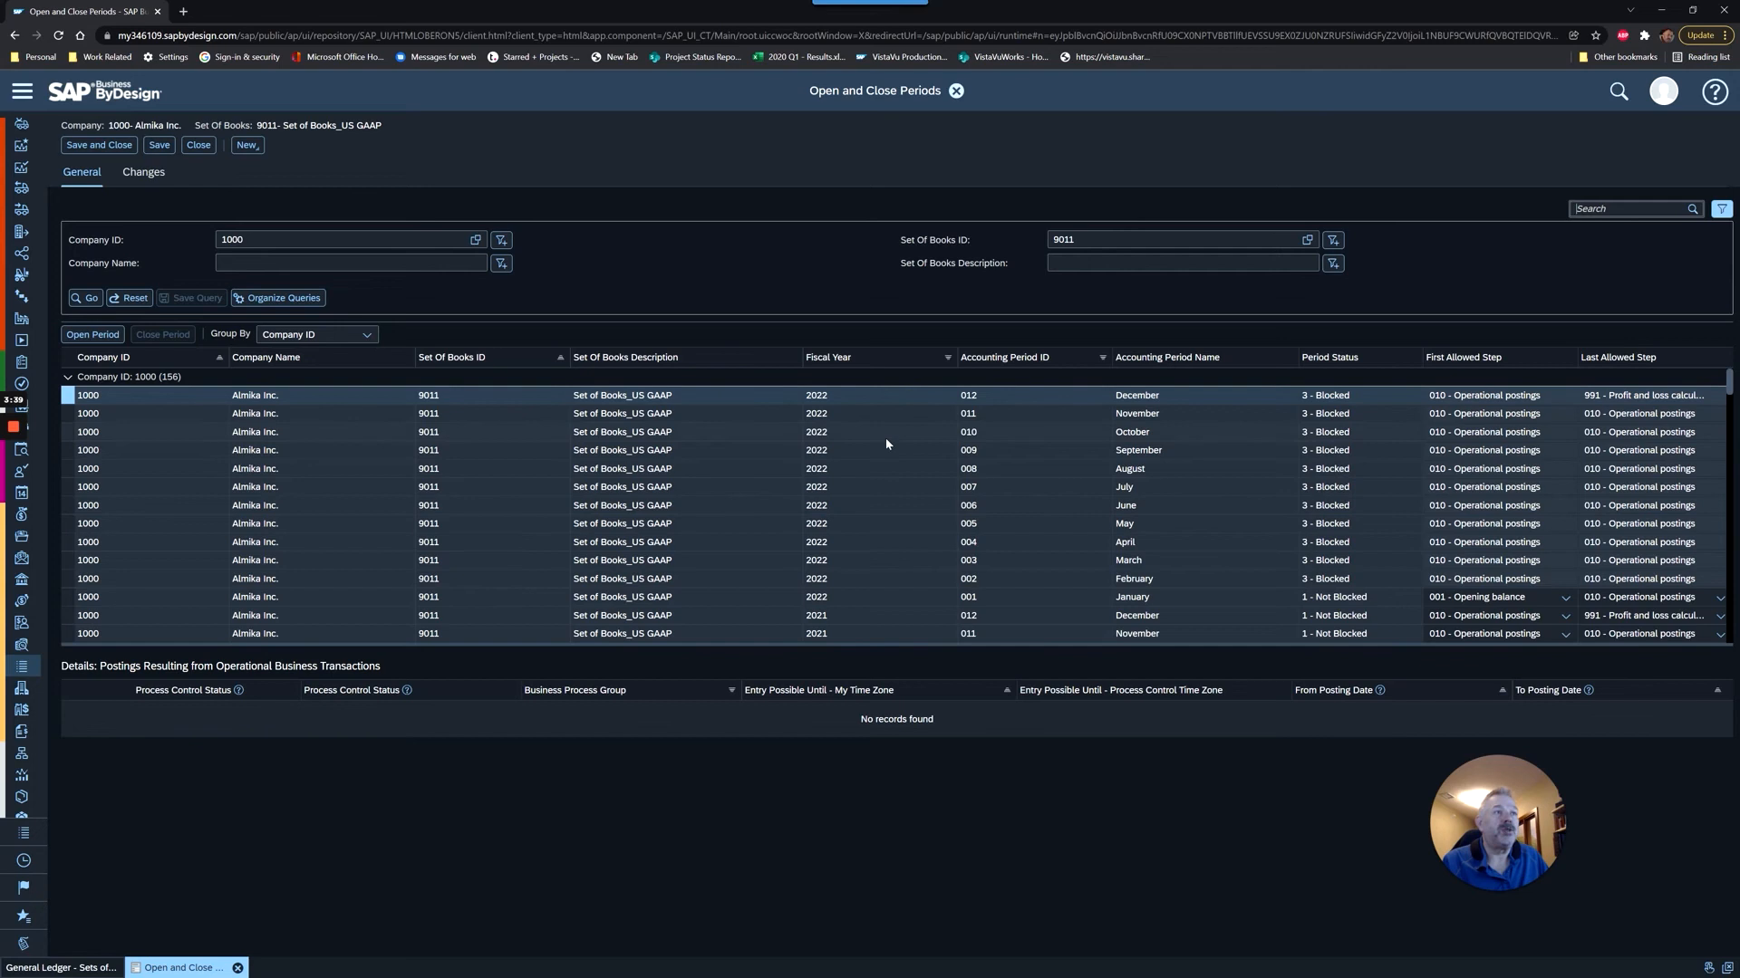
mouse_move(865, 584)
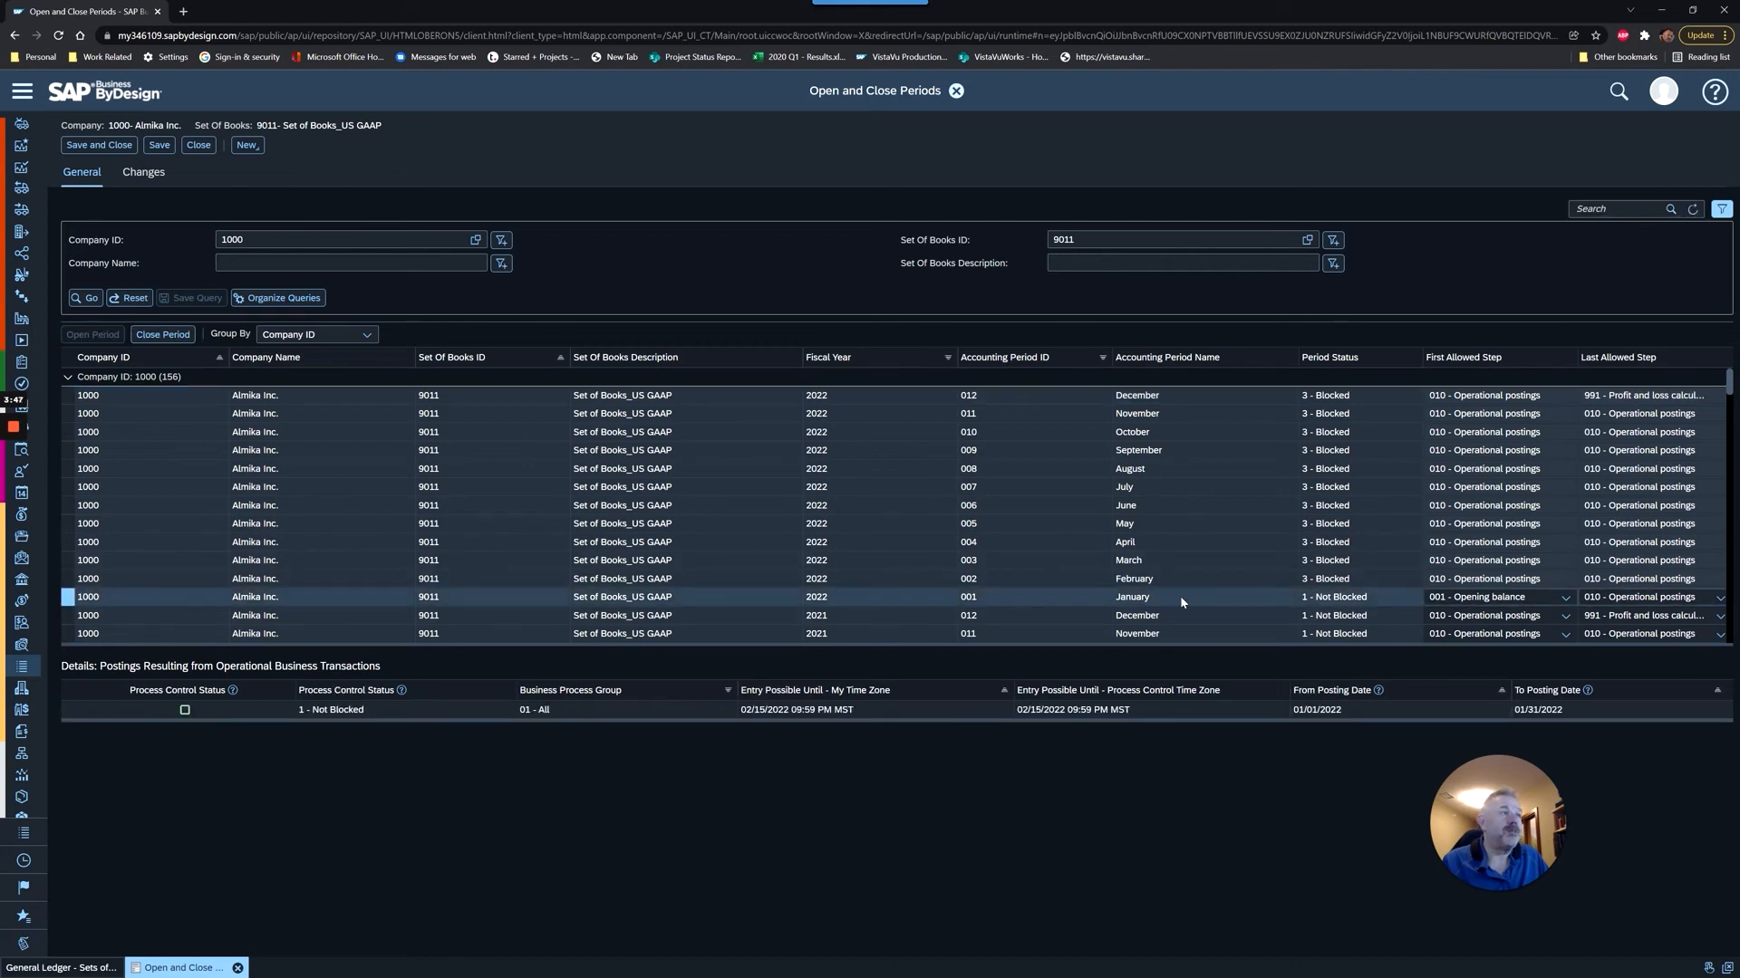
mouse_move(1370, 612)
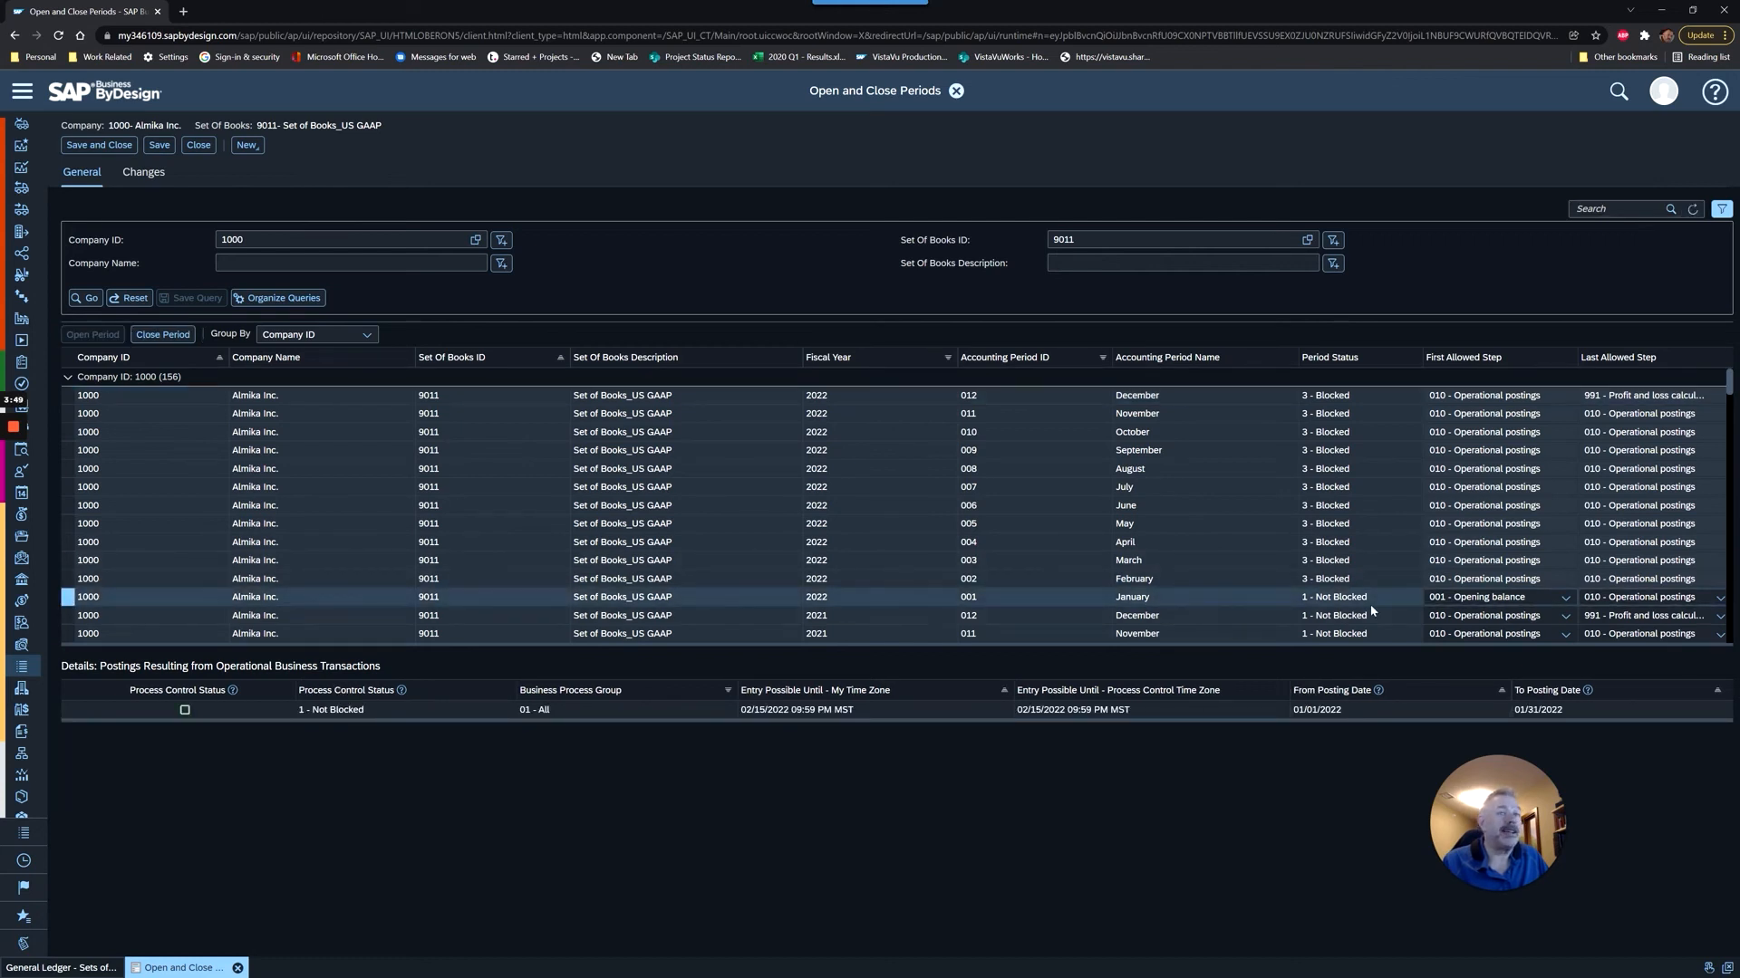
mouse_move(1395, 618)
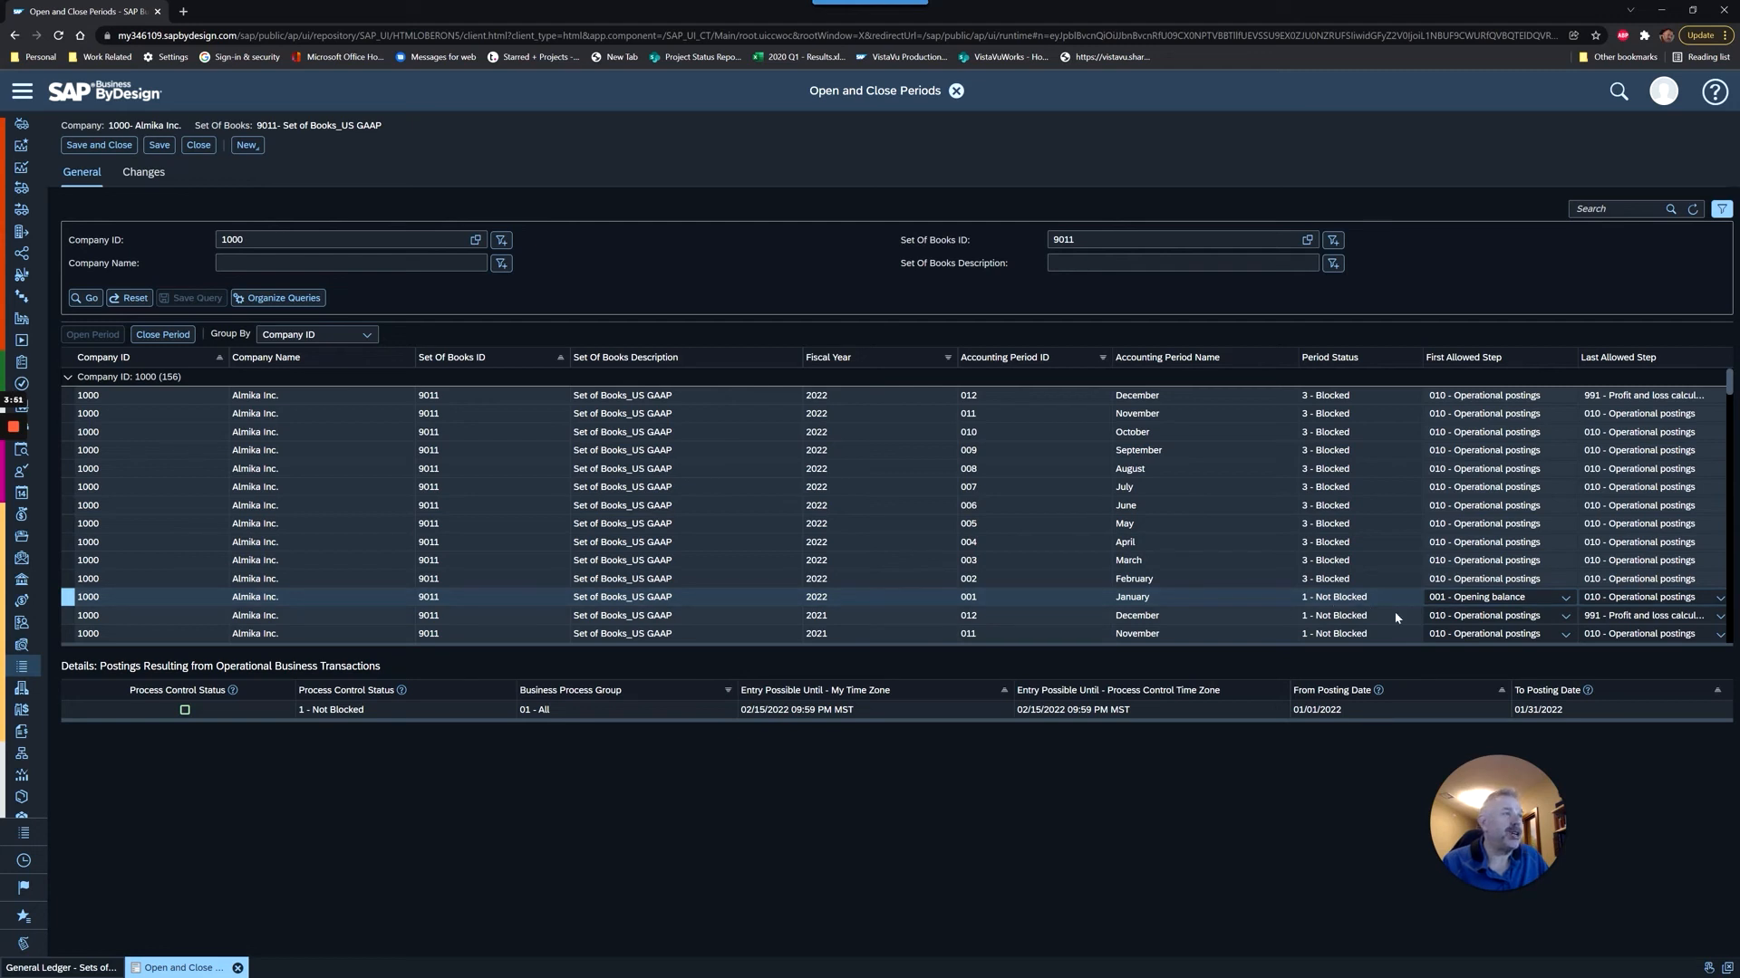
mouse_move(1163, 540)
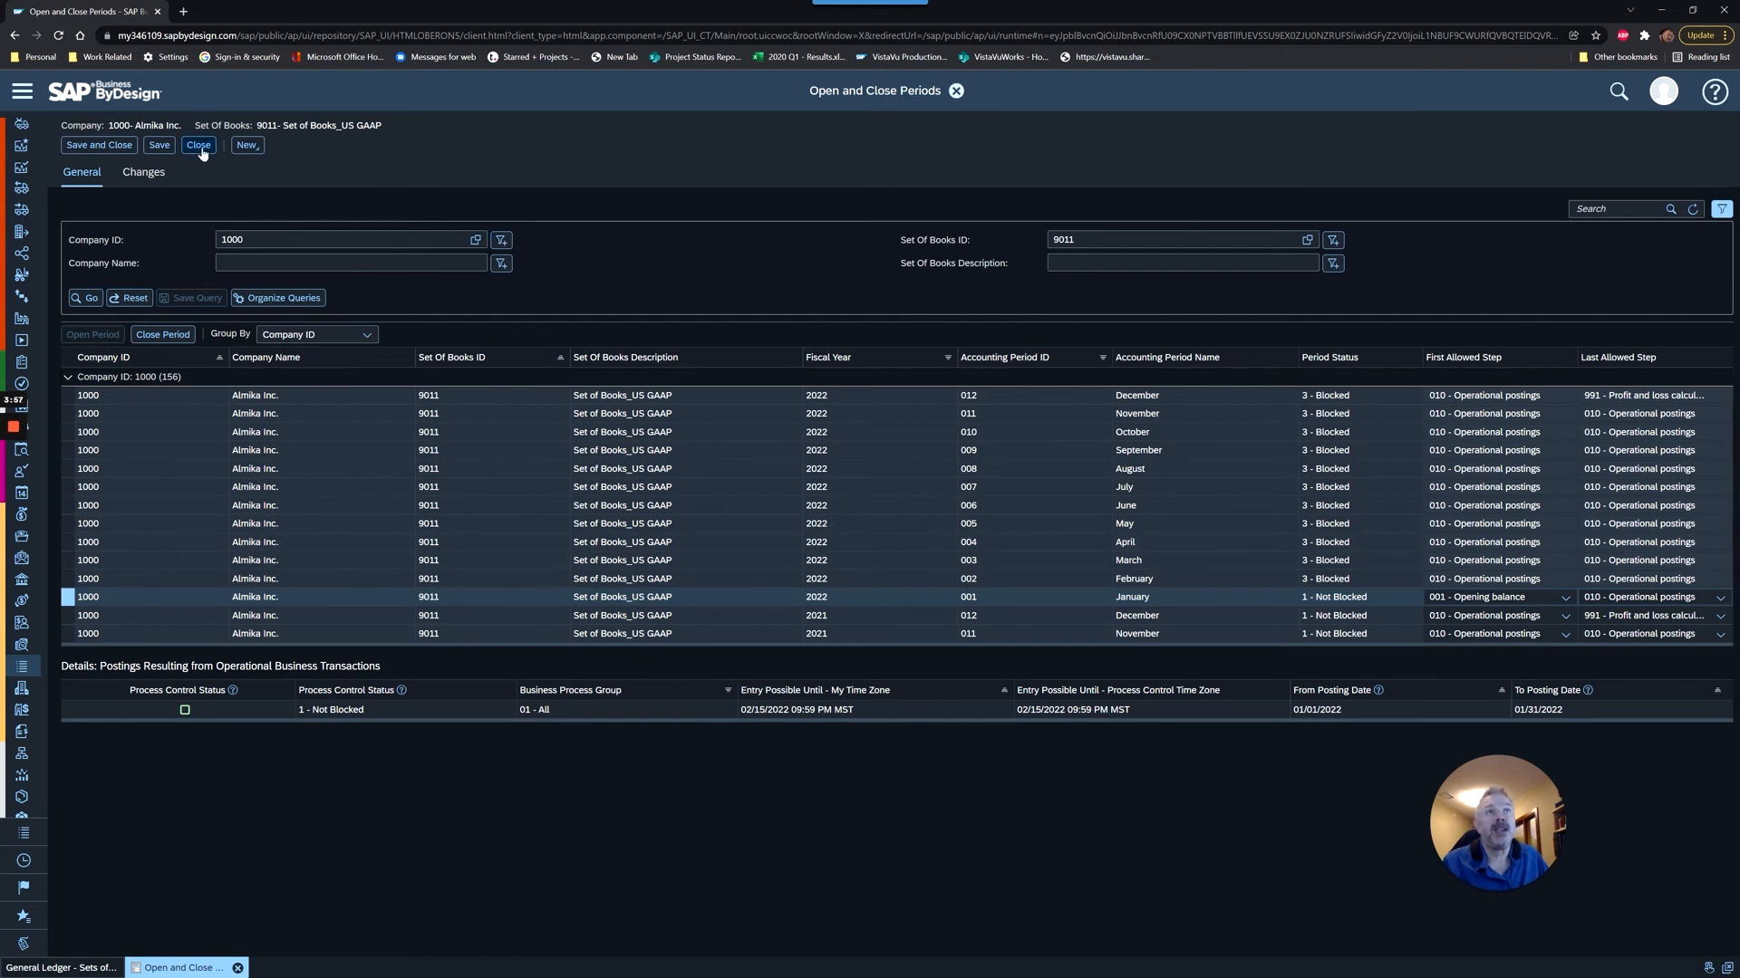
left_click(197, 145)
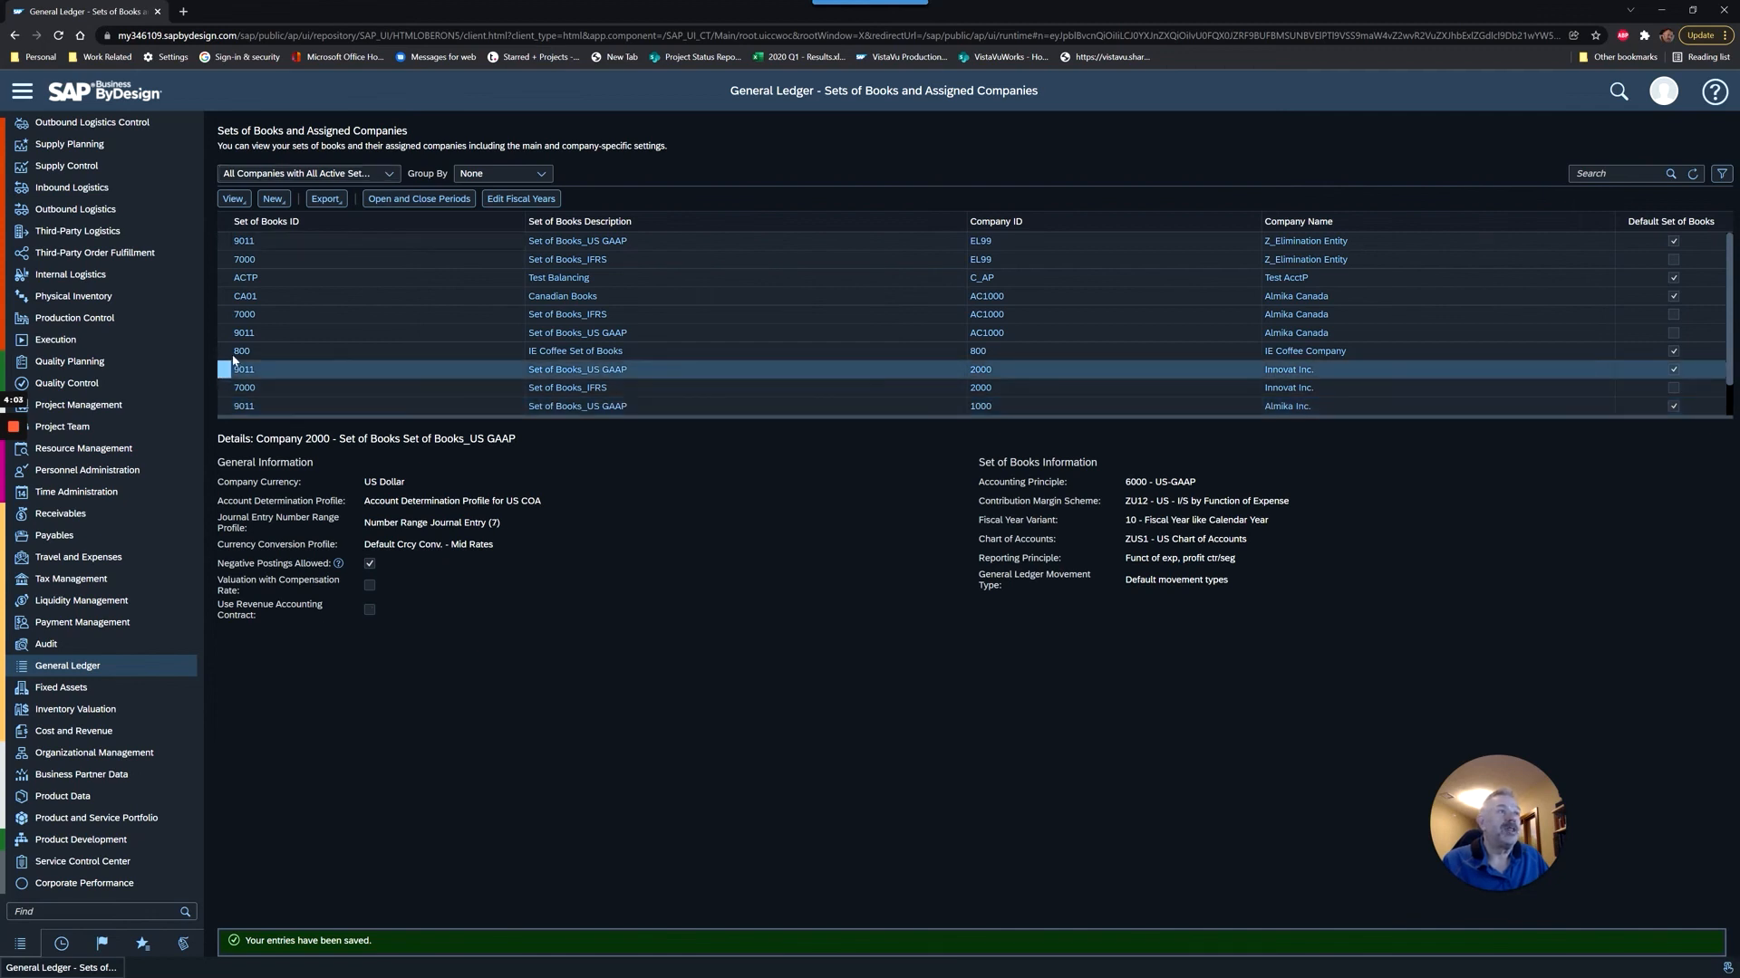
mouse_move(519, 199)
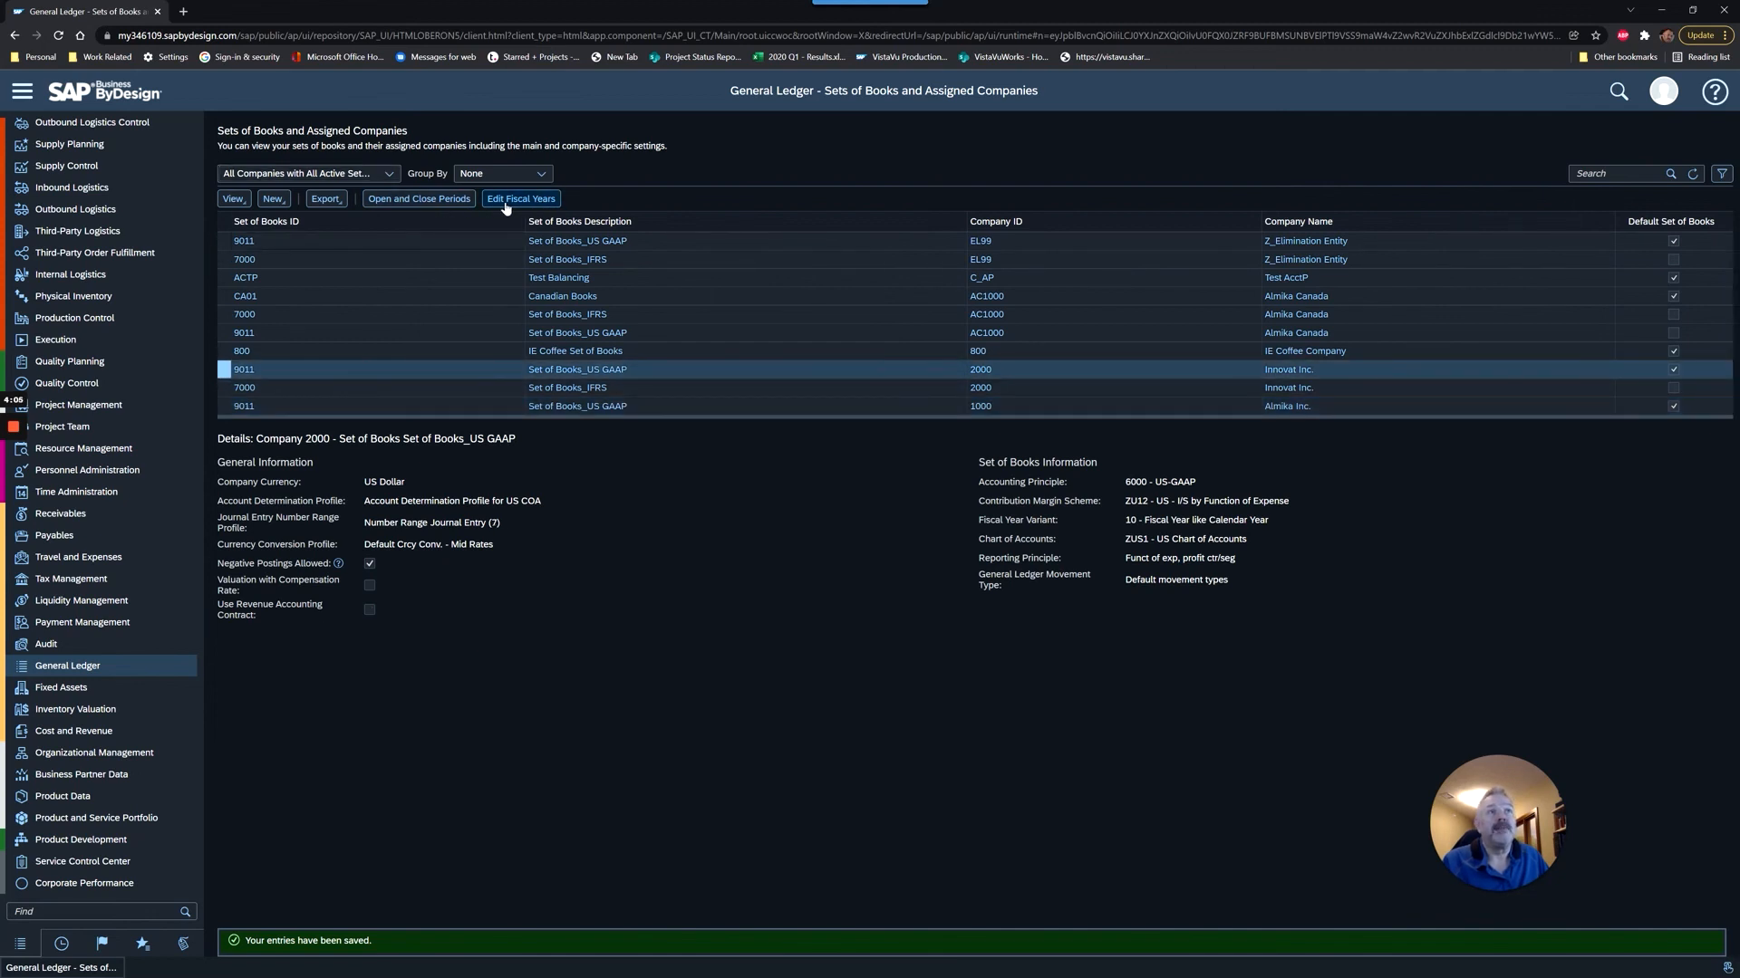
left_click(520, 198)
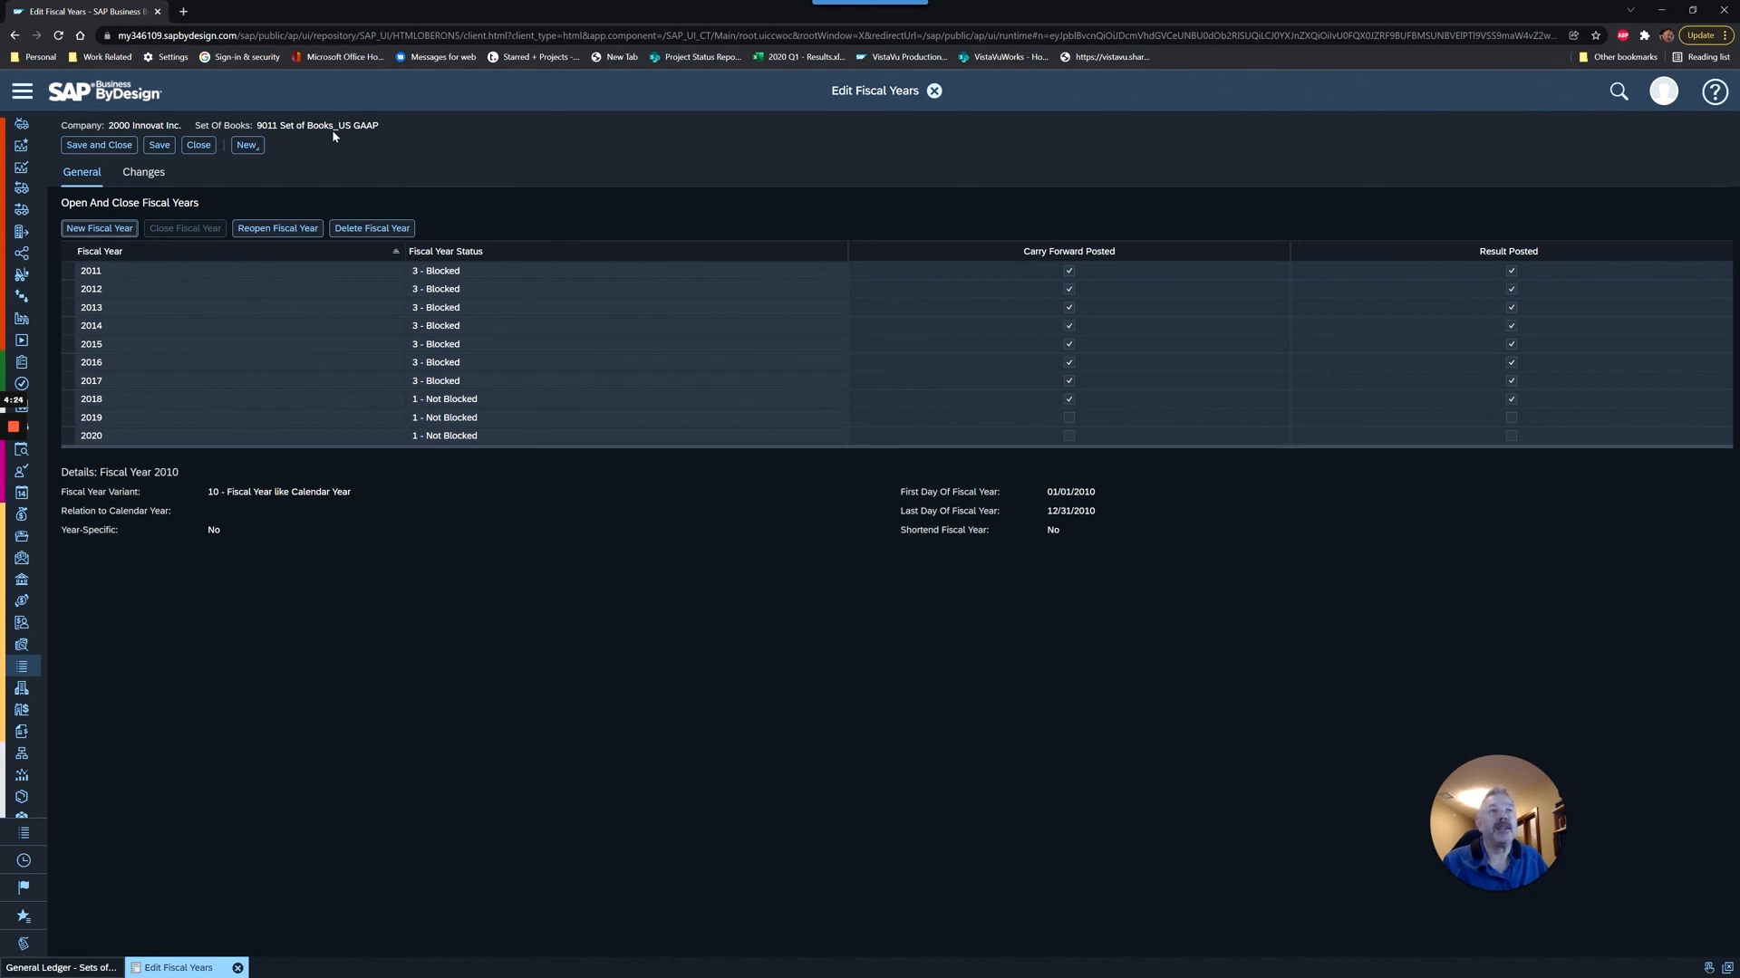
left_click(98, 144)
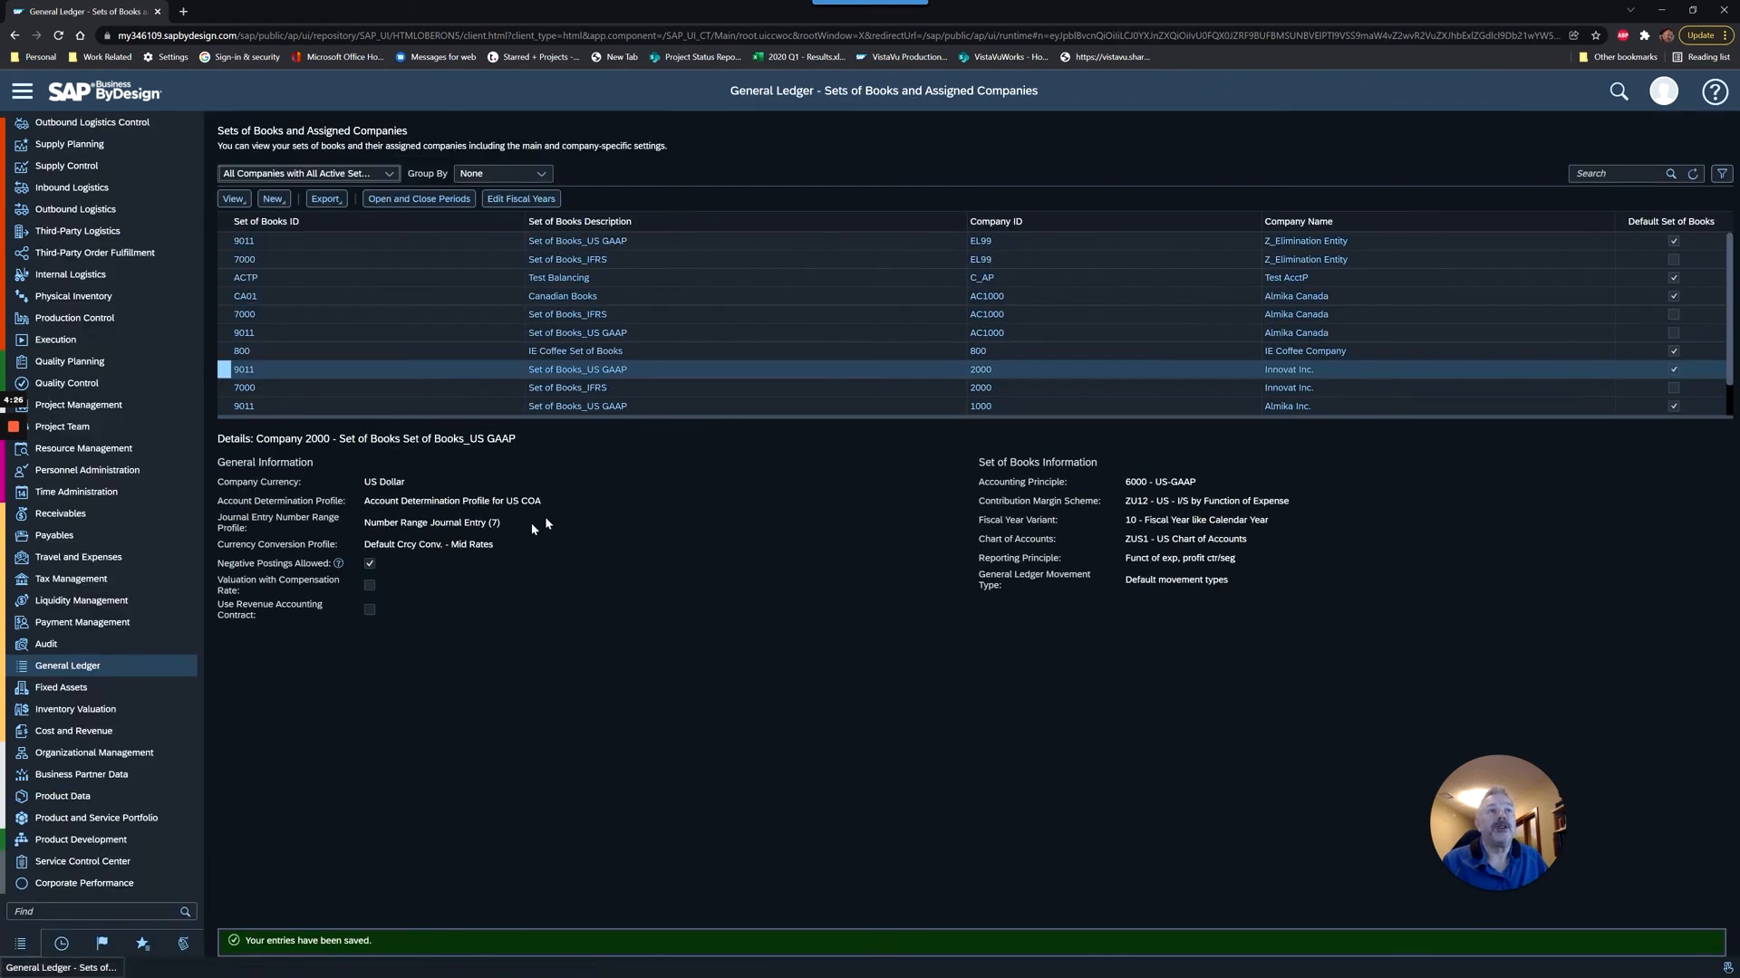